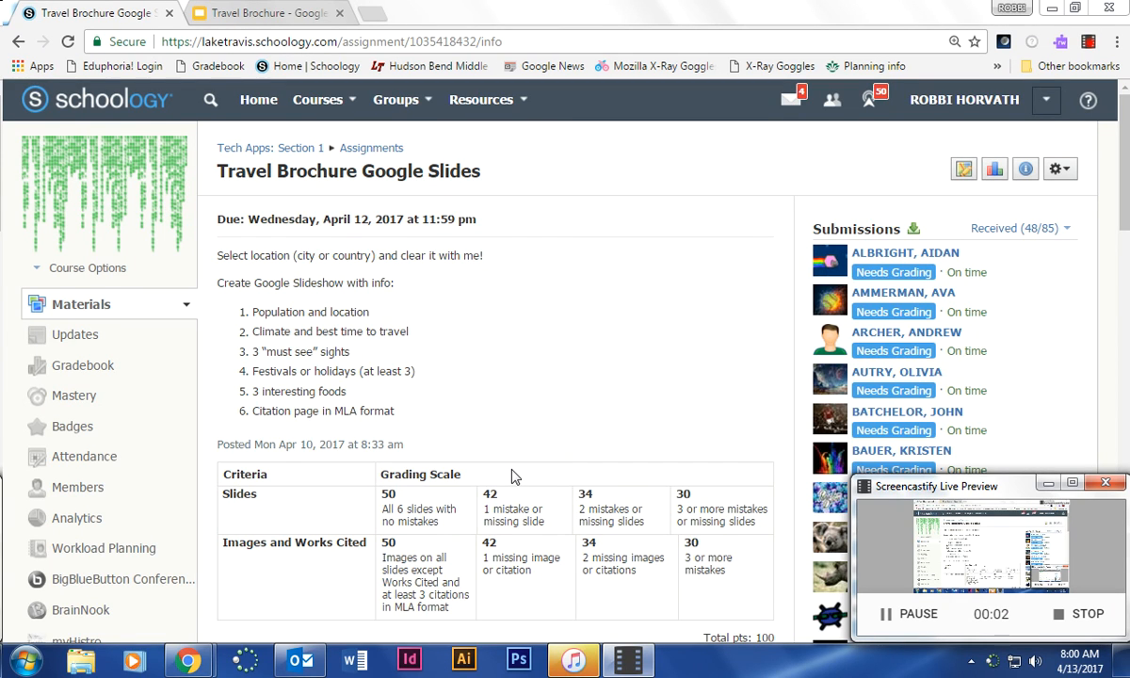
{"action": "mouse_move", "coordinate": [444, 442]}
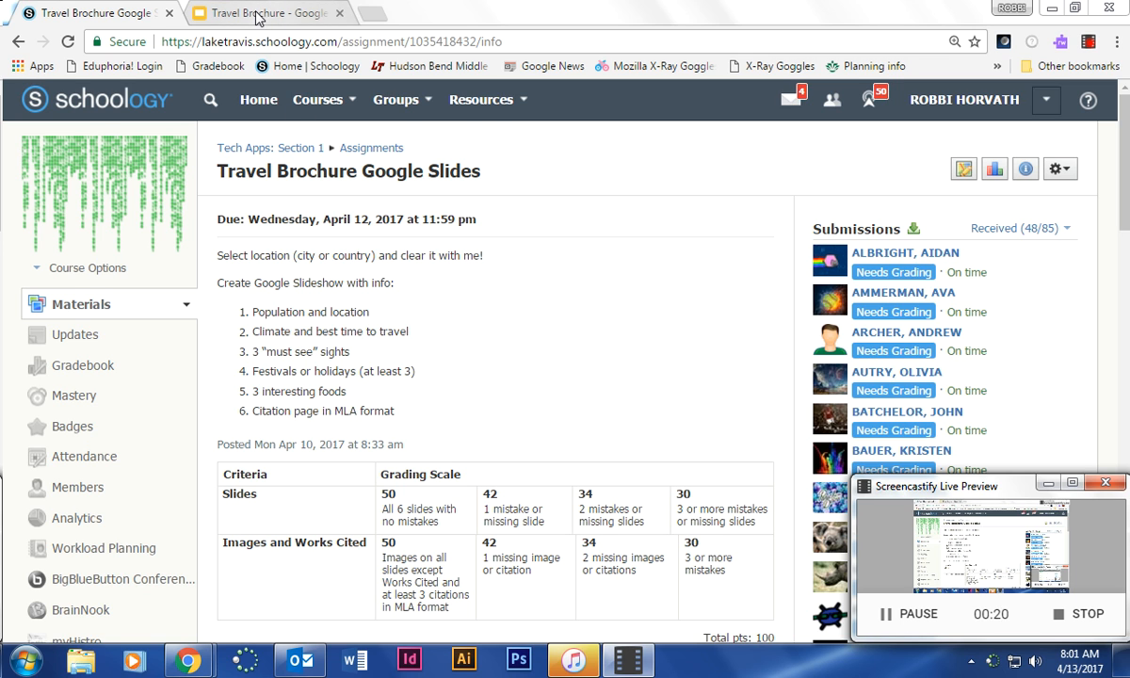
Browse the Travel Brochure filmstrip down to slide 7, Works Cited
{"action": "left_click", "coordinate": [264, 11]}
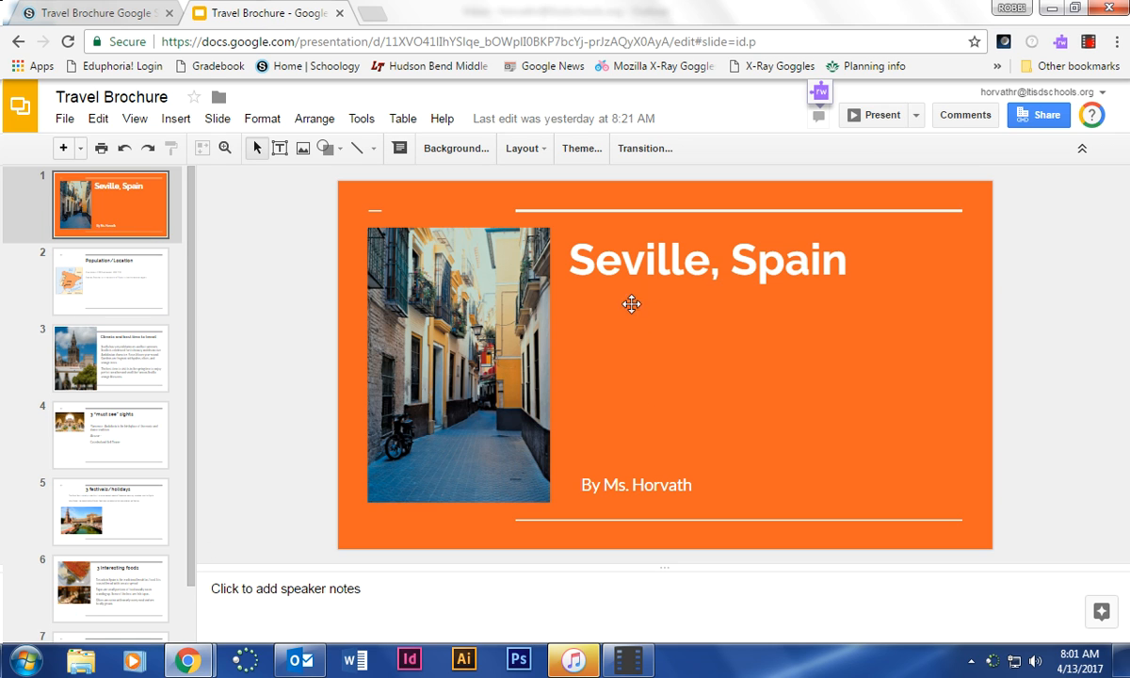
{"action": "mouse_move", "coordinate": [456, 302]}
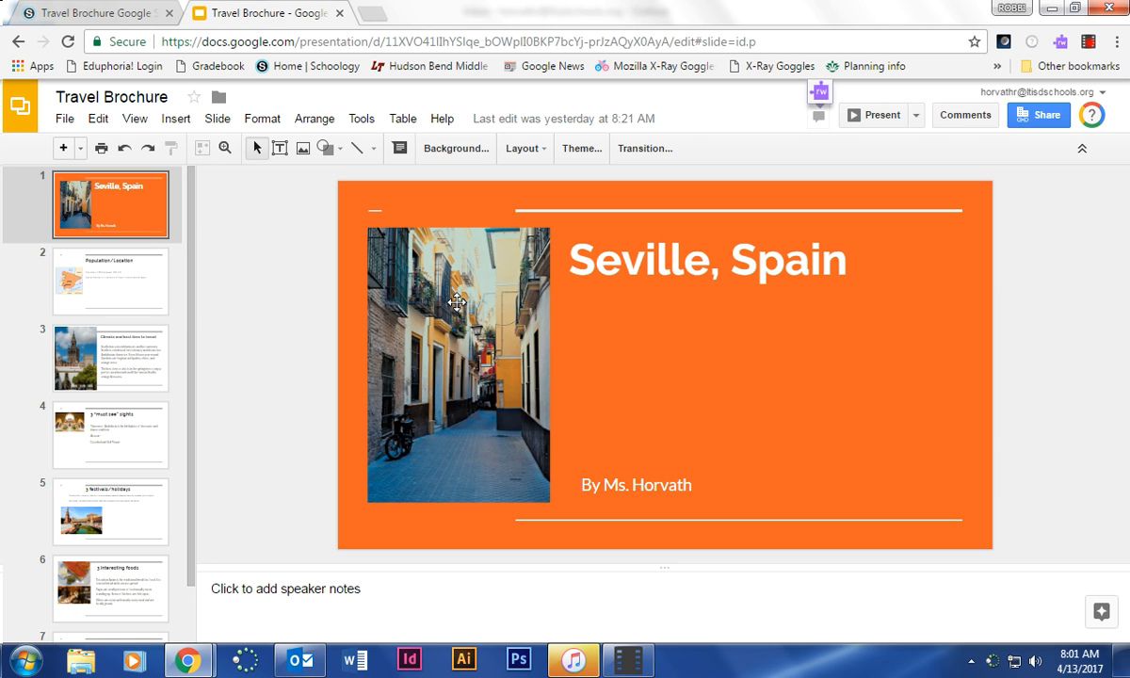
{"action": "mouse_move", "coordinate": [162, 511]}
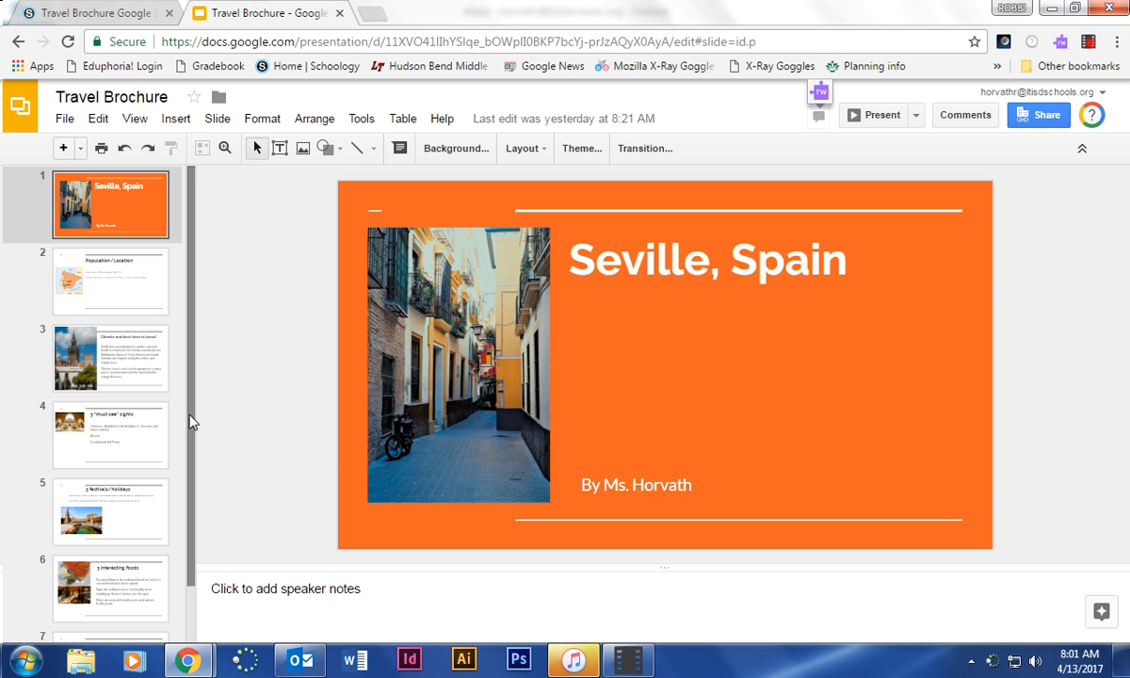
{"action": "mouse_move", "coordinate": [185, 420]}
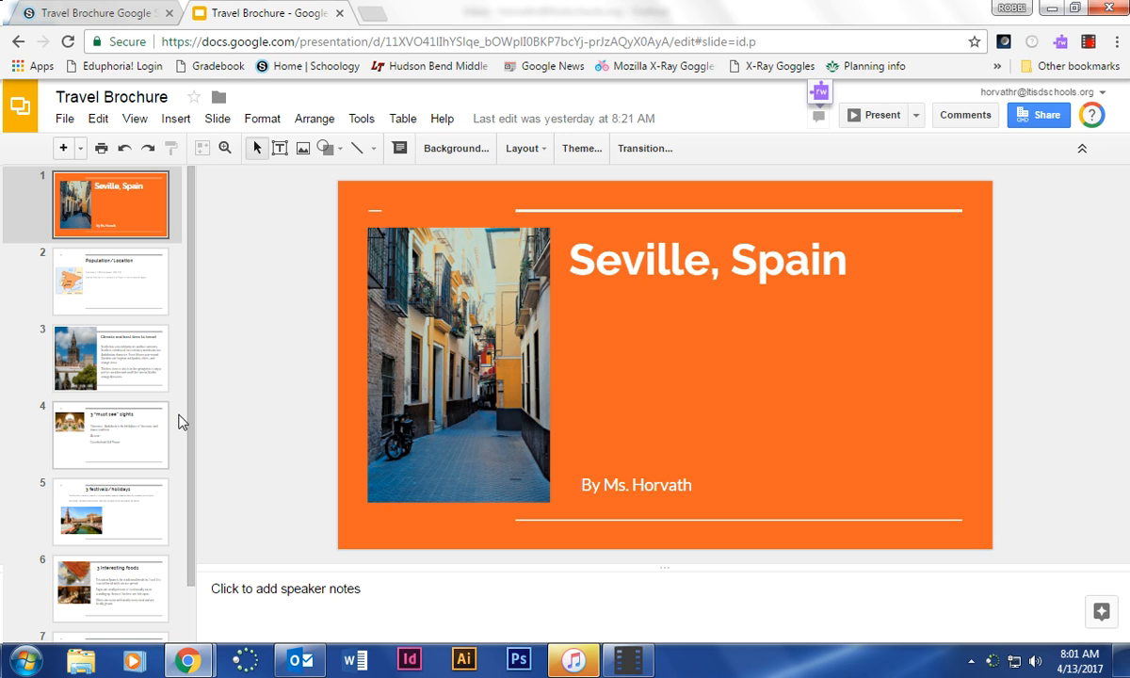
{"action": "scroll", "scroll_direction": "down", "scroll_amount": 3}
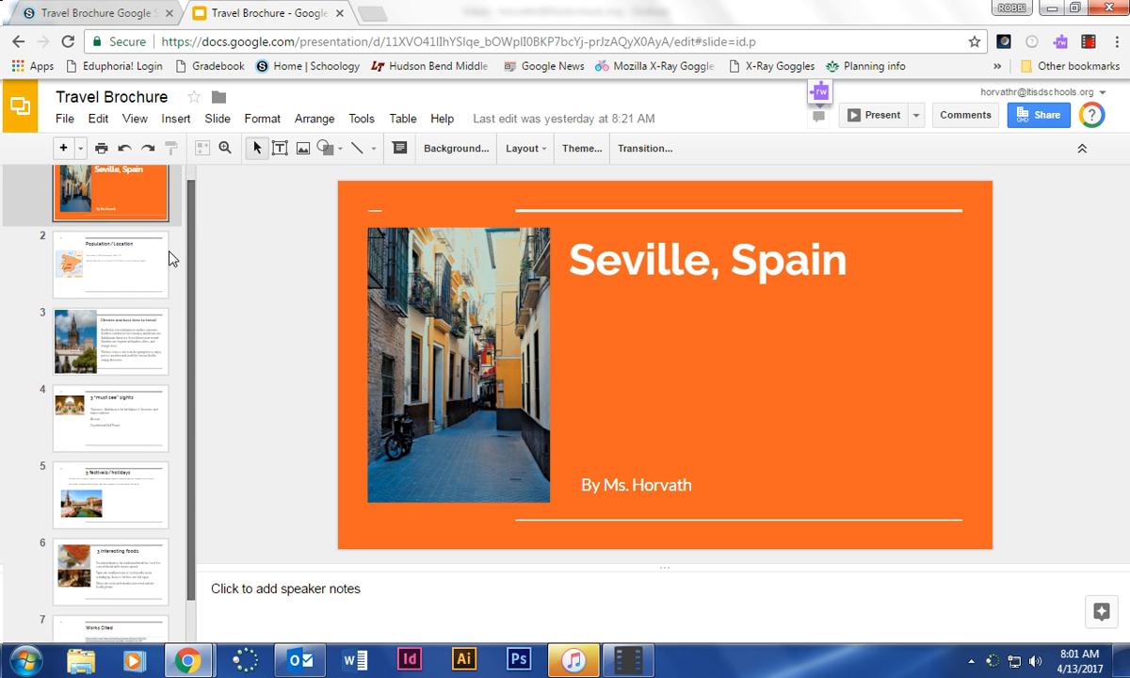
{"action": "scroll", "scroll_direction": "down", "scroll_amount": 3}
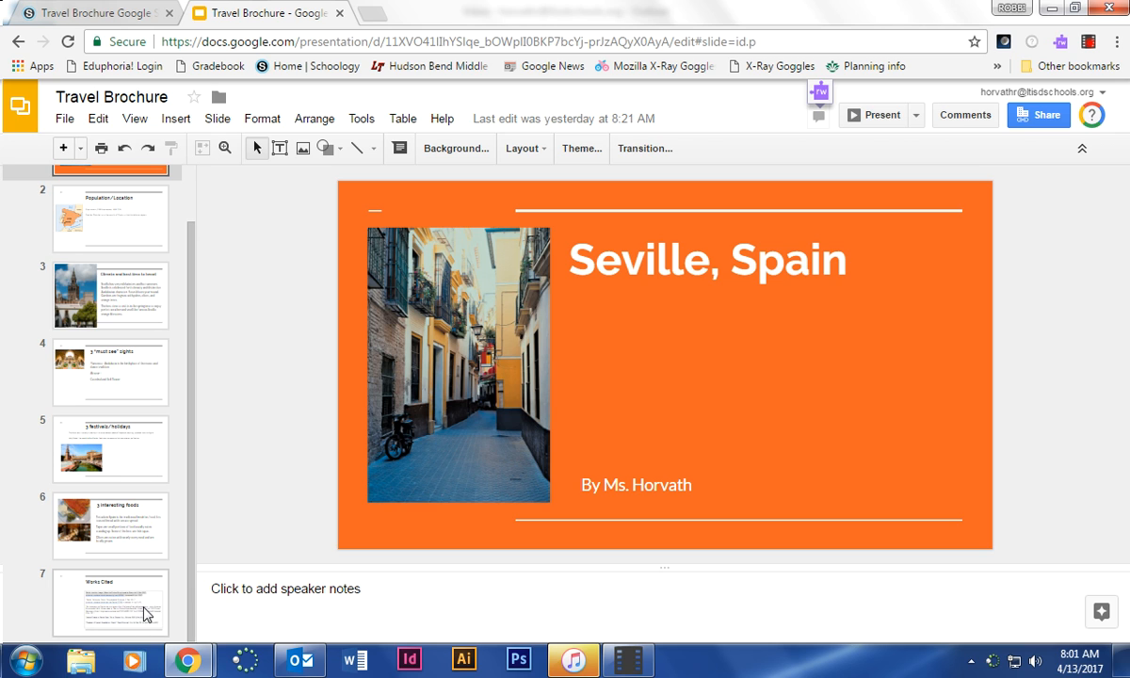
{"action": "mouse_move", "coordinate": [159, 603]}
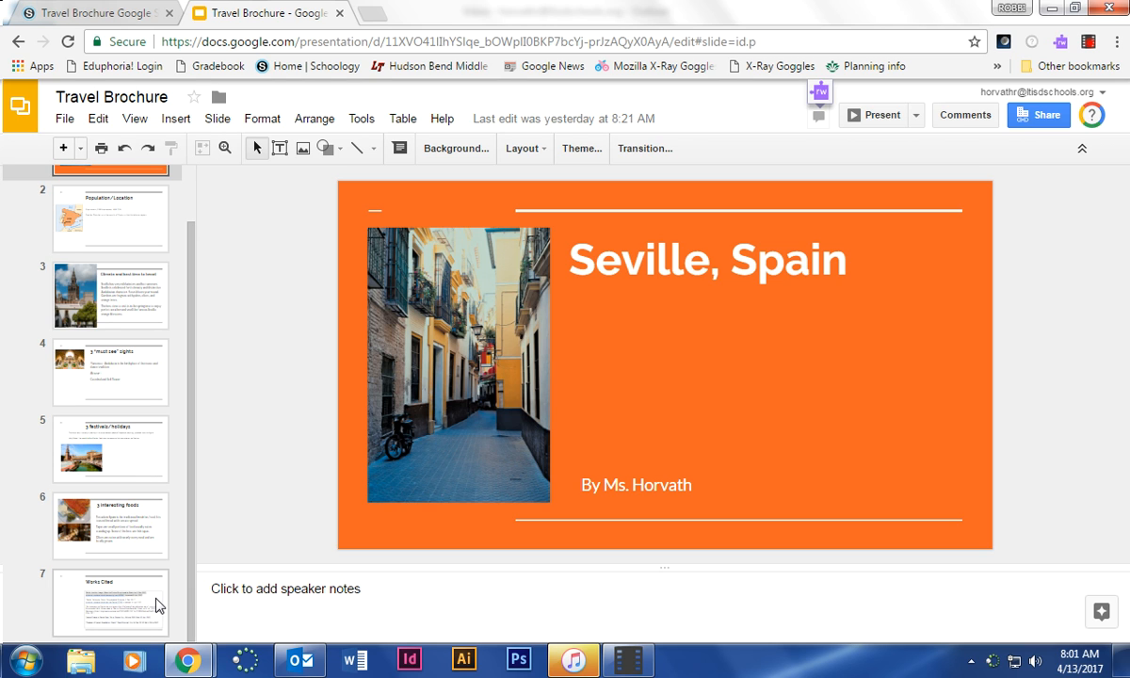
{"action": "left_click", "coordinate": [109, 603]}
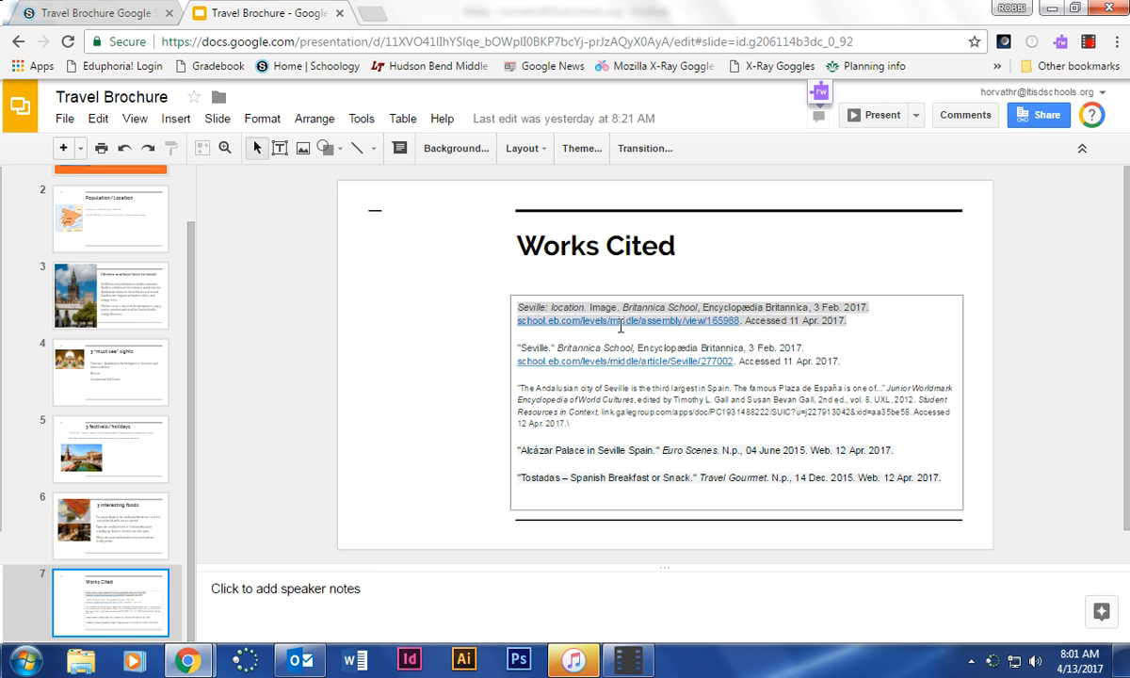
Follow the first citation's link to the Britannica Seville map and start saving the image
{"action": "left_click", "coordinate": [625, 321]}
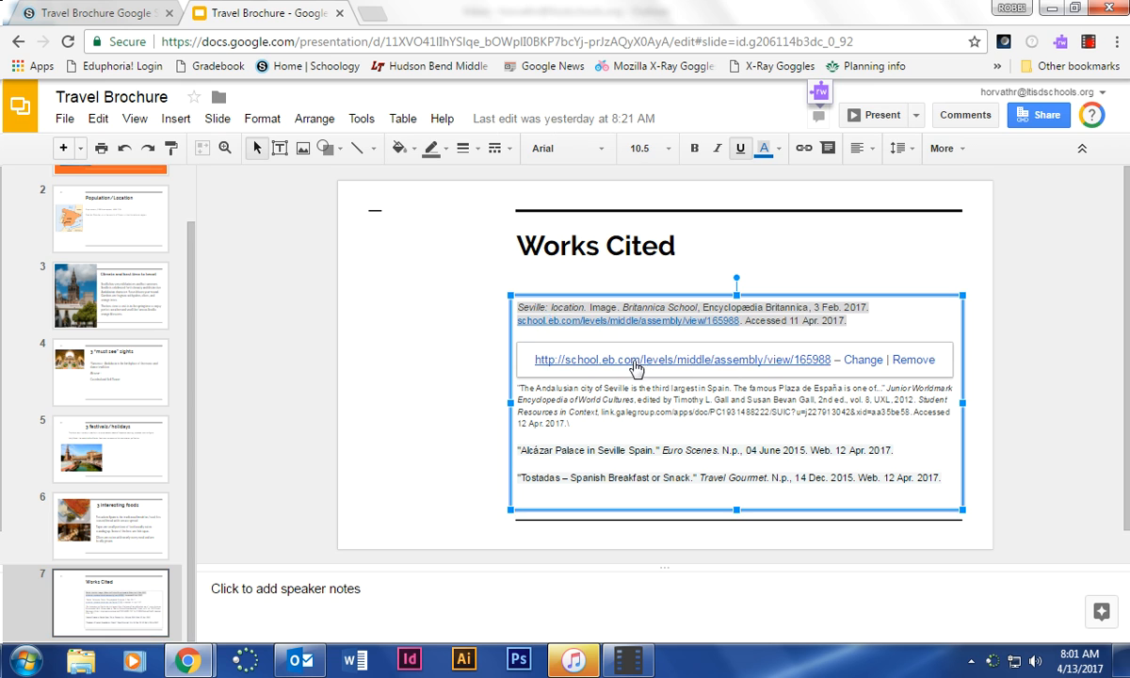
{"action": "left_click", "coordinate": [637, 360]}
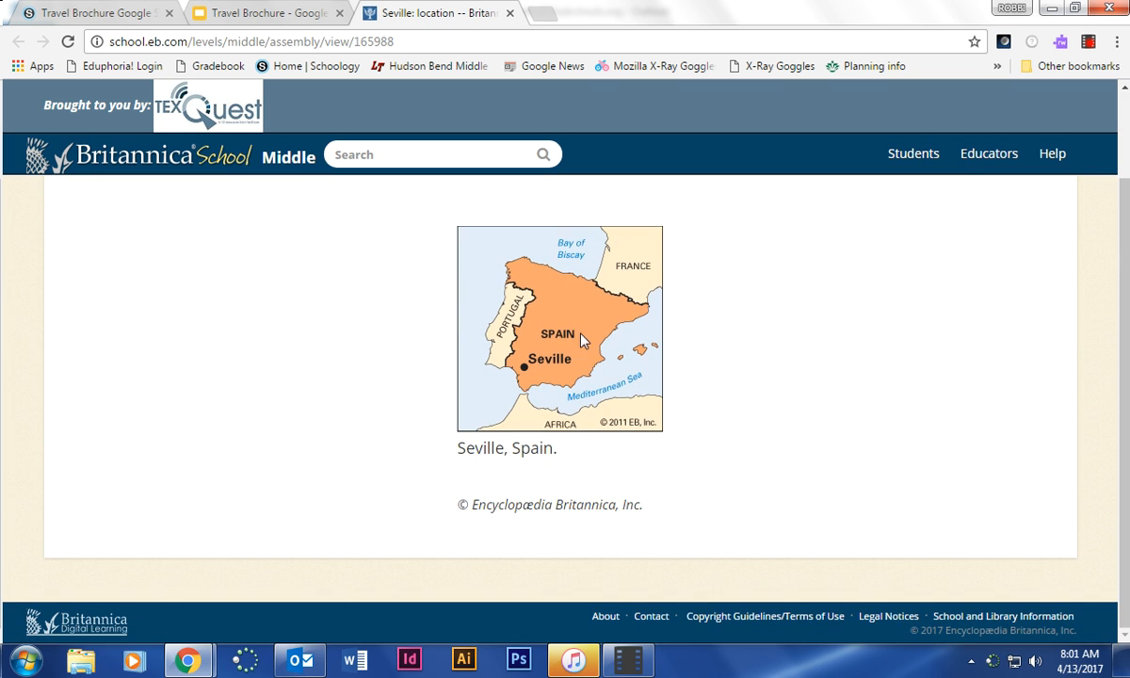
{"action": "mouse_move", "coordinate": [554, 338]}
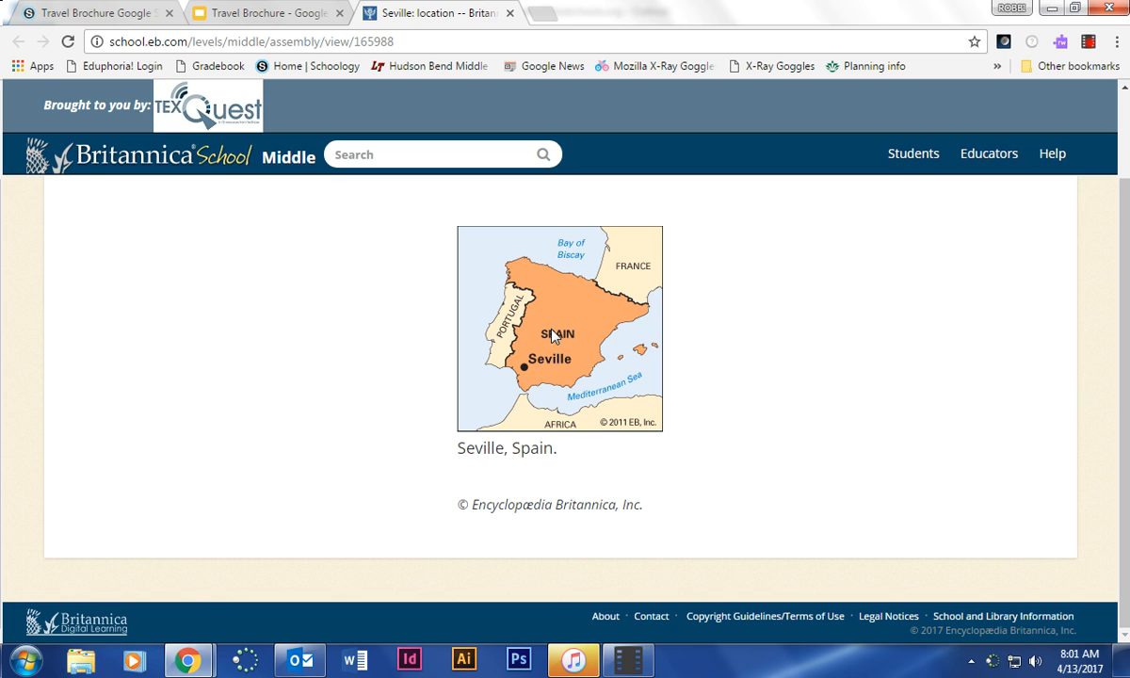
{"action": "right_click", "coordinate": [554, 336]}
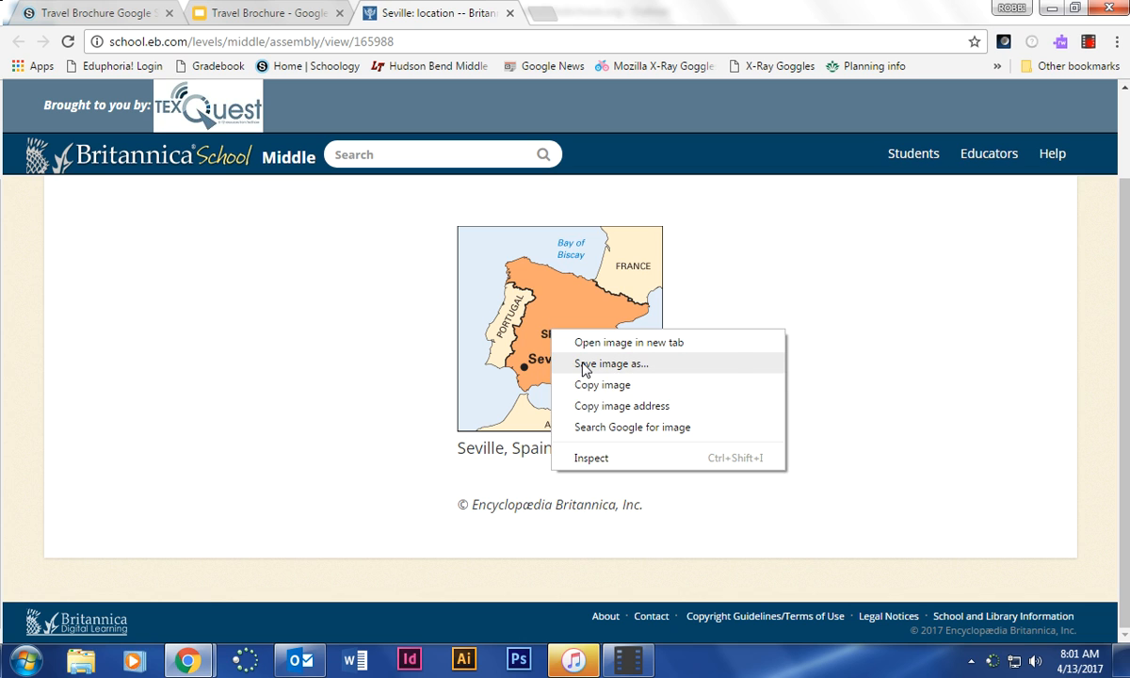
{"action": "left_click", "coordinate": [543, 331]}
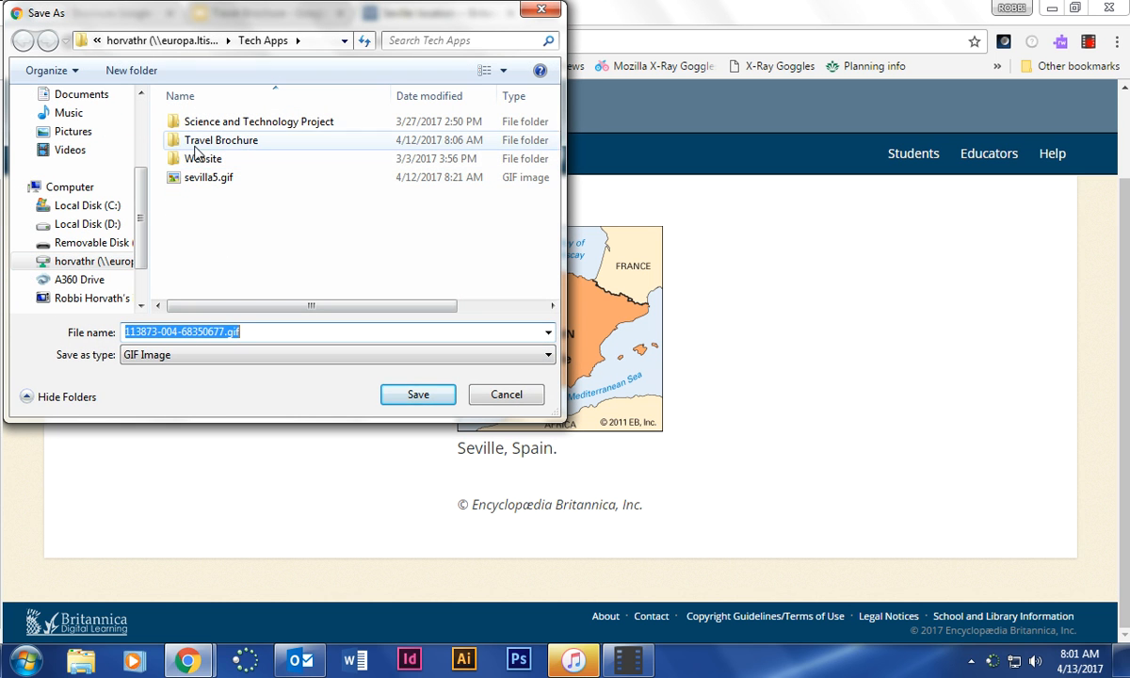
Browse to the Tech Apps folder and name the map image file 'sev'
{"action": "double_click", "coordinate": [221, 139]}
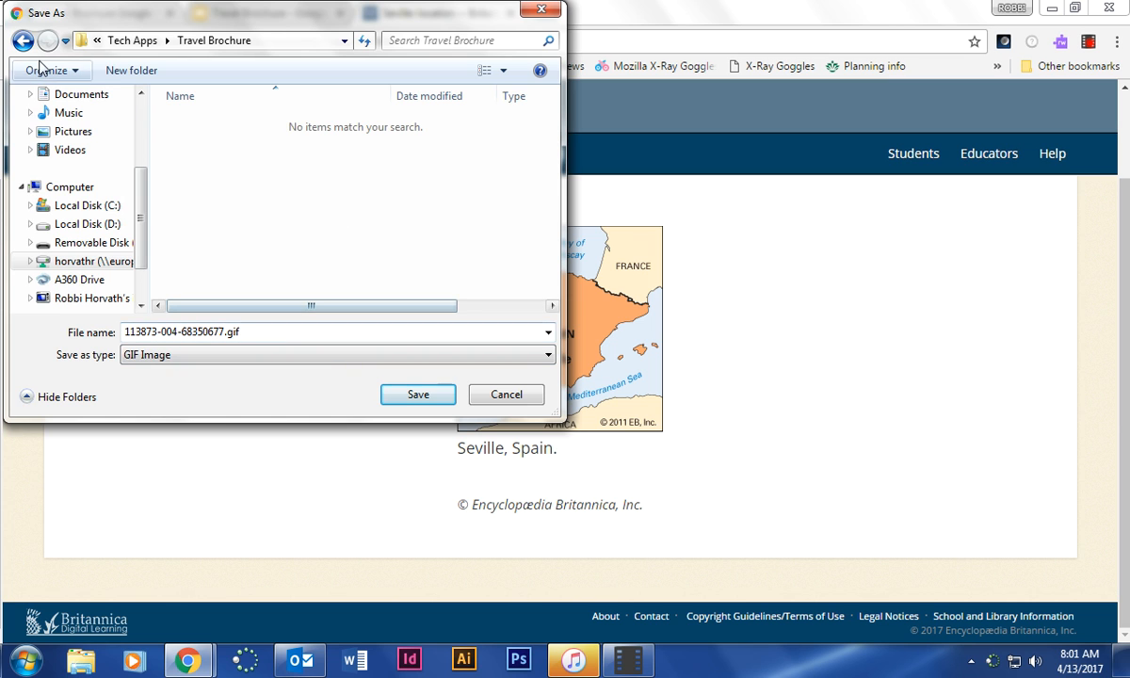
{"action": "left_click", "coordinate": [23, 41]}
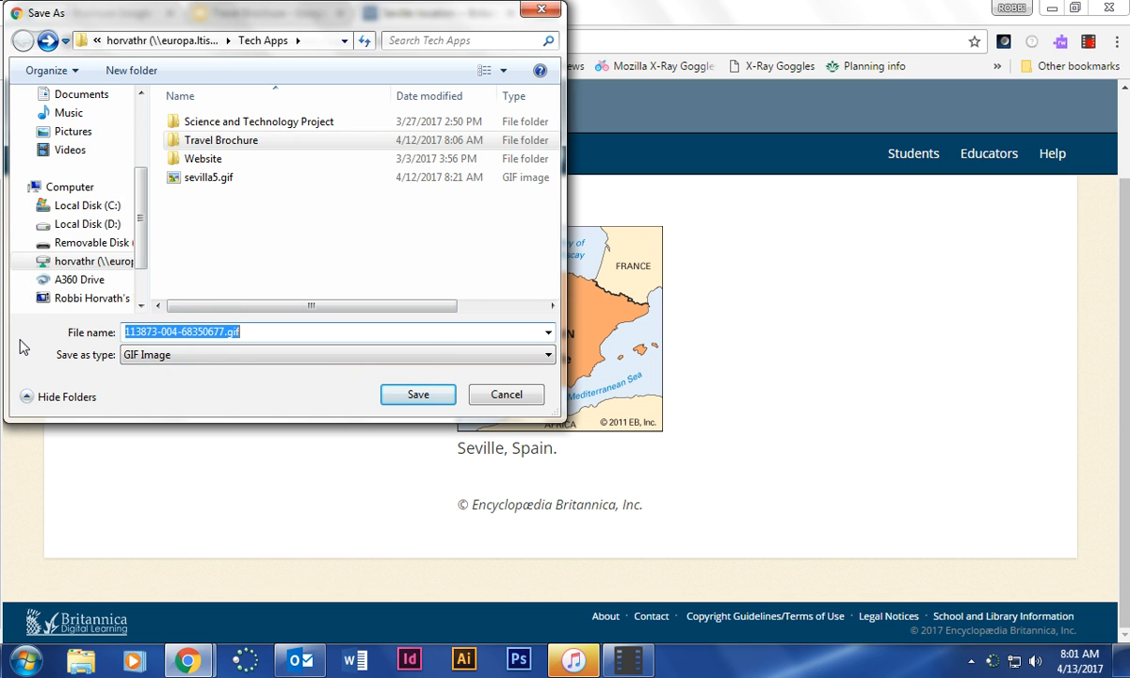
{"action": "type", "text": "sev"}
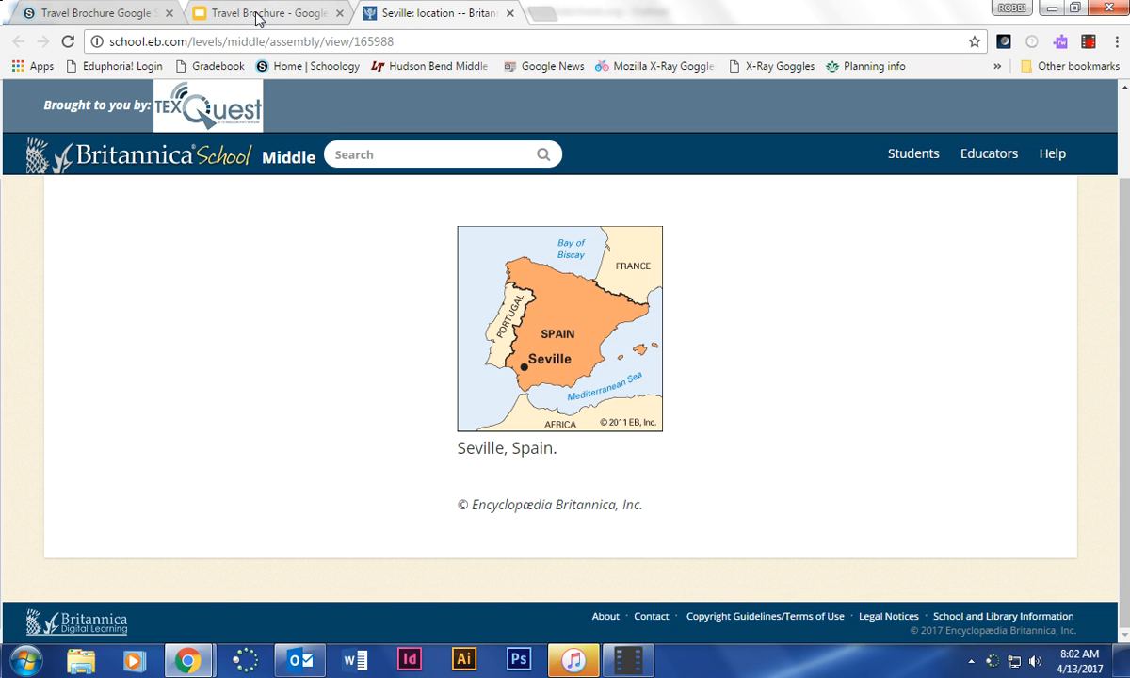
Return to the Slides tab and search the Start menu for 'in' to launch InDesign
{"action": "left_click", "coordinate": [264, 11]}
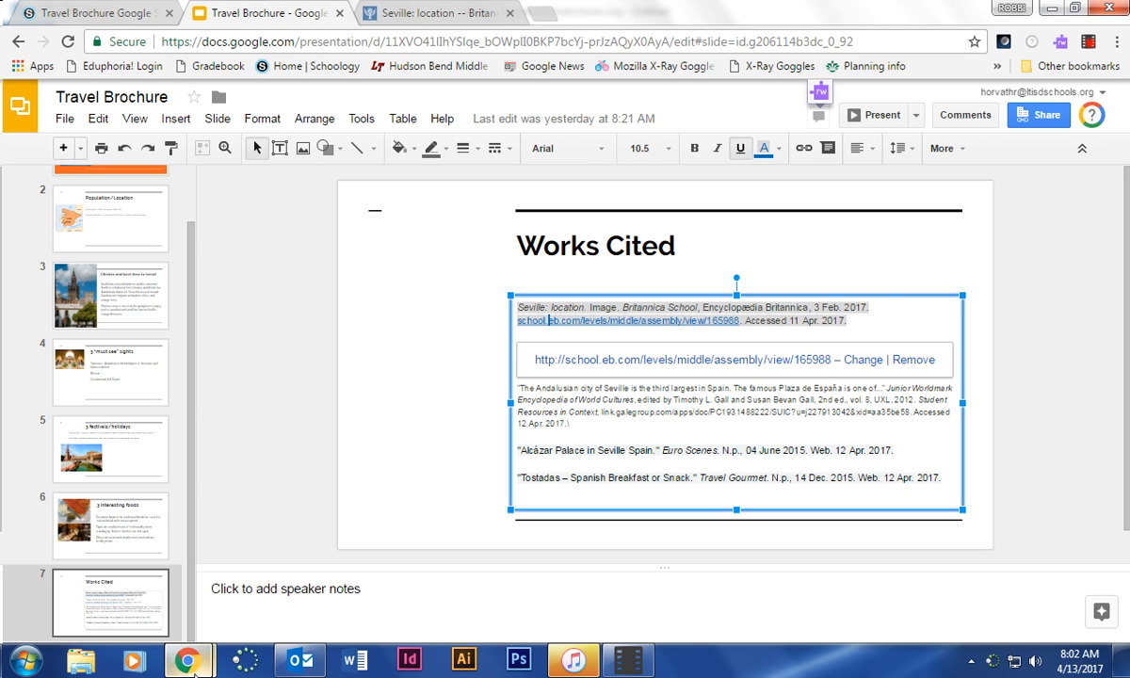
{"action": "left_click", "coordinate": [22, 660]}
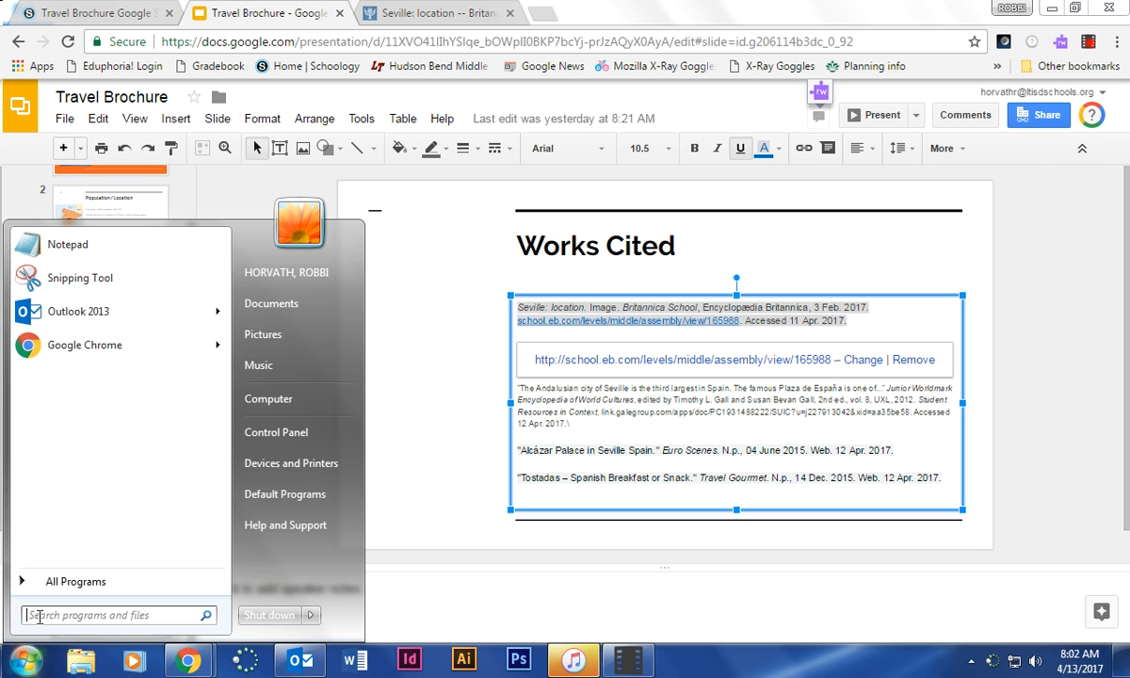
{"action": "type", "text": "in"}
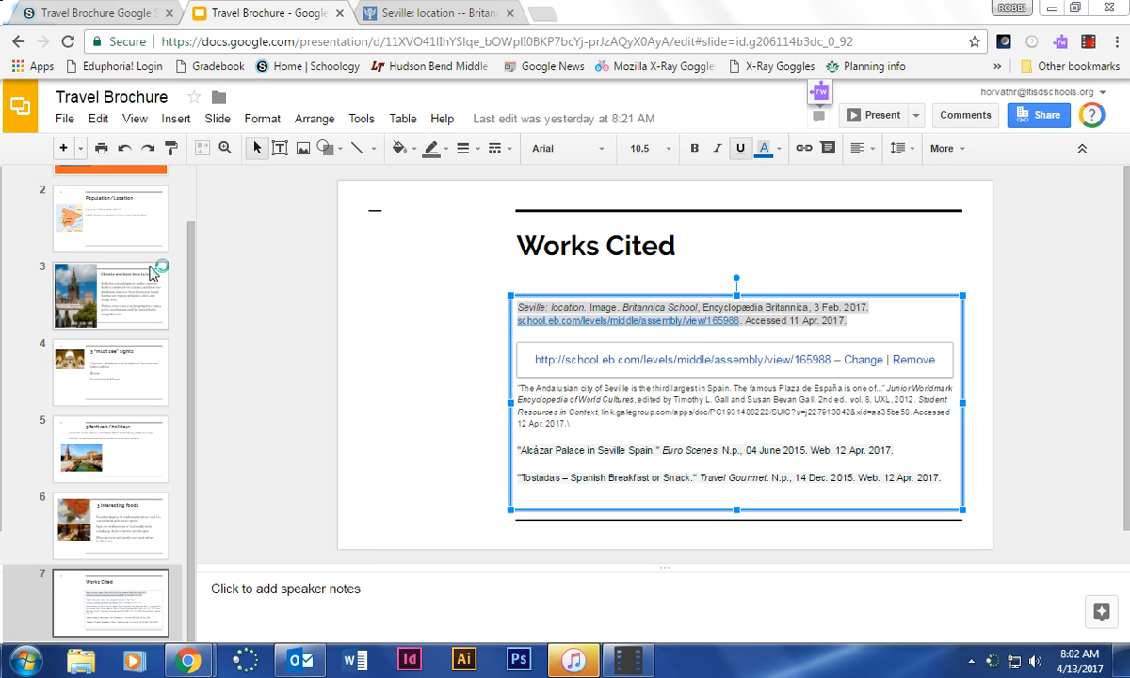
{"action": "mouse_move", "coordinate": [262, 272]}
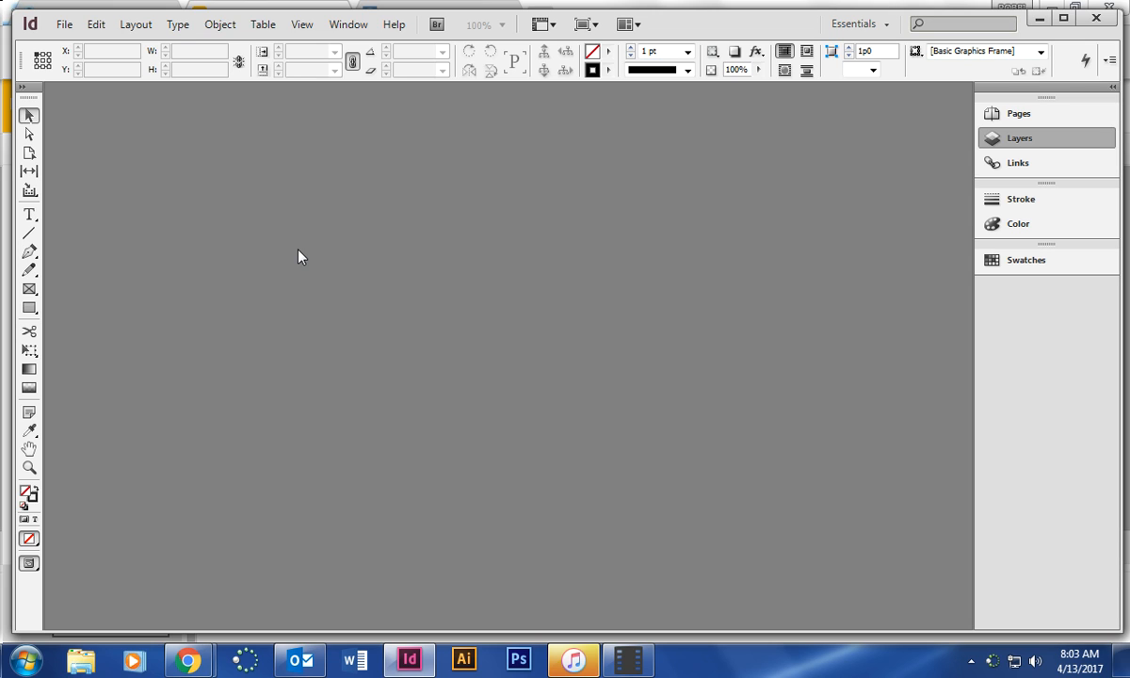
{"action": "mouse_move", "coordinate": [303, 260]}
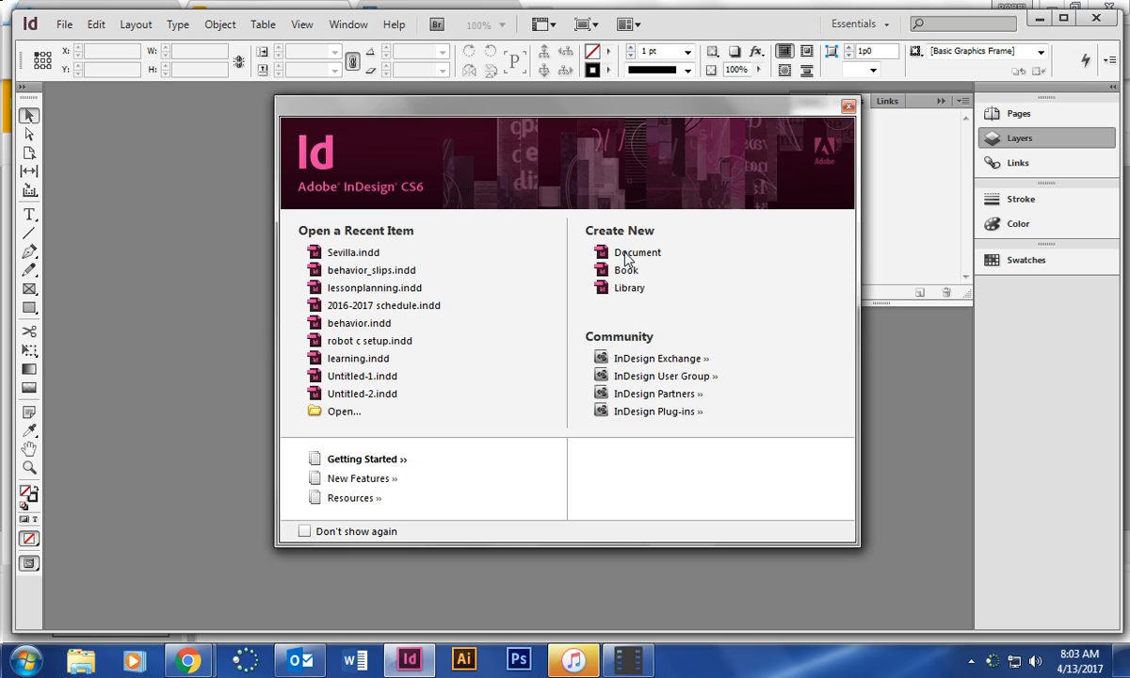
{"action": "mouse_move", "coordinate": [637, 253]}
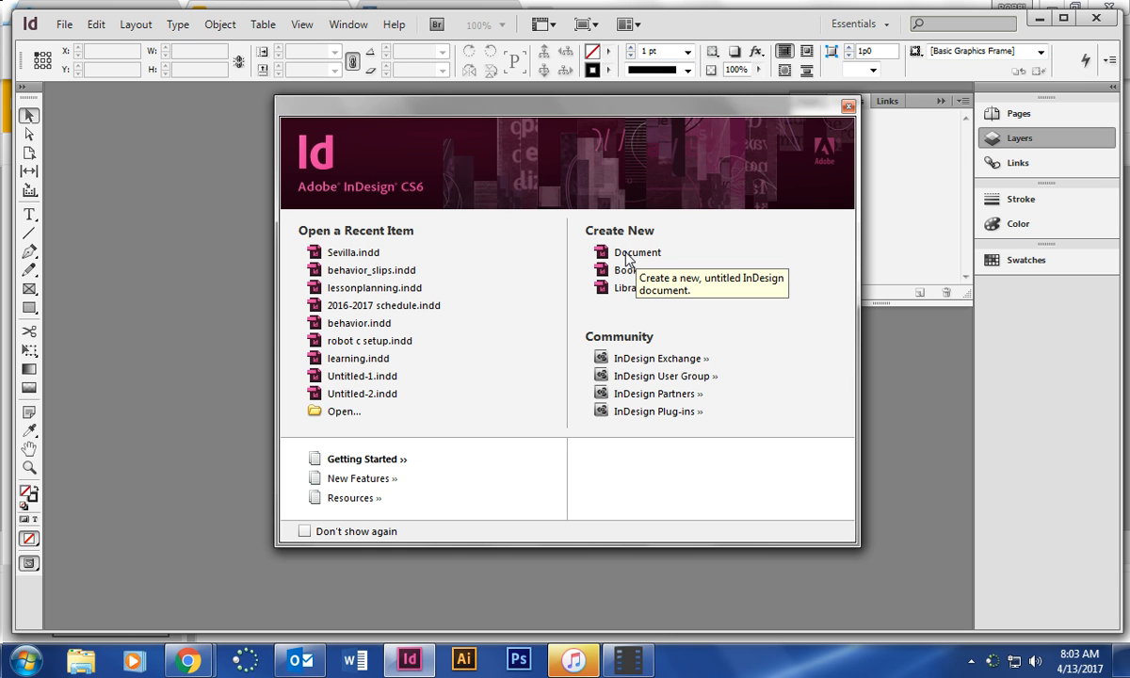
Create a new 2-page landscape Letter document with 3 columns
{"action": "left_click", "coordinate": [637, 252]}
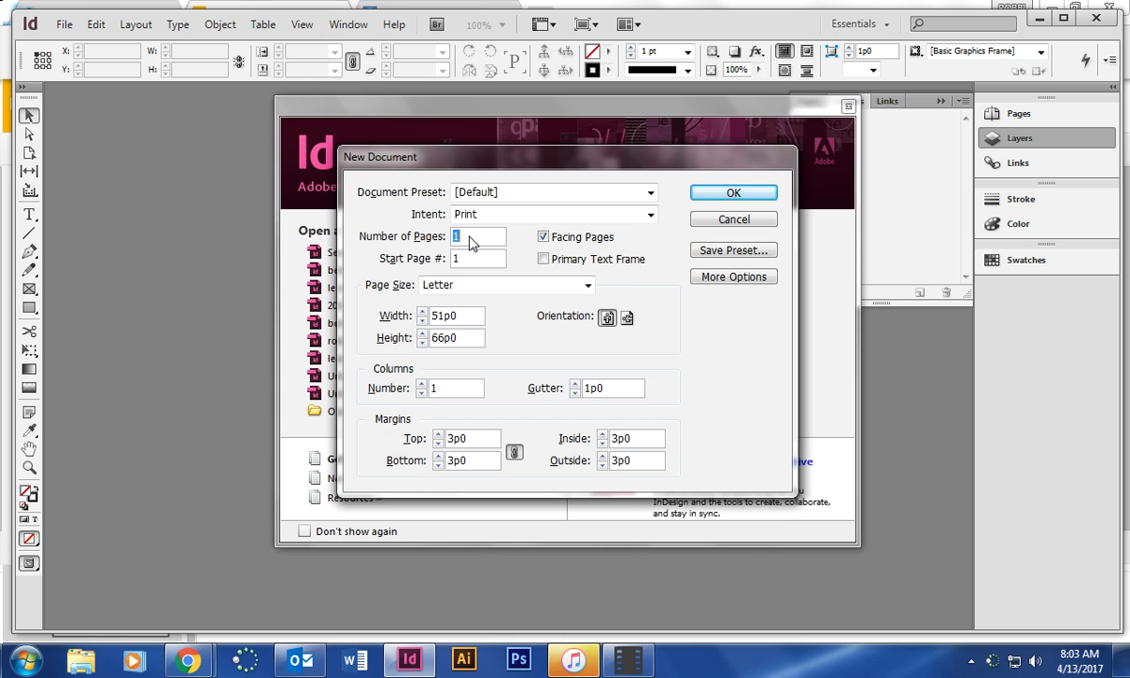
{"action": "type", "text": "2"}
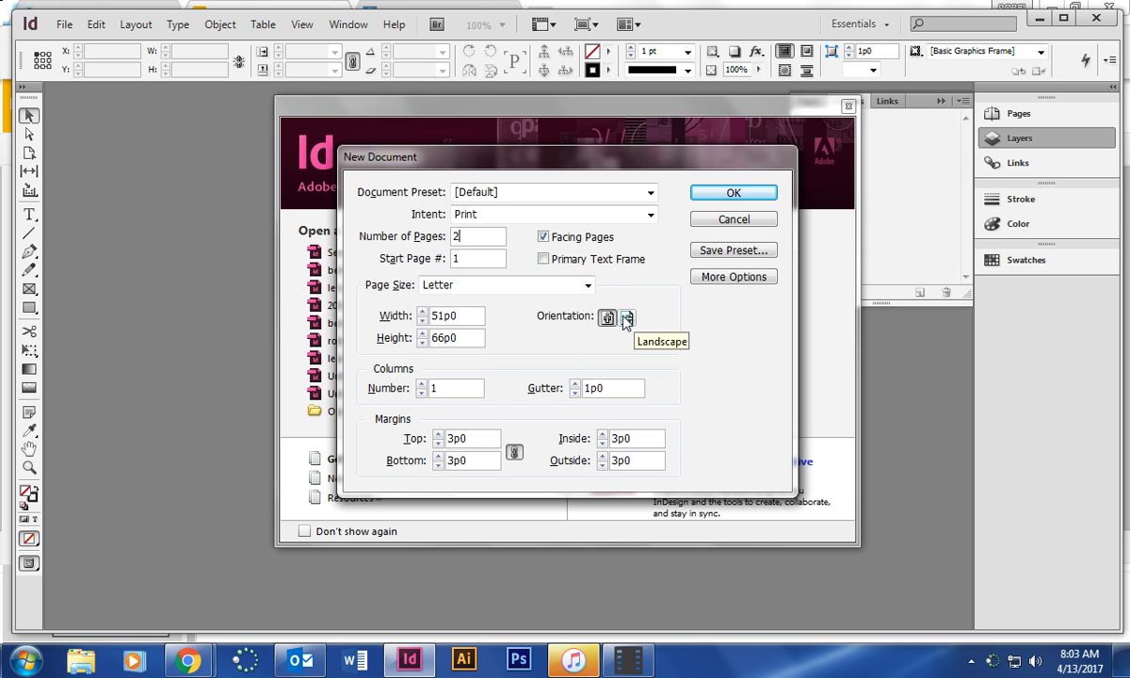
{"action": "left_click", "coordinate": [627, 316]}
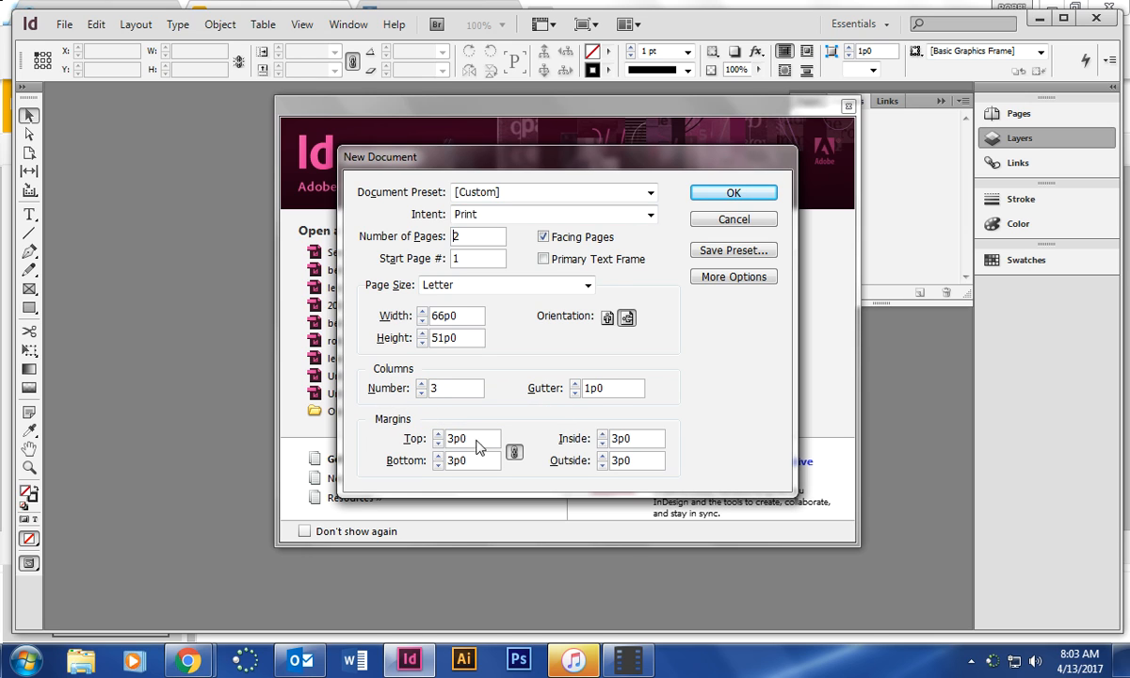
{"action": "mouse_move", "coordinate": [400, 379]}
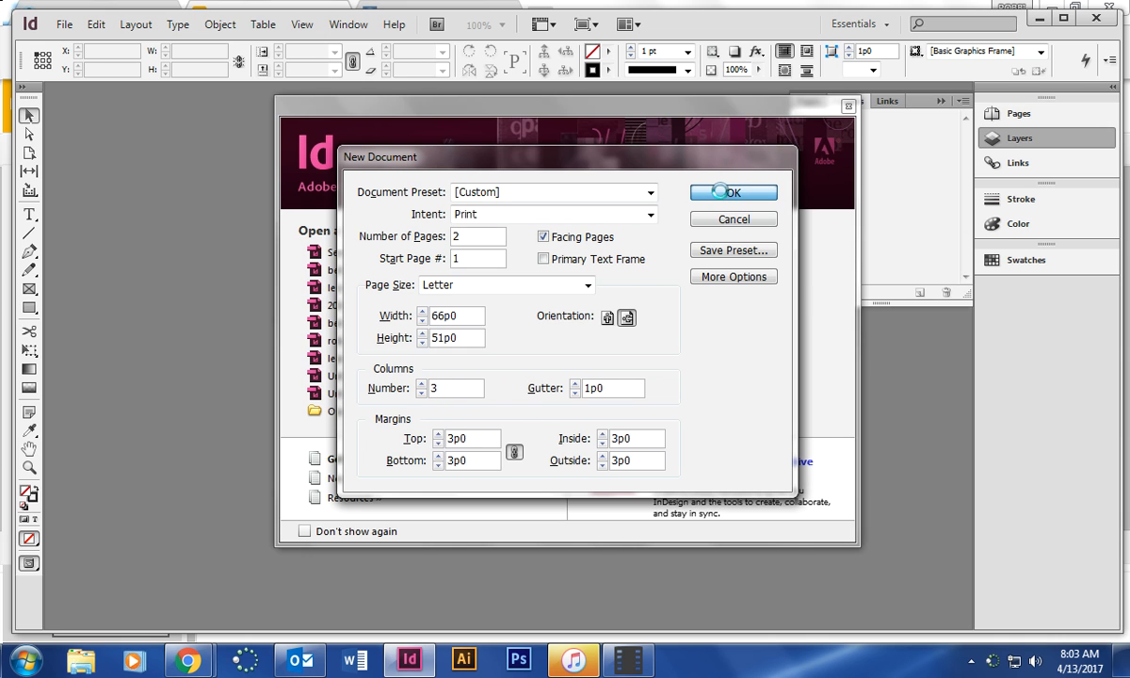
{"action": "left_click", "coordinate": [735, 192]}
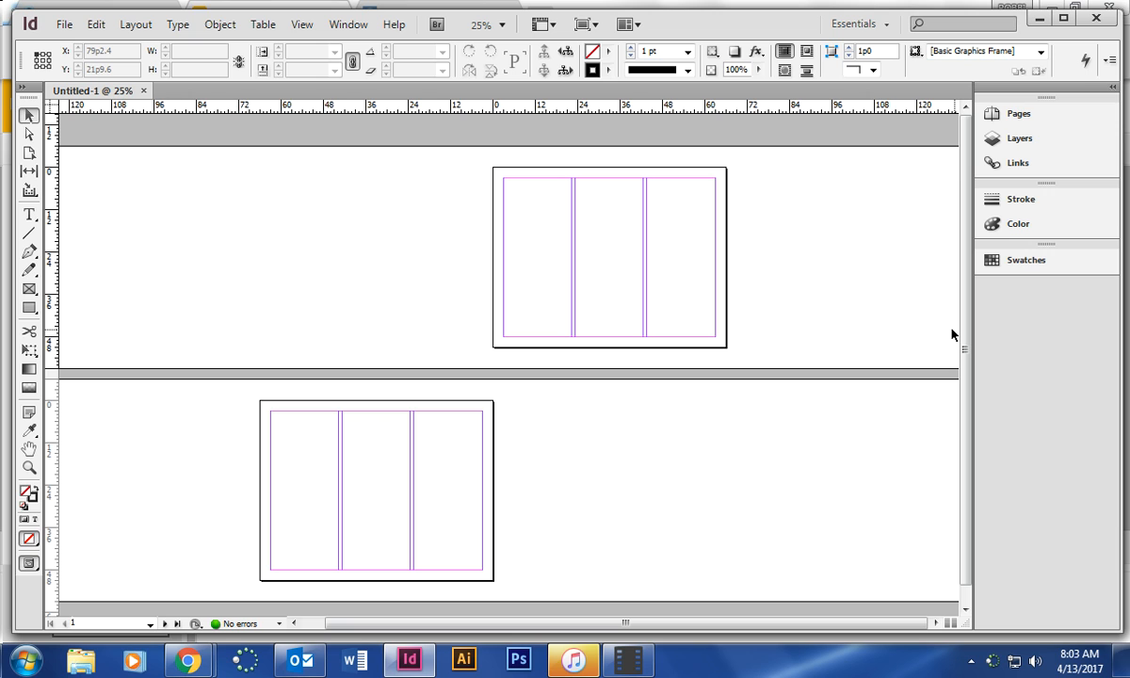
Zoom in to 75% on the first page
{"action": "left_click", "coordinate": [500, 22]}
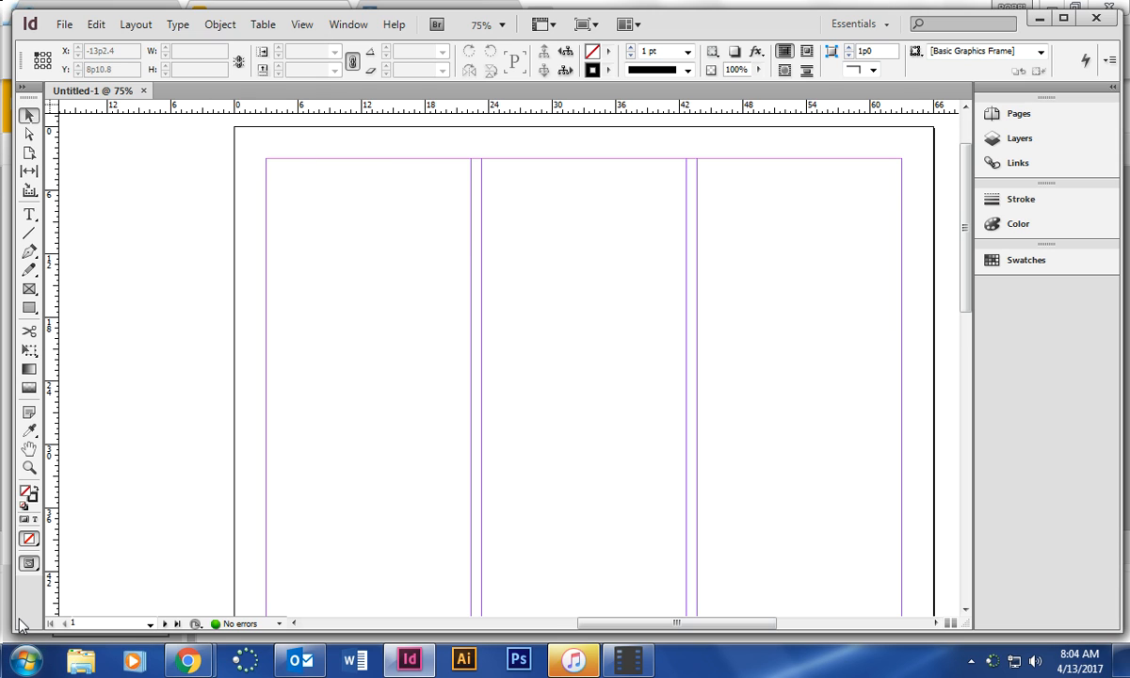
{"action": "mouse_move", "coordinate": [29, 115]}
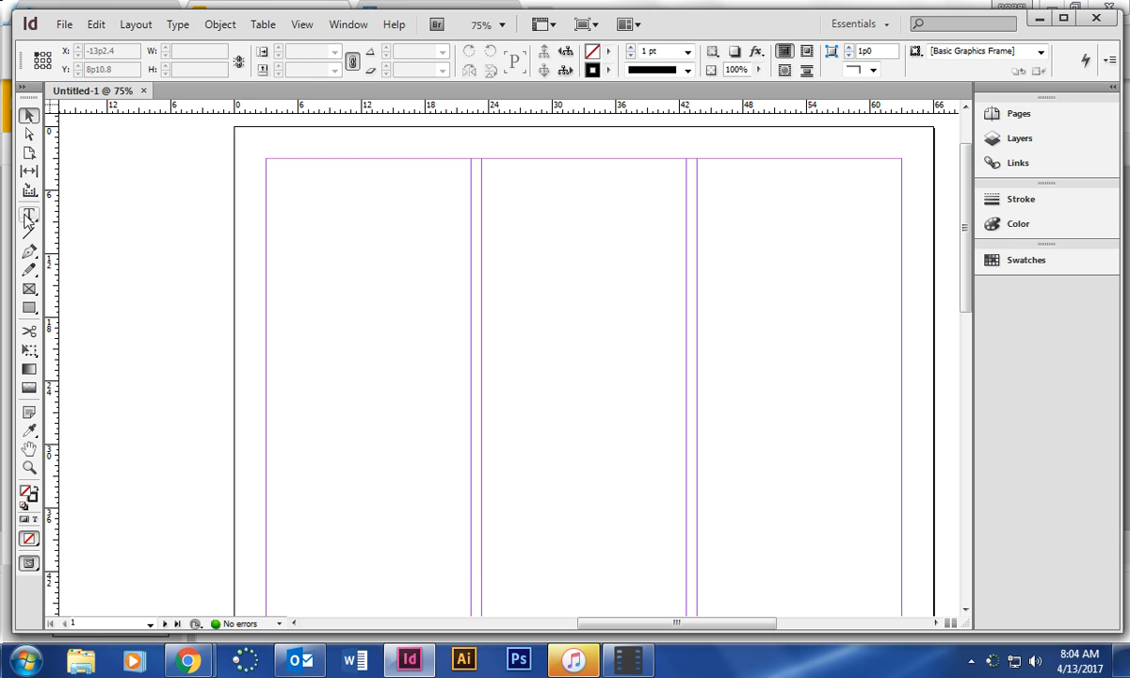
Draw a text frame in the right column, enter 'Seville Spain' and select the whole line
{"action": "left_click", "coordinate": [30, 215]}
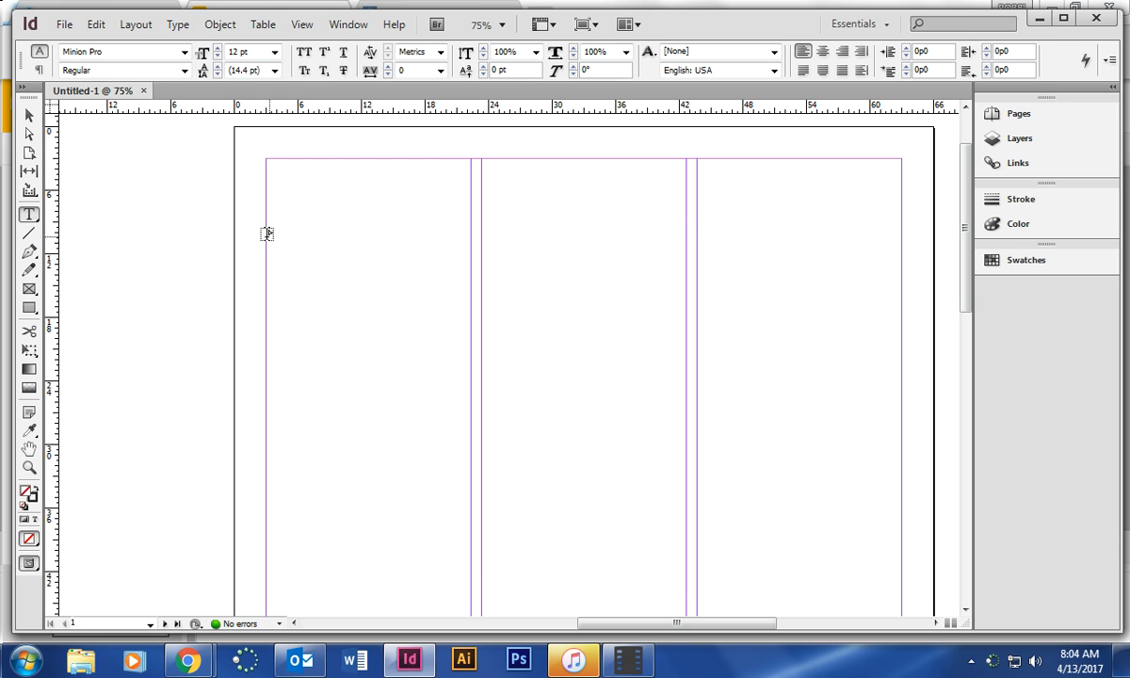
{"action": "left_click_drag", "start_coordinate": [697, 187], "coordinate": [763, 224]}
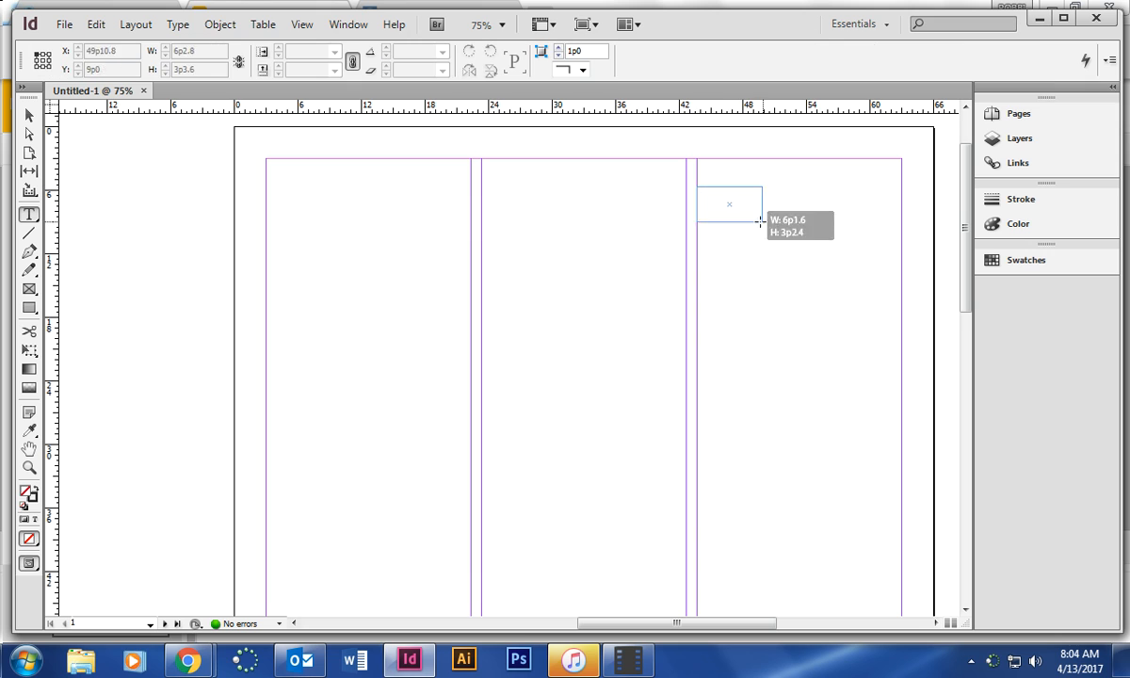
{"action": "left_click_drag", "start_coordinate": [761, 222], "coordinate": [903, 335]}
{"action": "type", "text": "Seville S"}
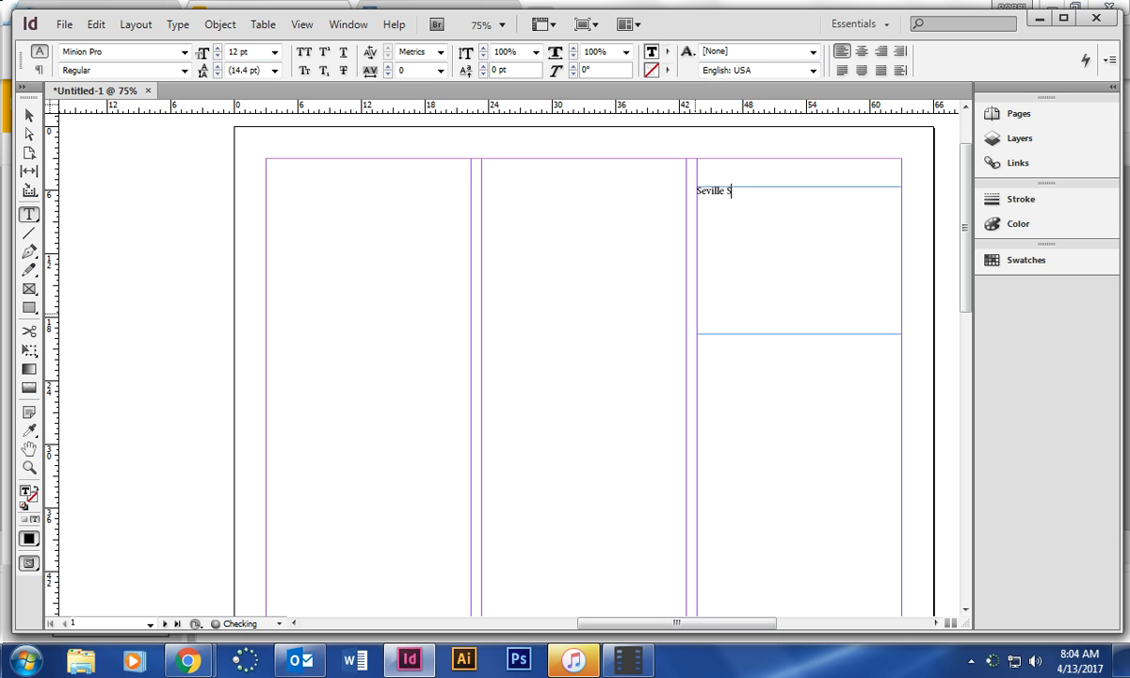
{"action": "type", "text": "pain"}
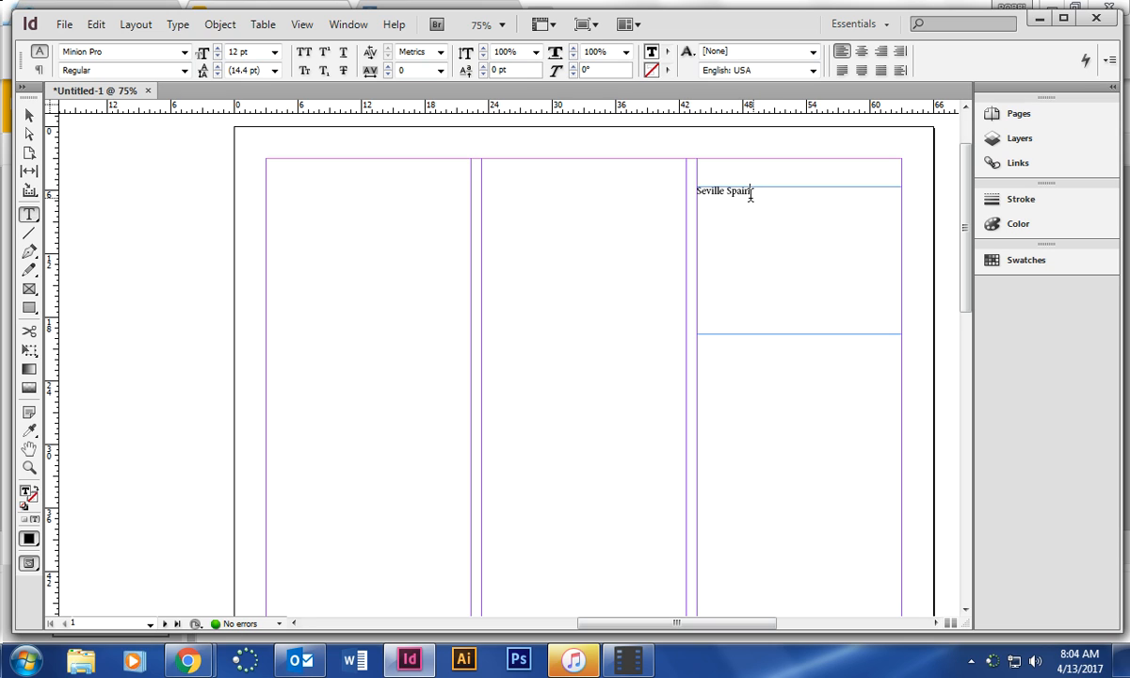
{"action": "triple_click", "coordinate": [724, 190]}
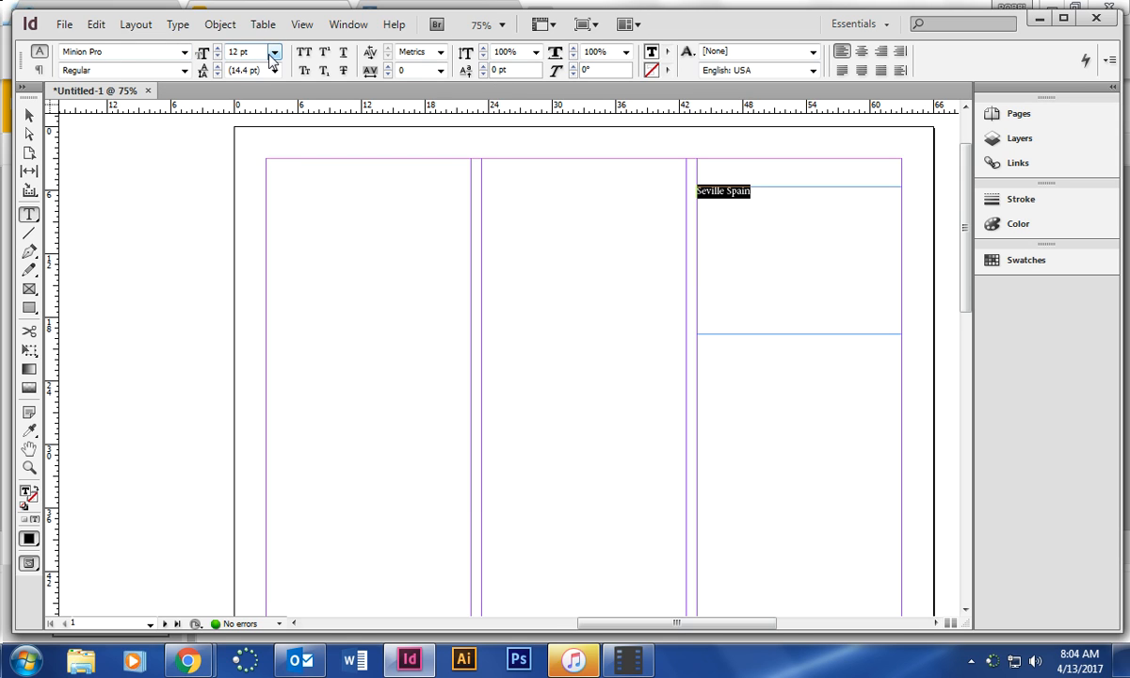
Set the title in Cinzel at 56 pt and centre it in its frame
{"action": "left_click", "coordinate": [275, 53]}
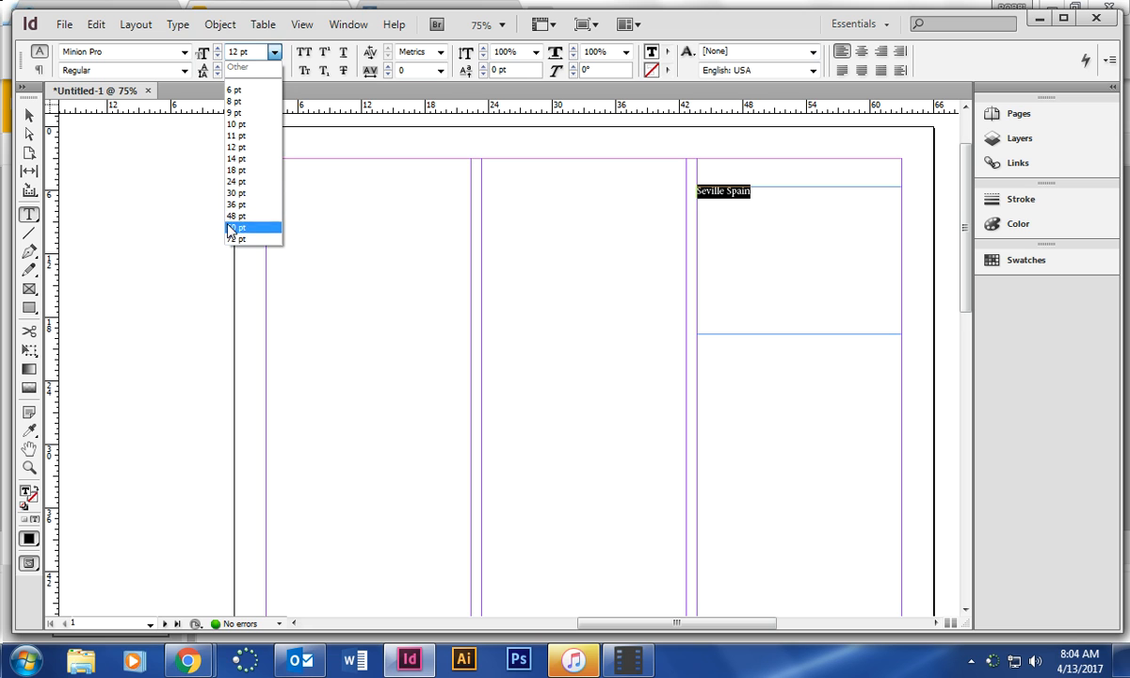
{"action": "left_click", "coordinate": [237, 227]}
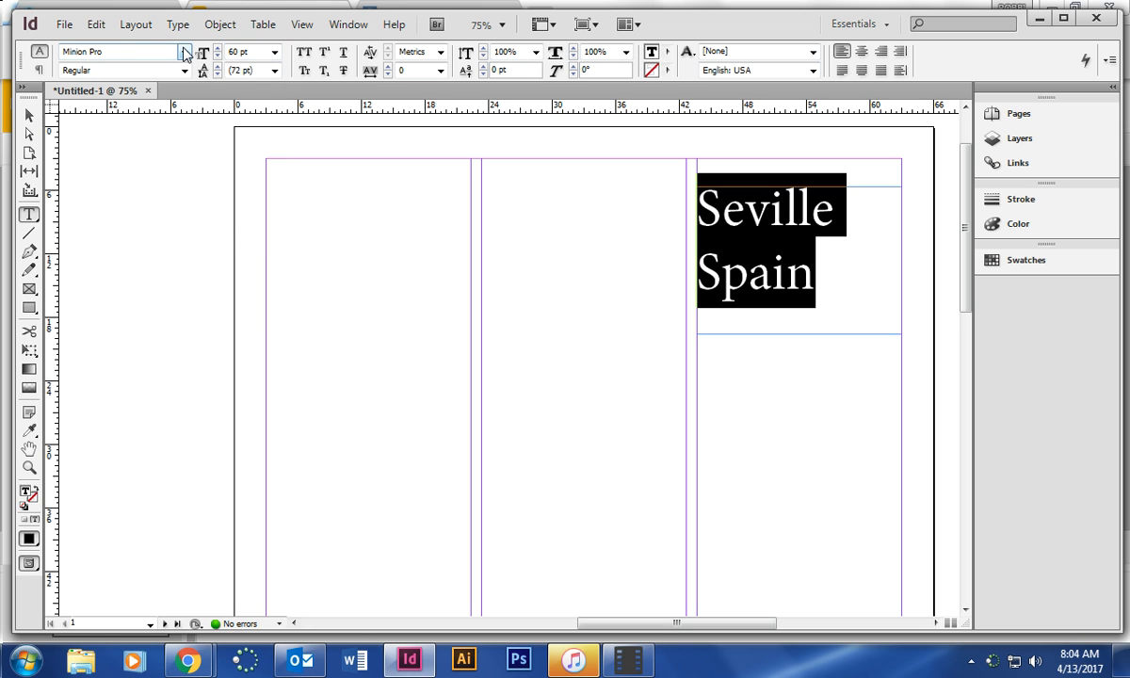
{"action": "left_click", "coordinate": [185, 53]}
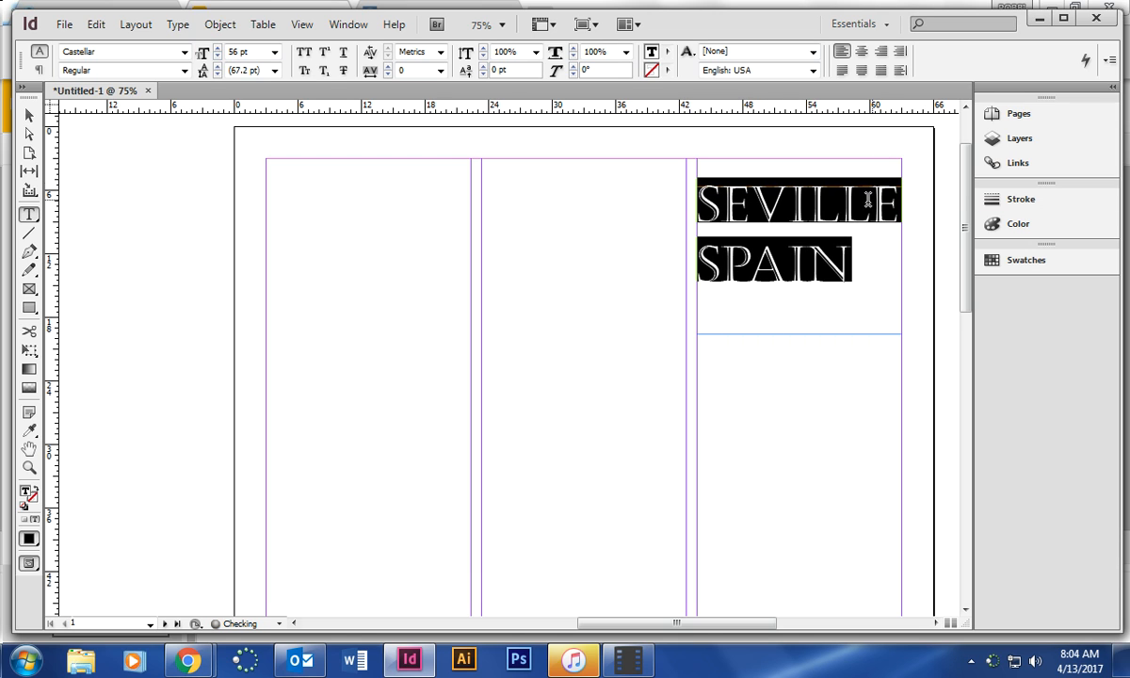
{"action": "left_click", "coordinate": [859, 53]}
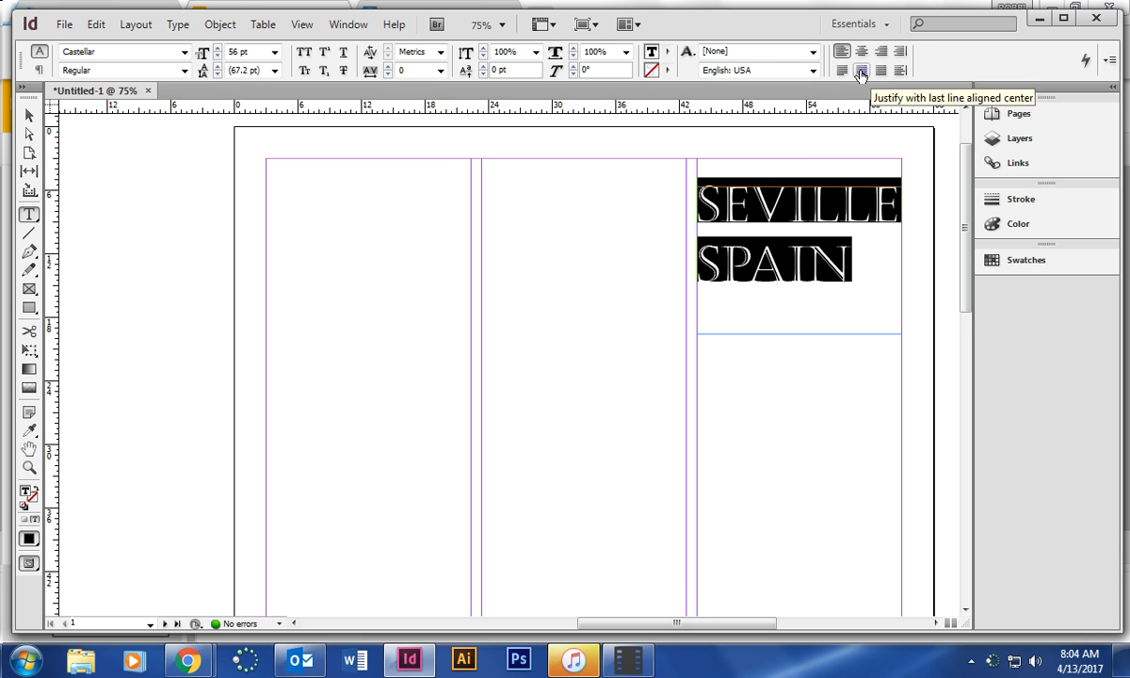
{"action": "left_click", "coordinate": [860, 71]}
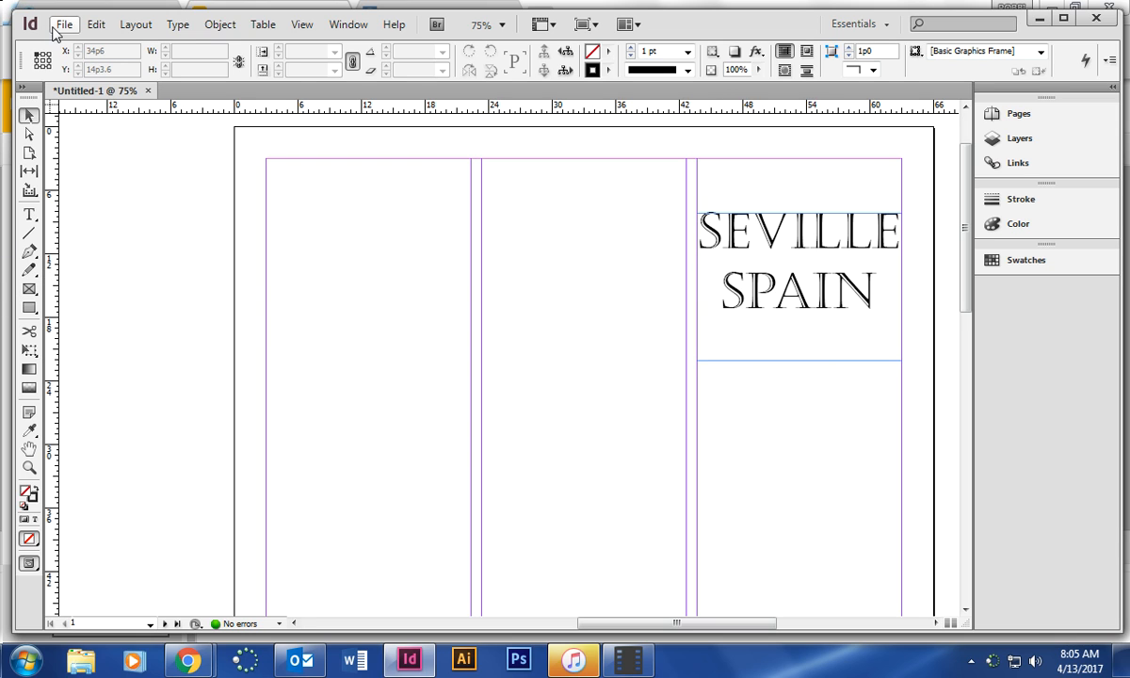
Place Sevilla1.jpg and fit the street photo into the right column below the title
{"action": "left_click", "coordinate": [64, 23]}
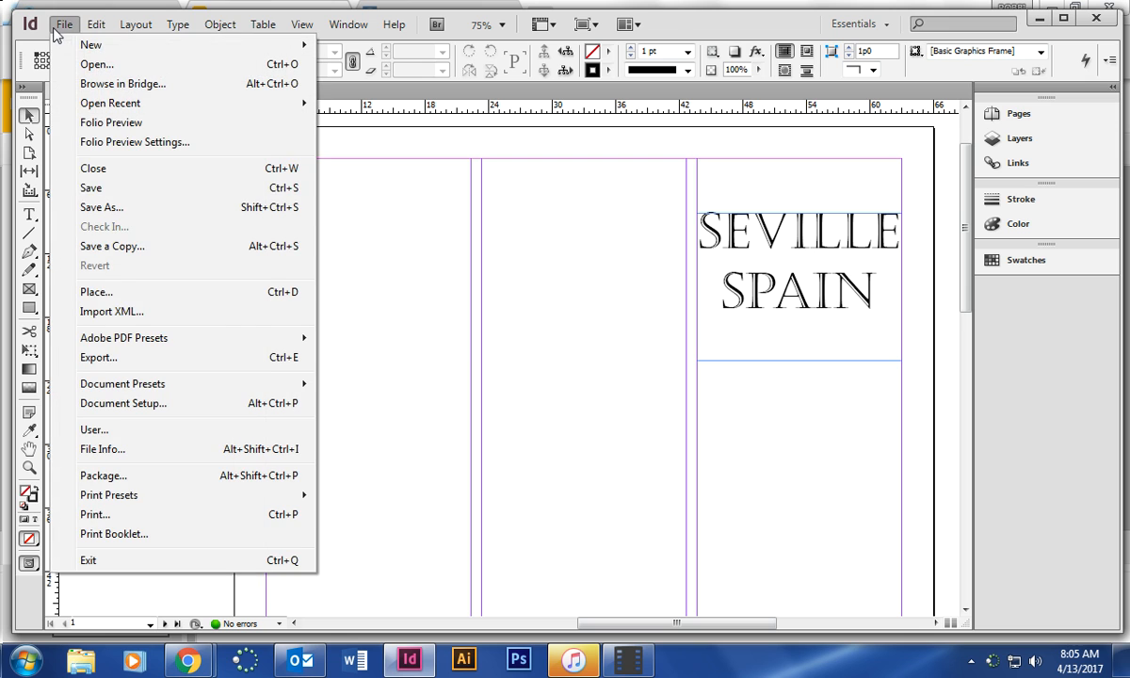
{"action": "left_click", "coordinate": [96, 292]}
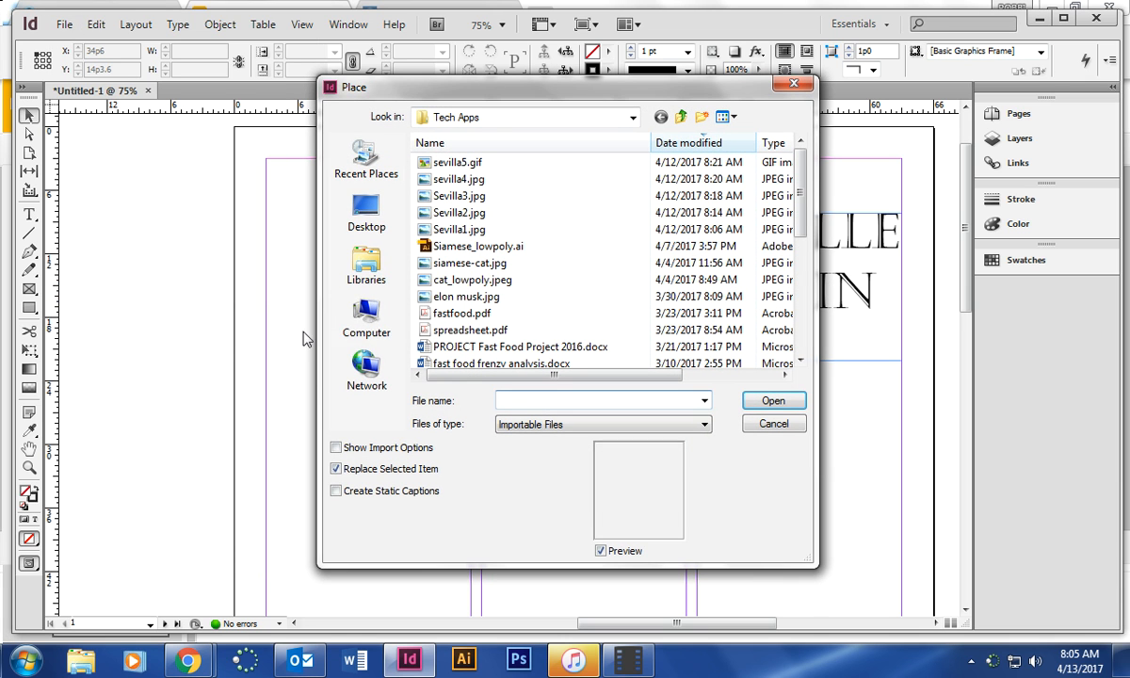
{"action": "left_click", "coordinate": [460, 230]}
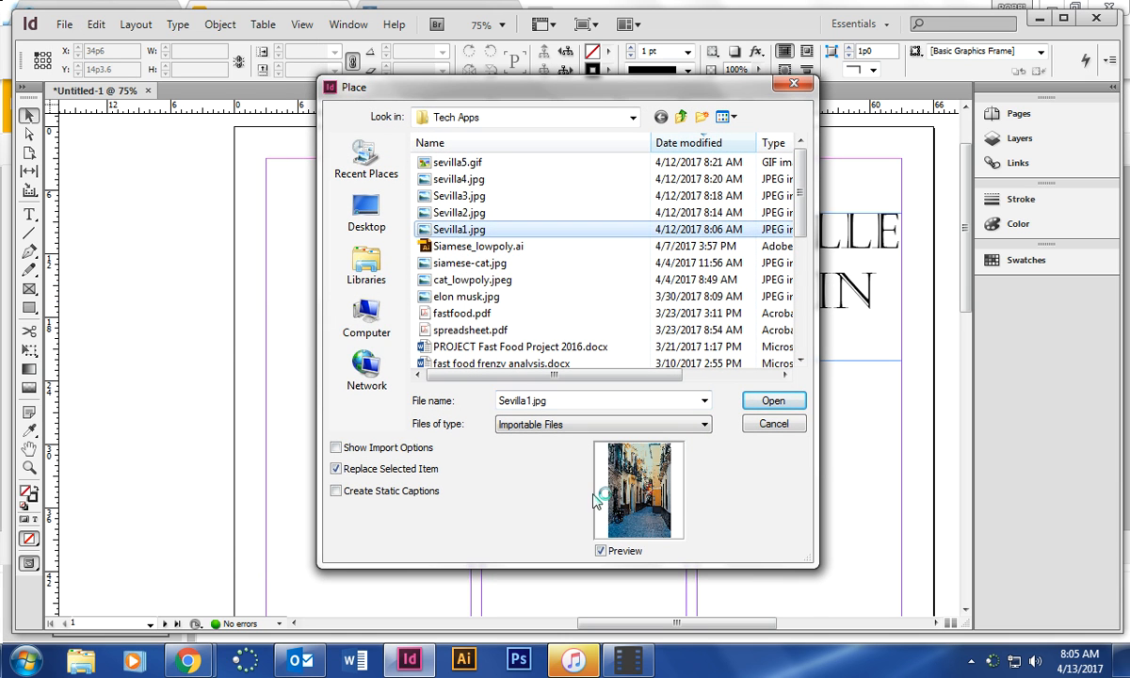
{"action": "left_click", "coordinate": [460, 211]}
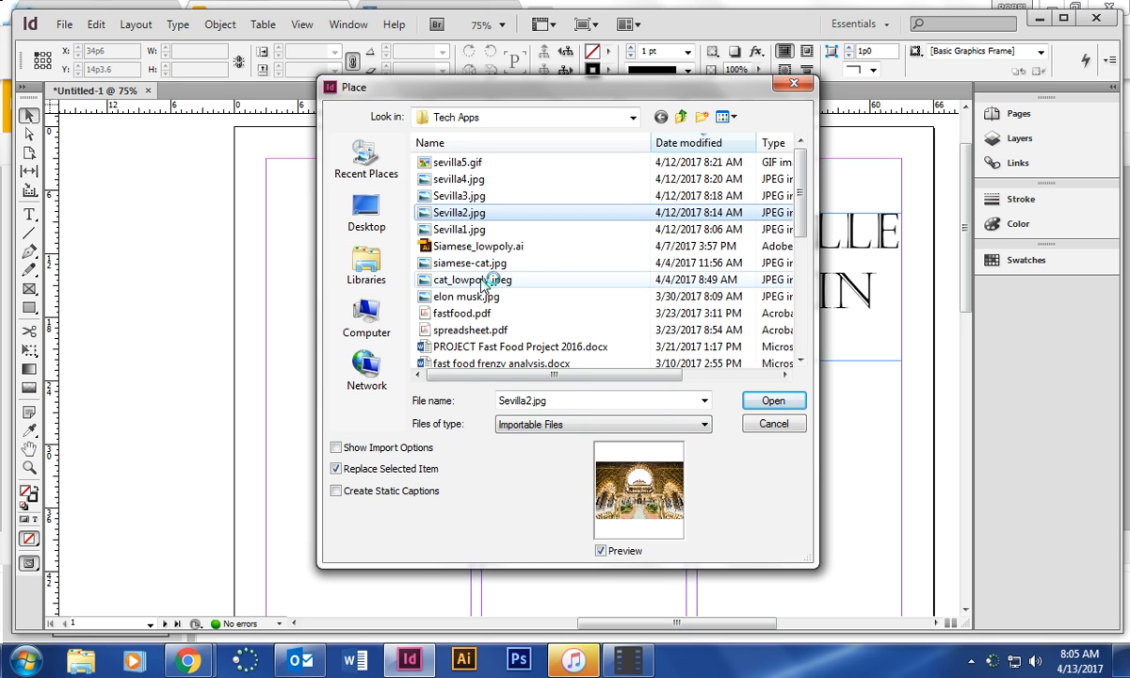
{"action": "mouse_move", "coordinate": [537, 335]}
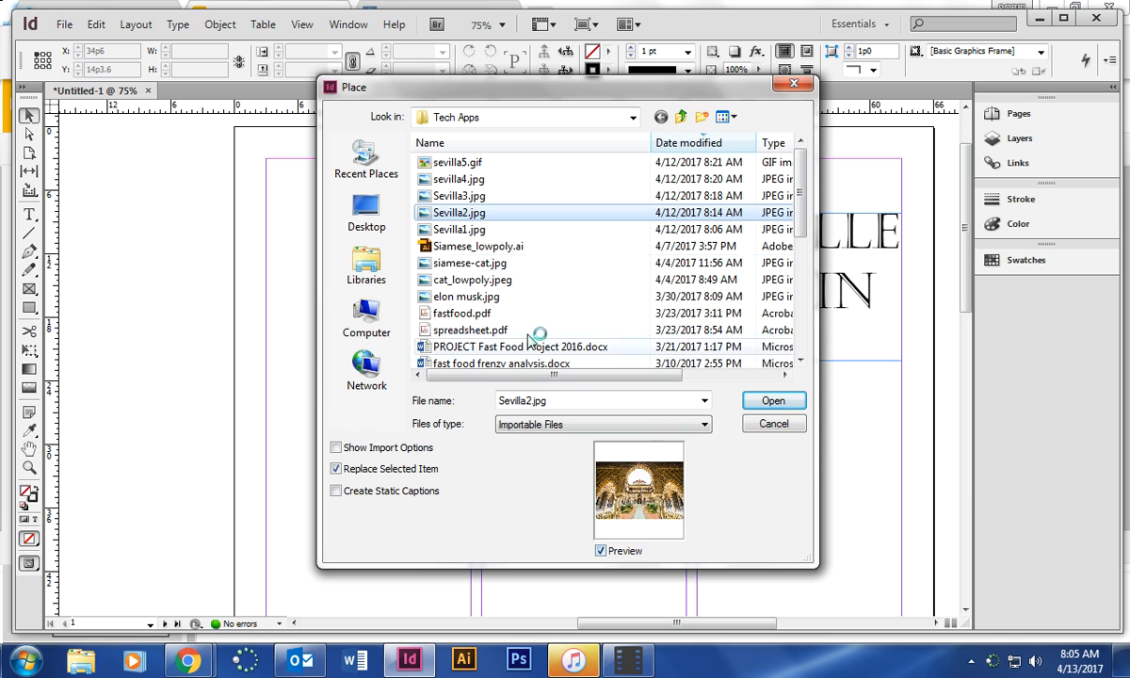
{"action": "left_click", "coordinate": [460, 230]}
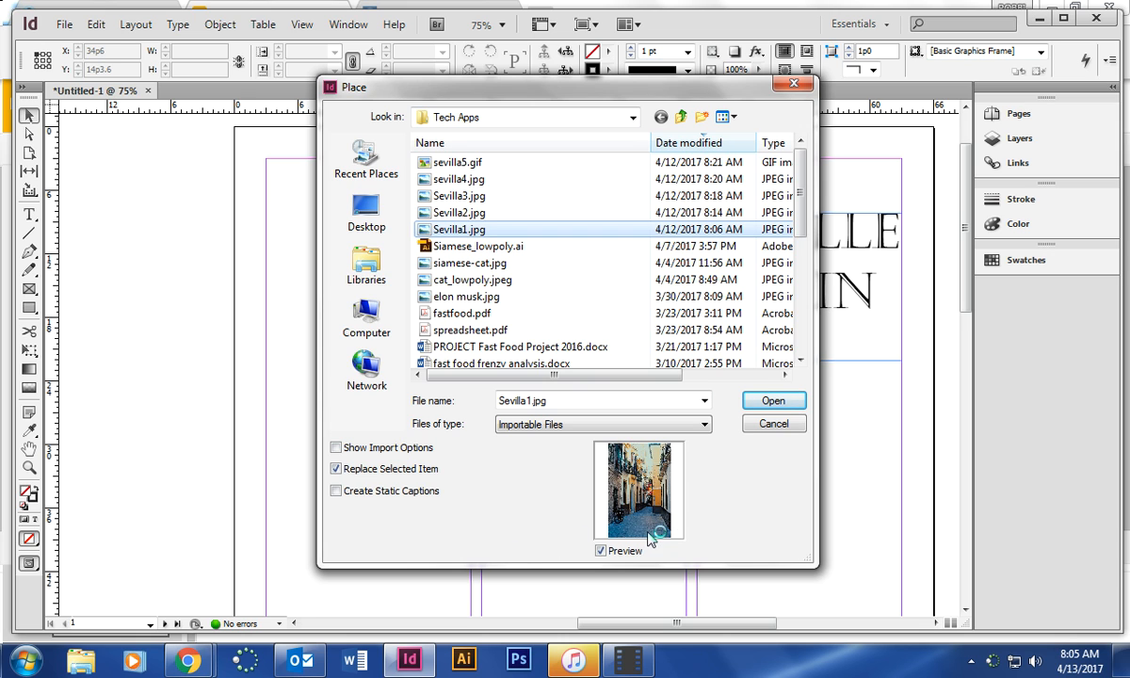
{"action": "mouse_move", "coordinate": [773, 399]}
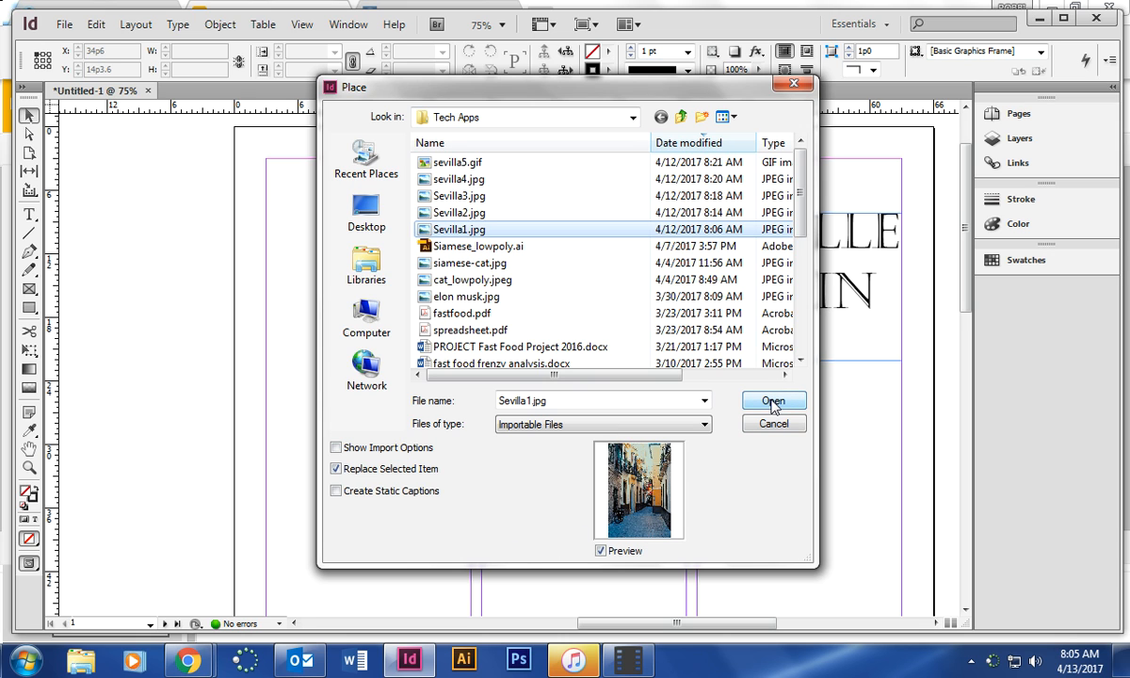
{"action": "left_click", "coordinate": [773, 399]}
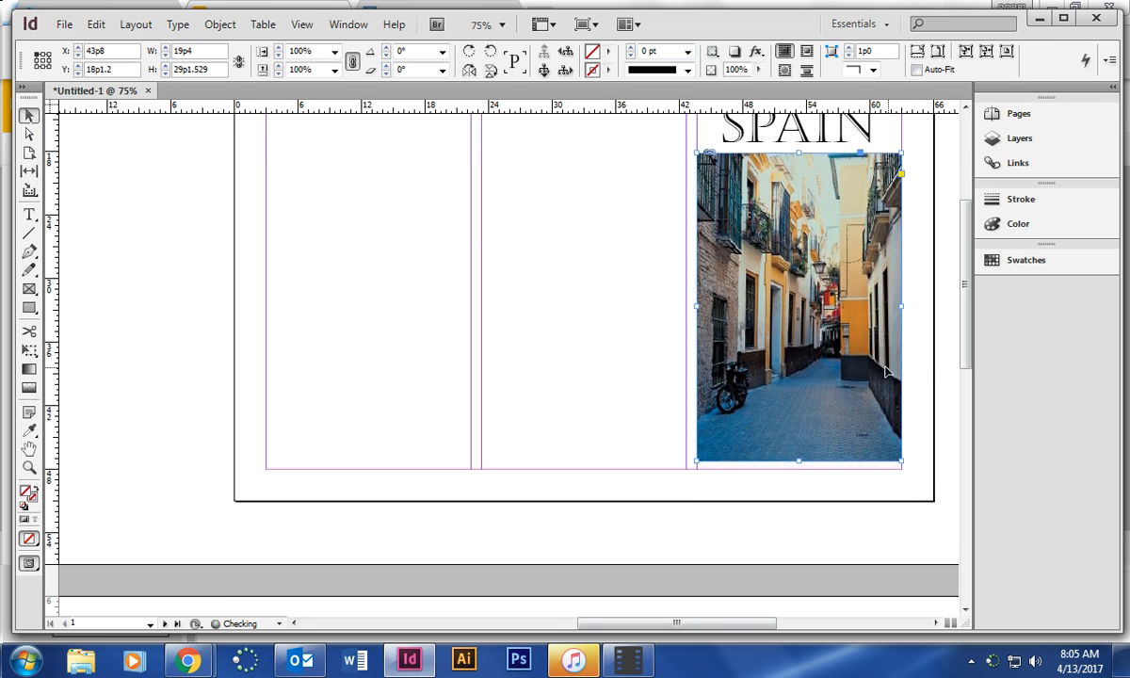
{"action": "left_click_drag", "start_coordinate": [799, 367], "coordinate": [799, 355]}
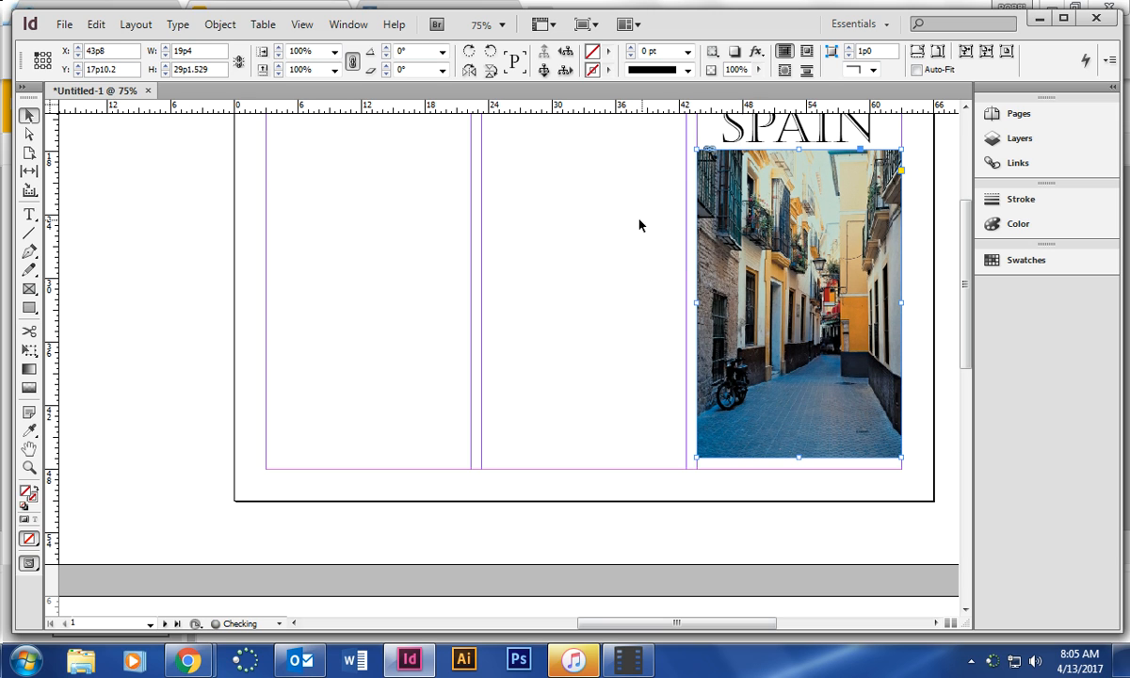
Place the Seville street photo again onto the page beneath the title
{"action": "left_click", "coordinate": [64, 22]}
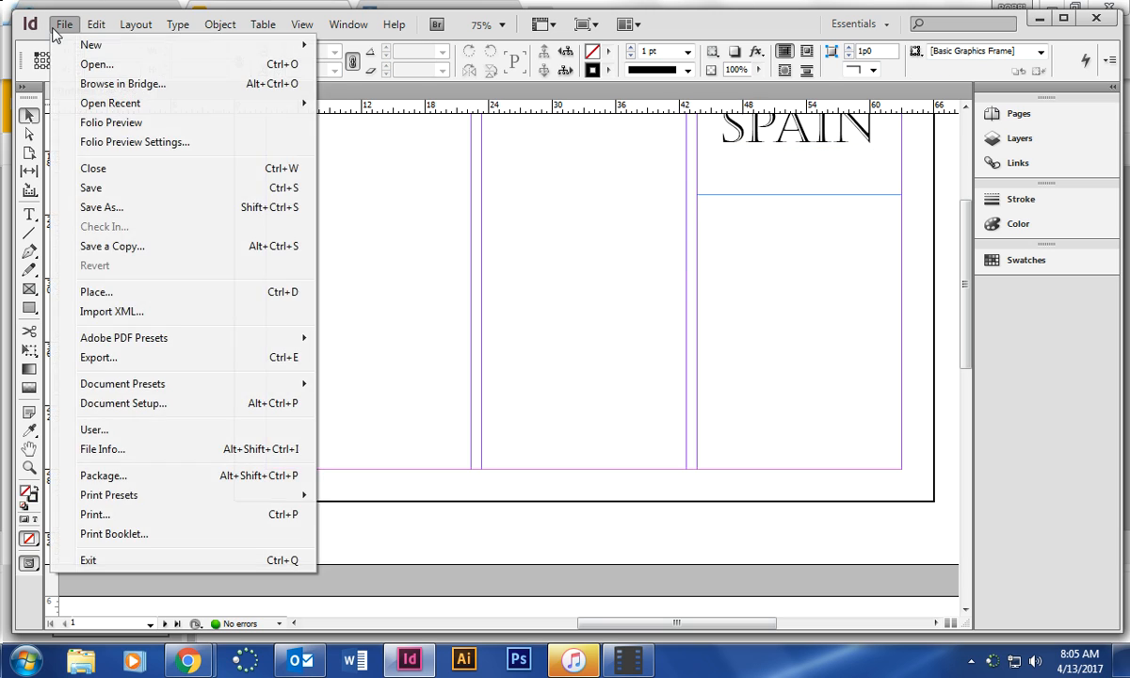
{"action": "left_click", "coordinate": [96, 290]}
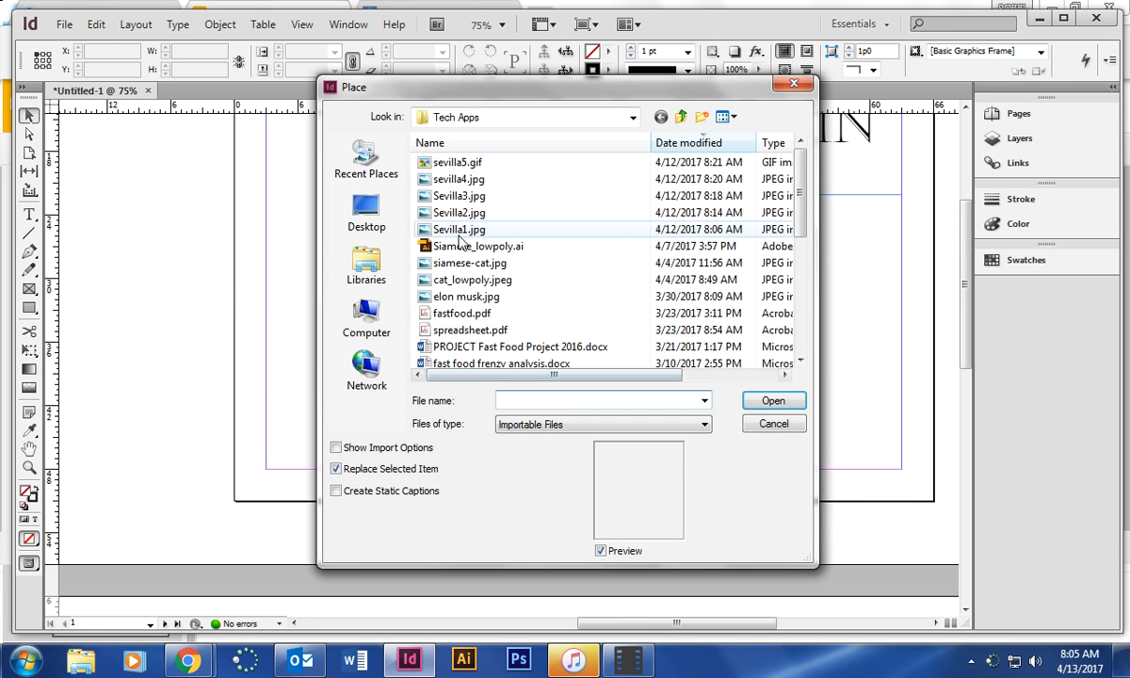
{"action": "left_click", "coordinate": [773, 400]}
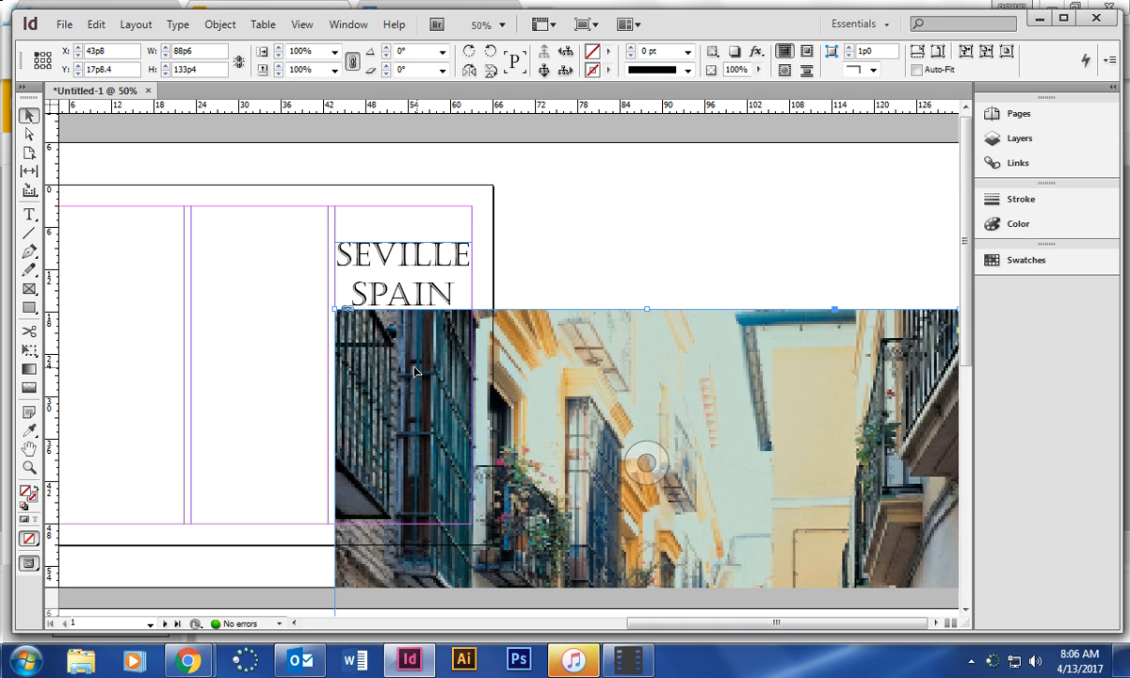
Scale the photo to 22% on both axes via Transform > Scale
{"action": "right_click", "coordinate": [414, 369]}
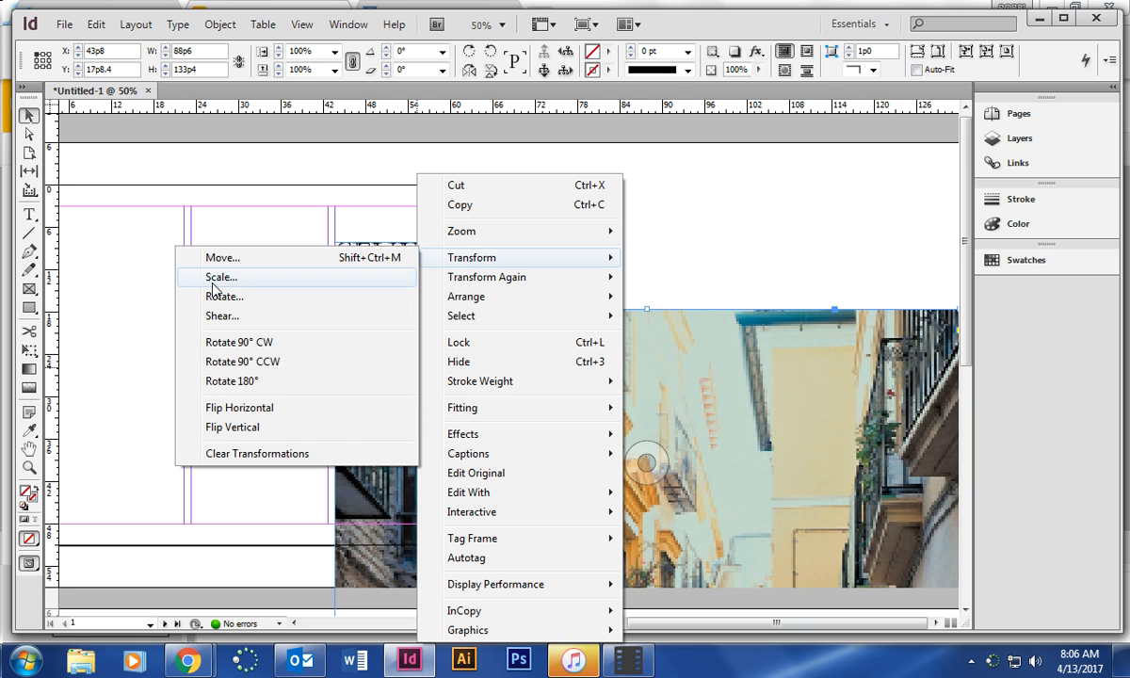
{"action": "left_click", "coordinate": [222, 275]}
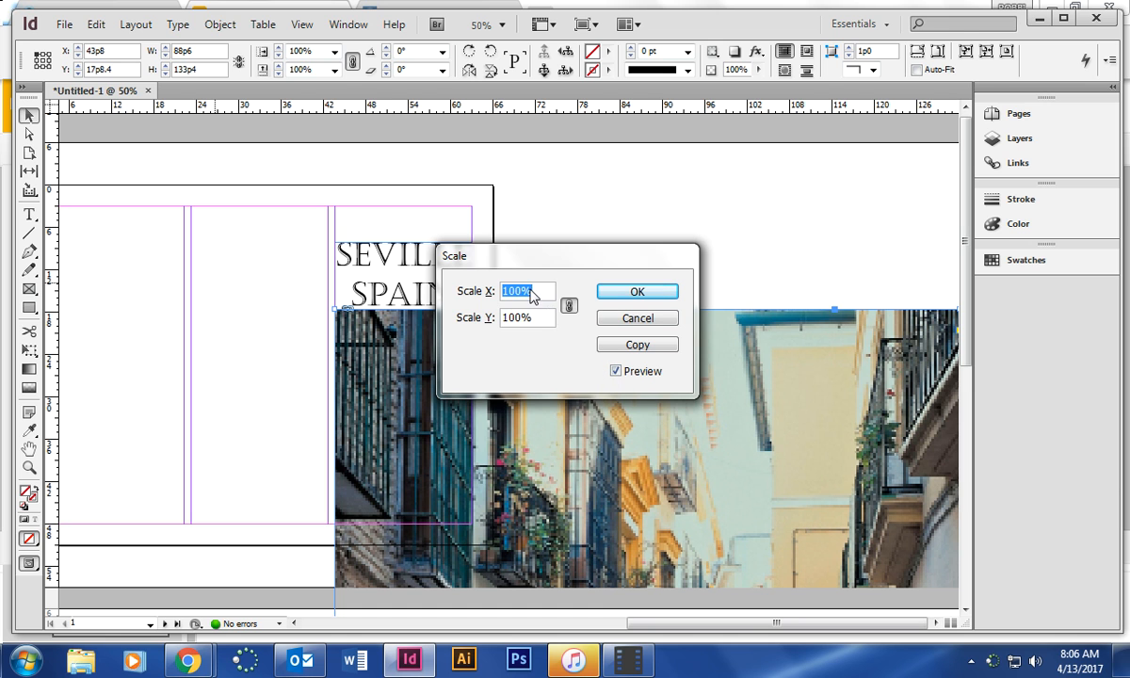
{"action": "left_click", "coordinate": [524, 290]}
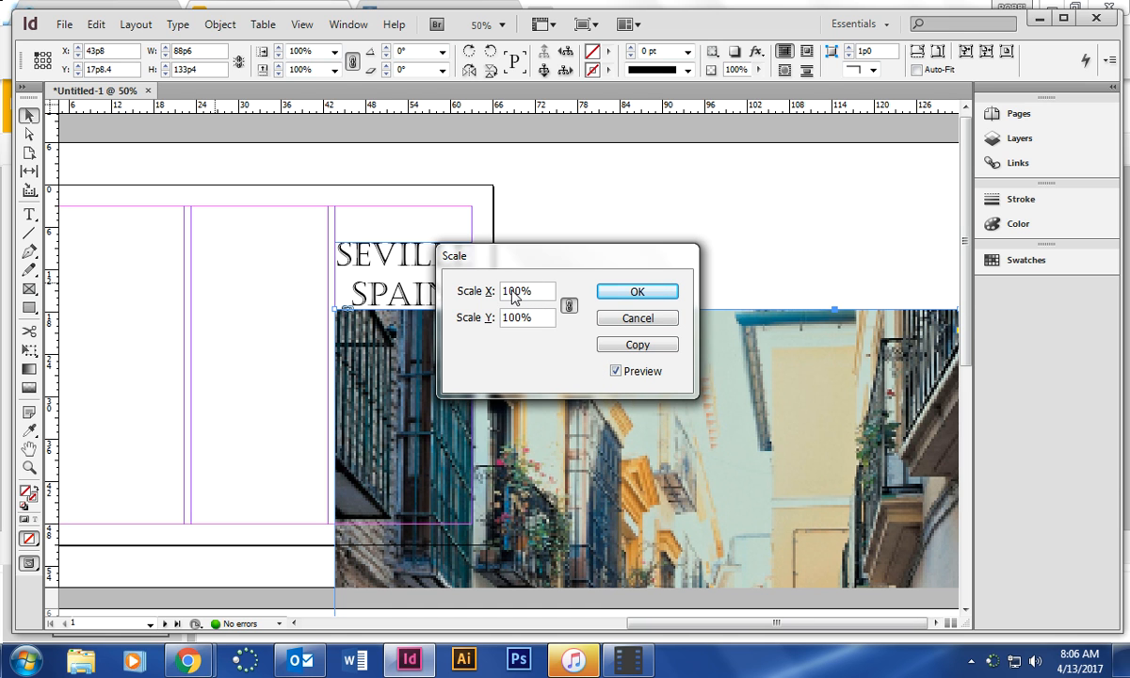
{"action": "type", "text": "54%"}
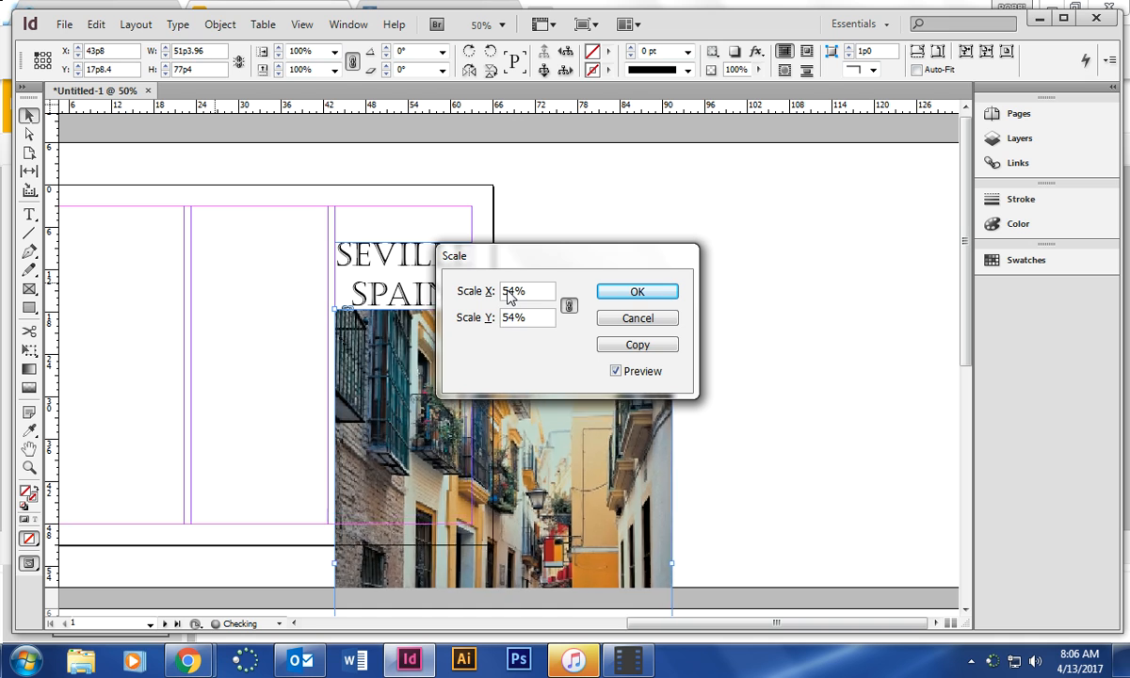
{"action": "type", "text": "25%"}
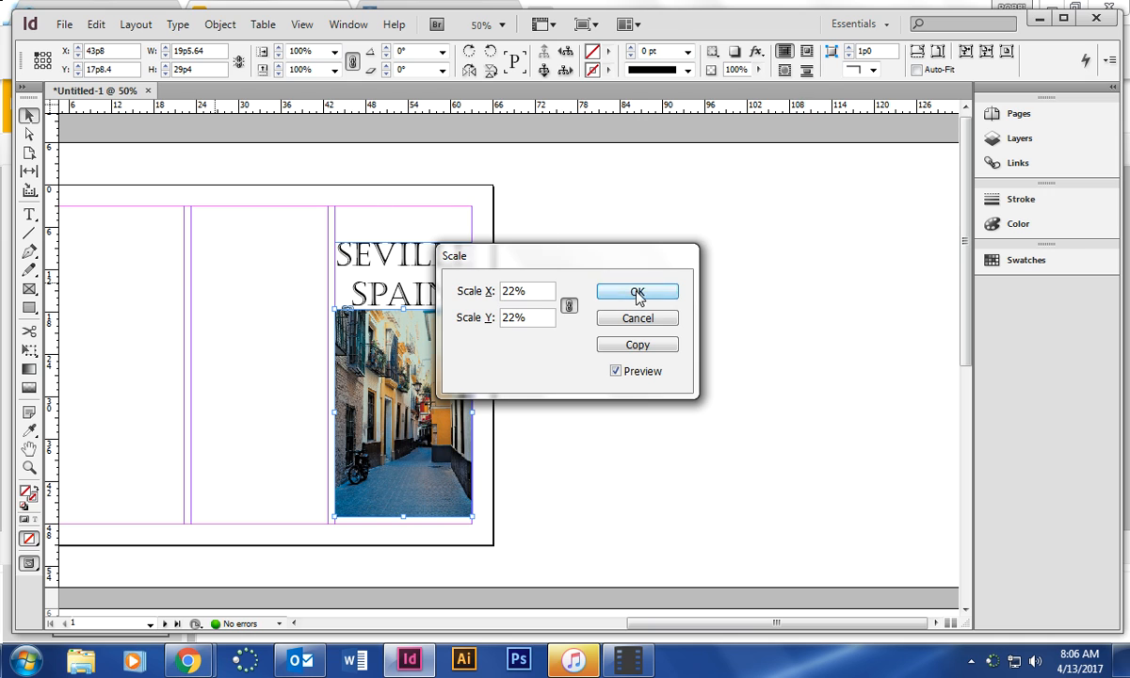
{"action": "left_click", "coordinate": [637, 290]}
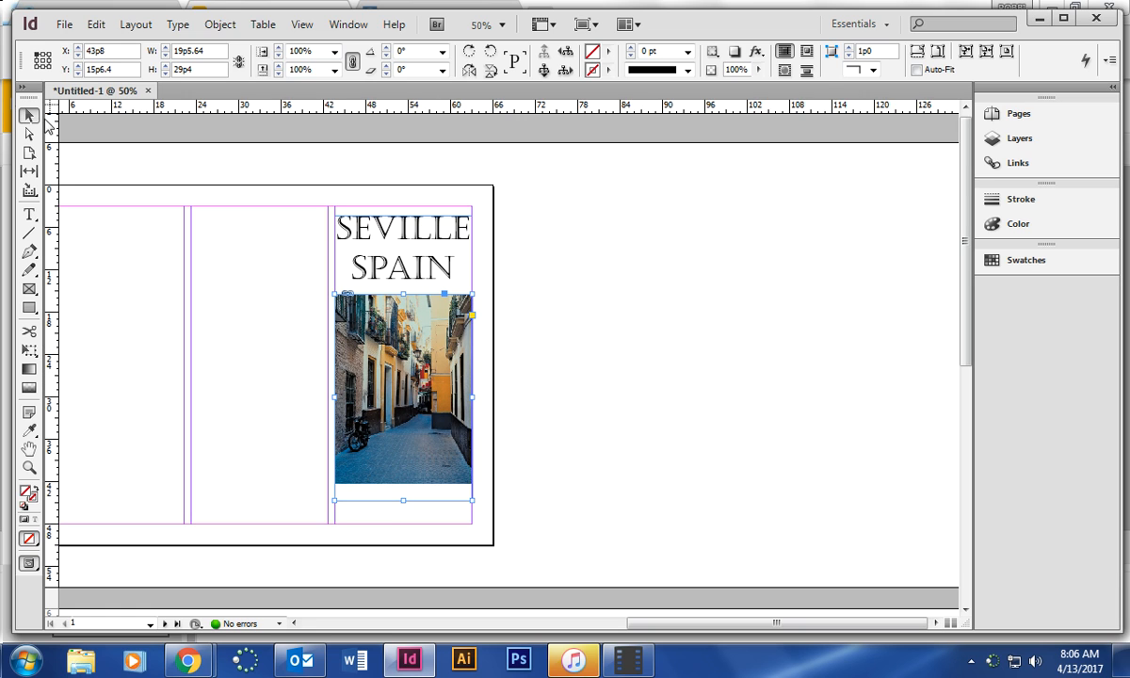
{"action": "mouse_move", "coordinate": [490, 468]}
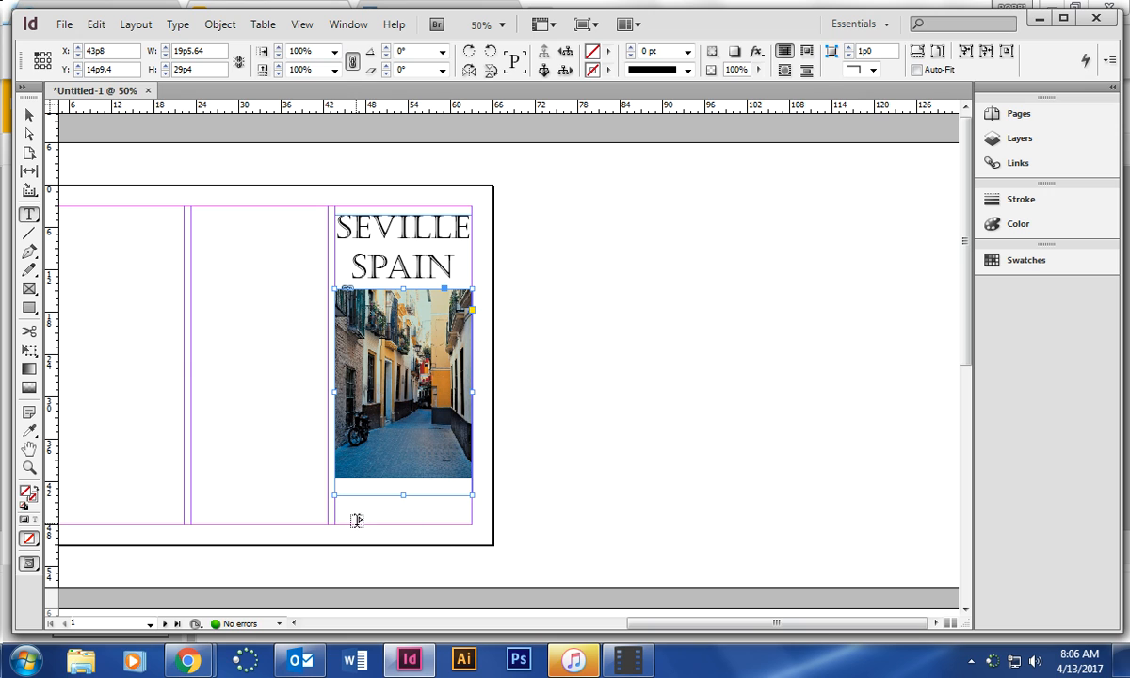
Add a centred byline frame under the photo reading 'By Mrs Horvath'
{"action": "left_click", "coordinate": [357, 520]}
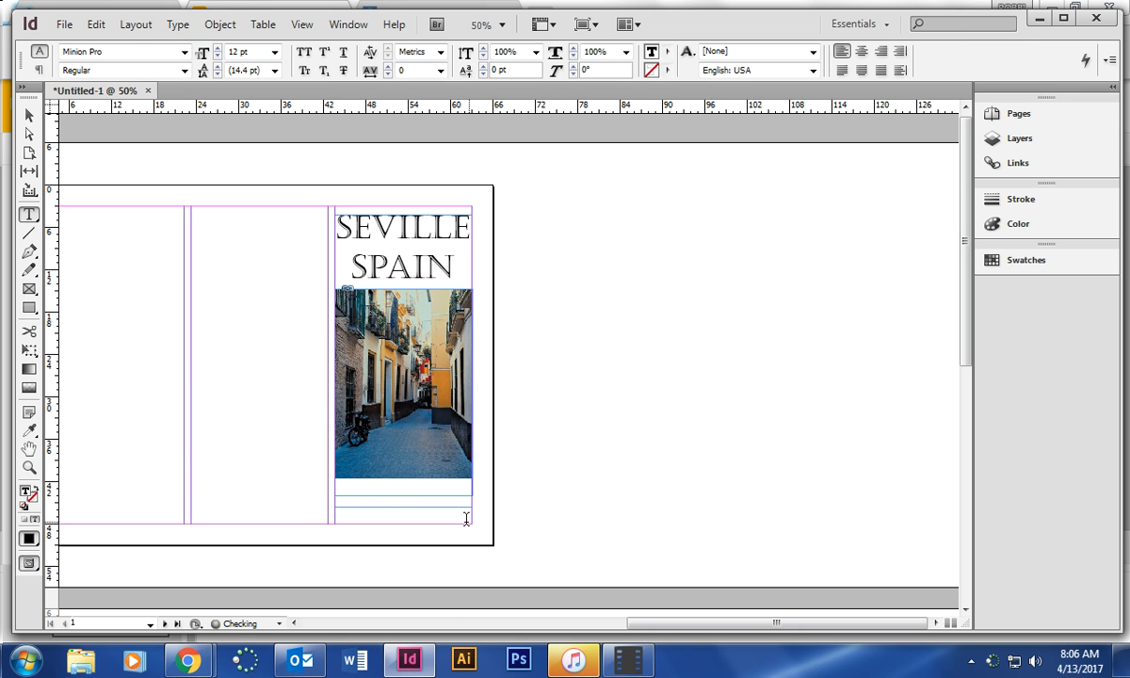
{"action": "type", "text": "By Mrs Horvath"}
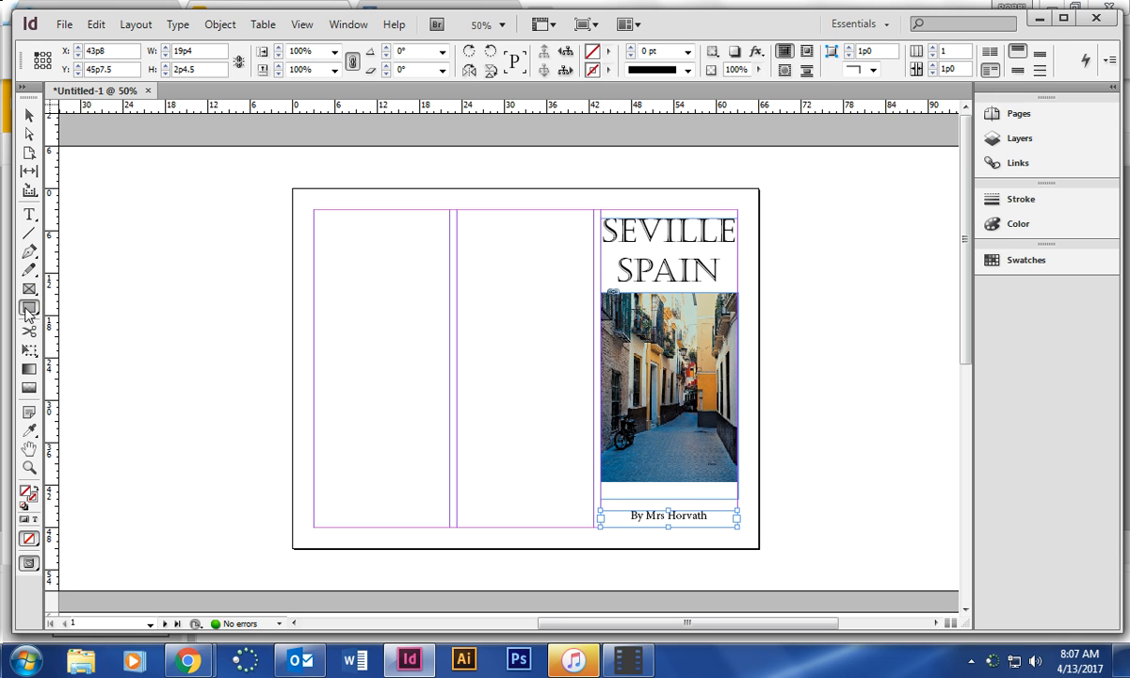
{"action": "mouse_move", "coordinate": [286, 193]}
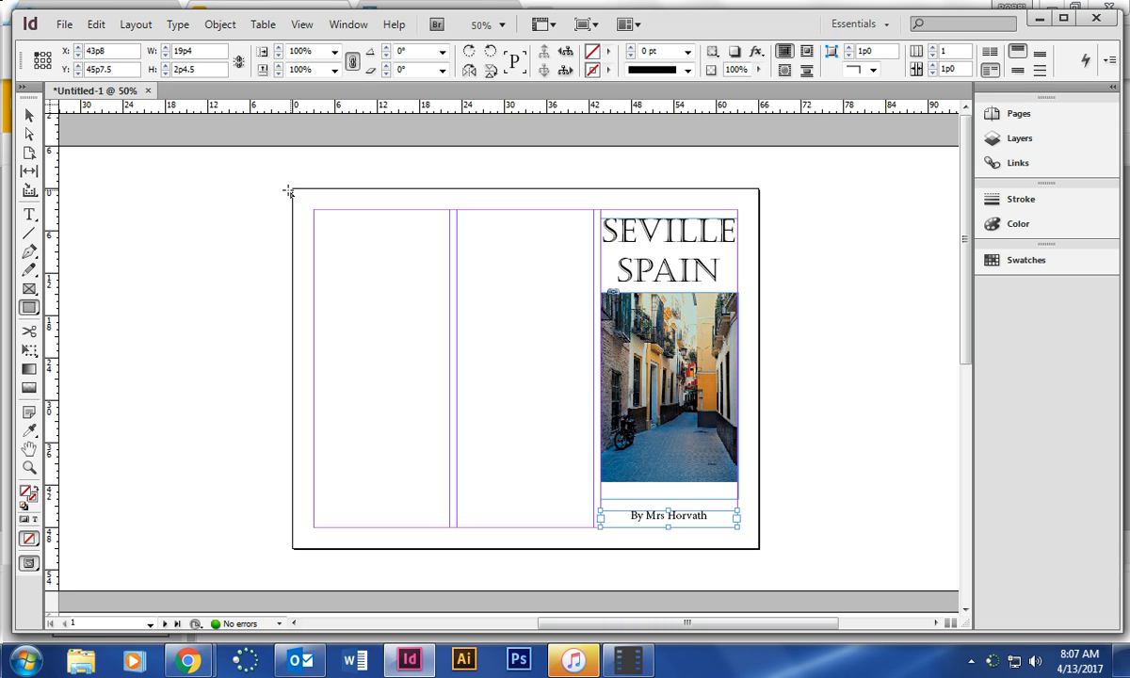
Draw a full-page rectangle and fill it with the C=100 M=0 Y=0 K=0 cyan swatch
{"action": "left_click_drag", "start_coordinate": [290, 192], "coordinate": [761, 553]}
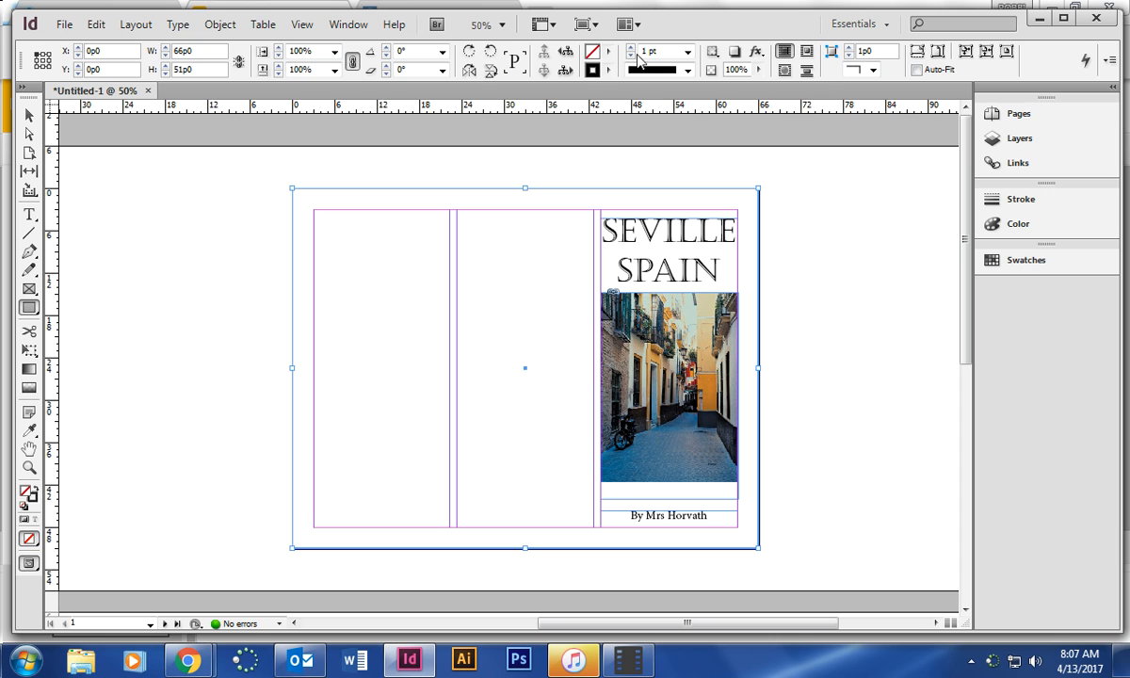
{"action": "left_click", "coordinate": [607, 53]}
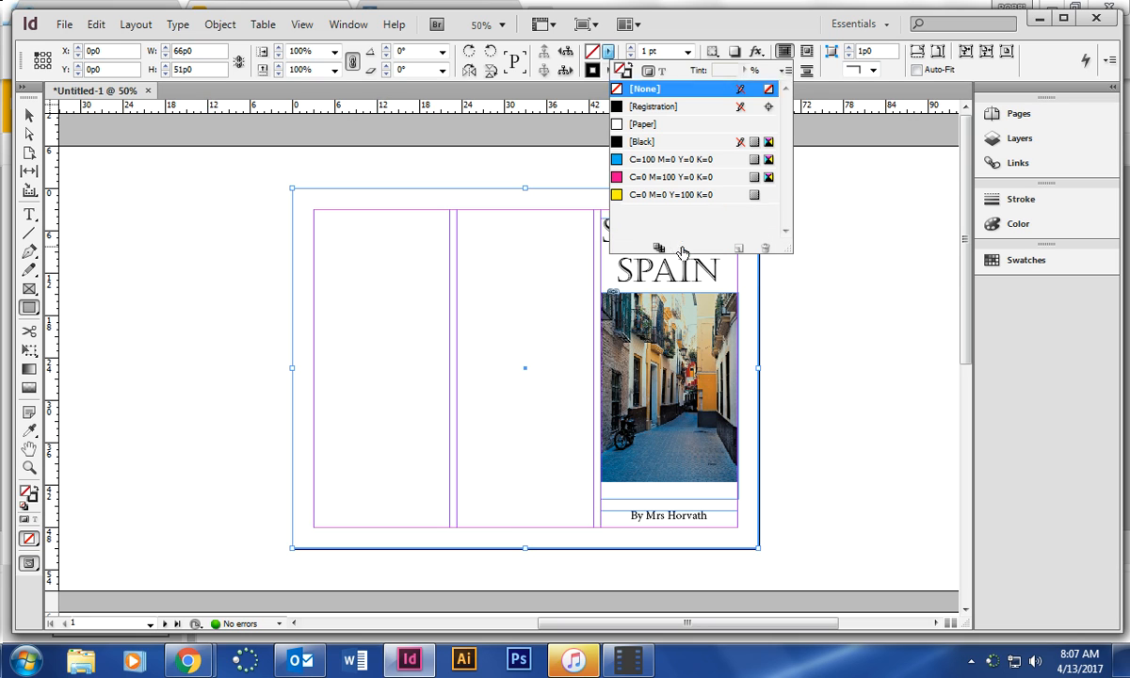
{"action": "scroll", "scroll_direction": "down", "scroll_amount": 3}
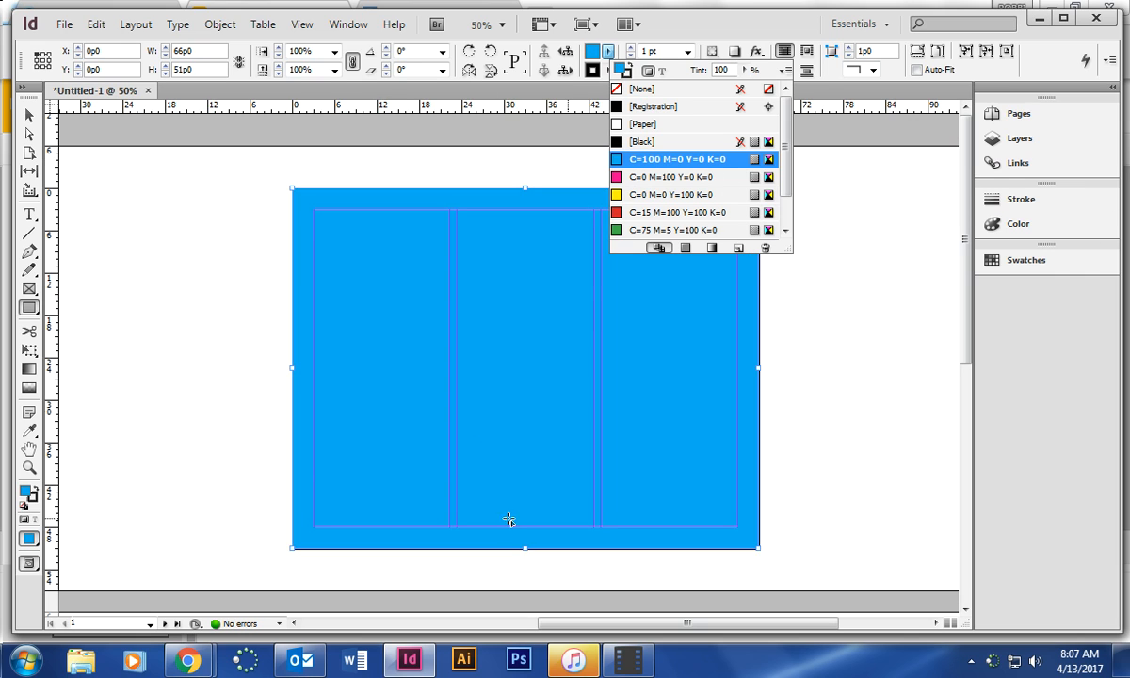
{"action": "mouse_move", "coordinate": [944, 373]}
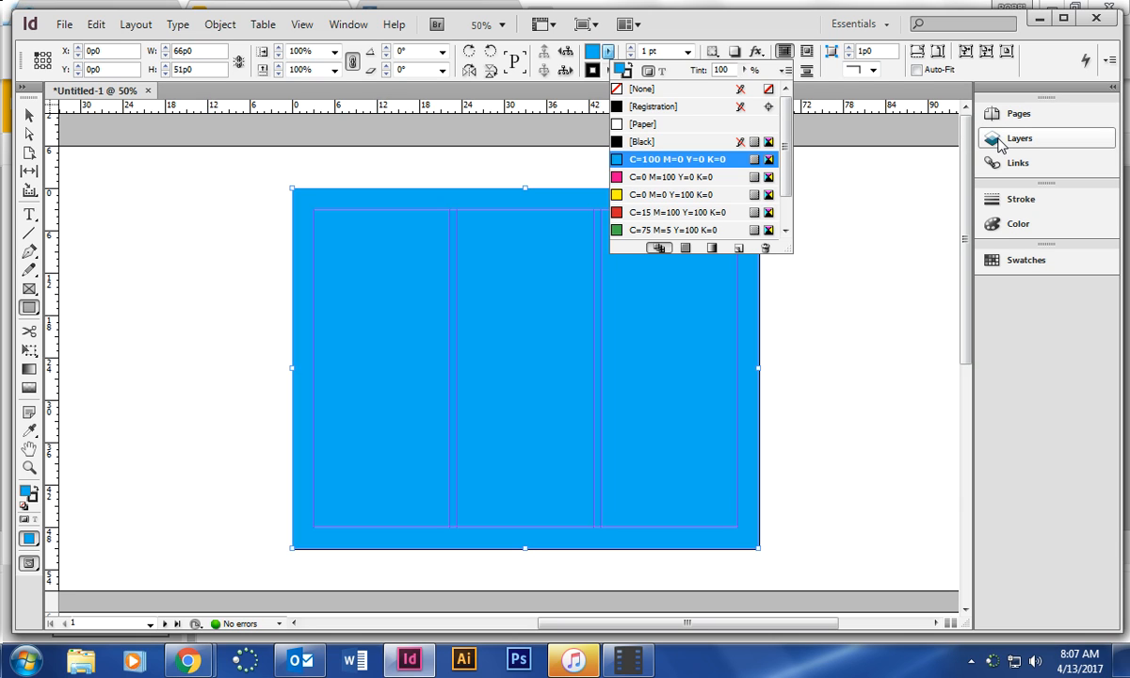
In the Layers panel, move the cyan rectangle behind the title, photo and byline
{"action": "left_click", "coordinate": [991, 137]}
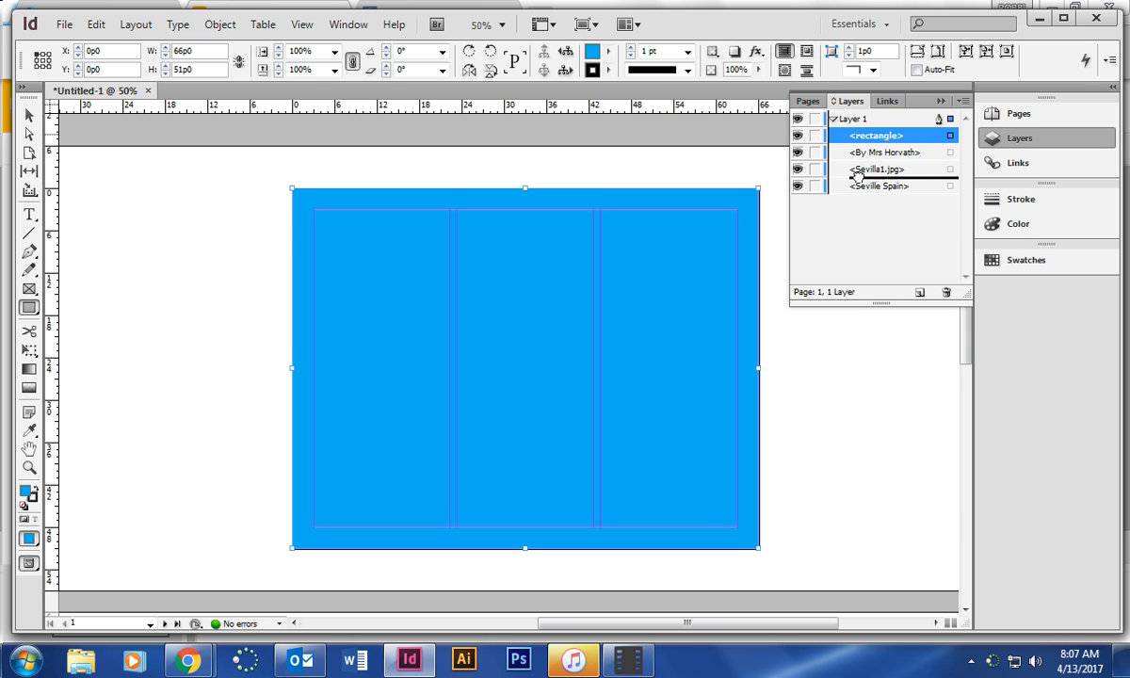
{"action": "left_click_drag", "start_coordinate": [875, 136], "coordinate": [874, 187]}
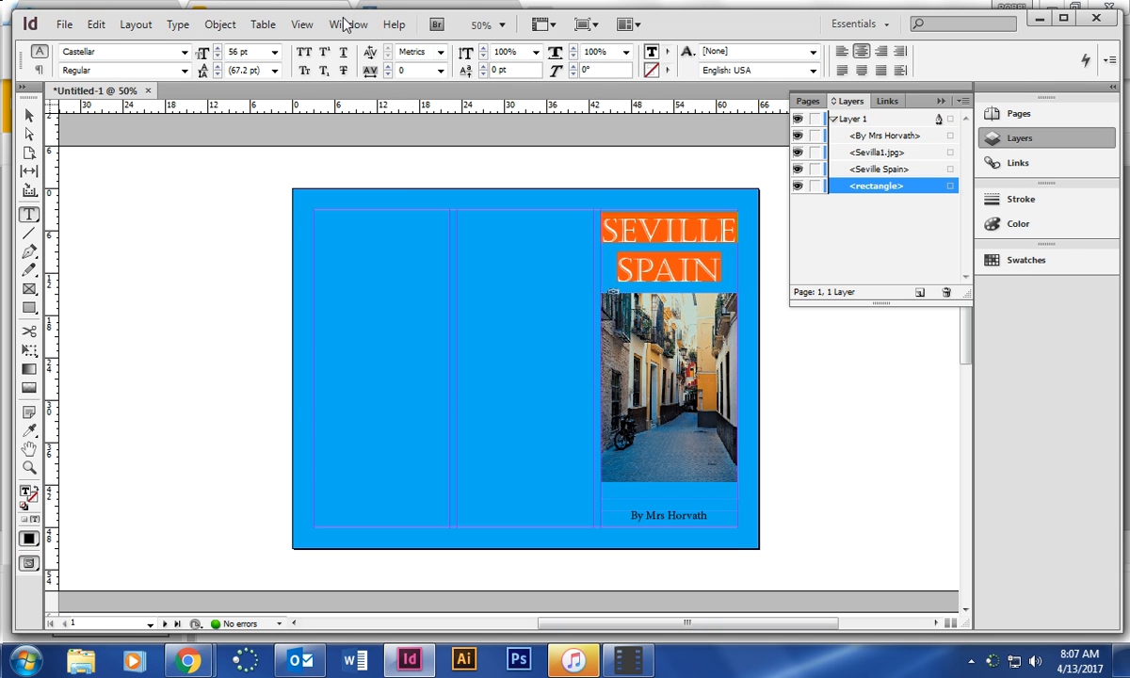
{"action": "mouse_move", "coordinate": [660, 113]}
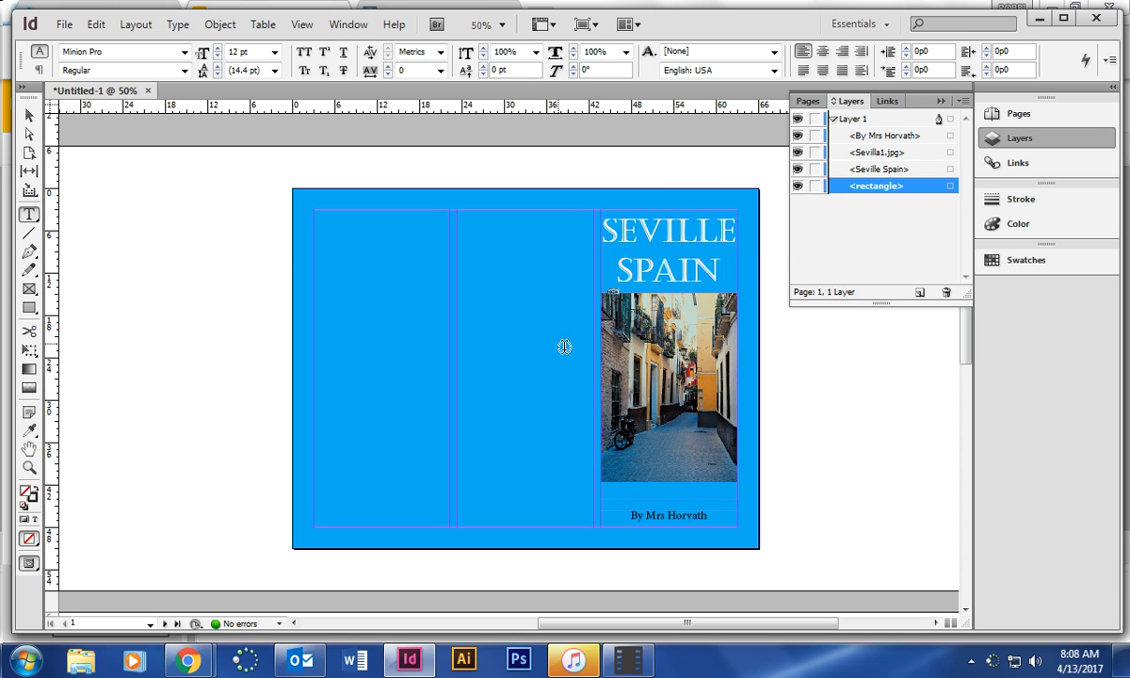
Add 'Works Cited' and 'Must see sights' heading frames in the middle and left panels
{"action": "left_click", "coordinate": [30, 115]}
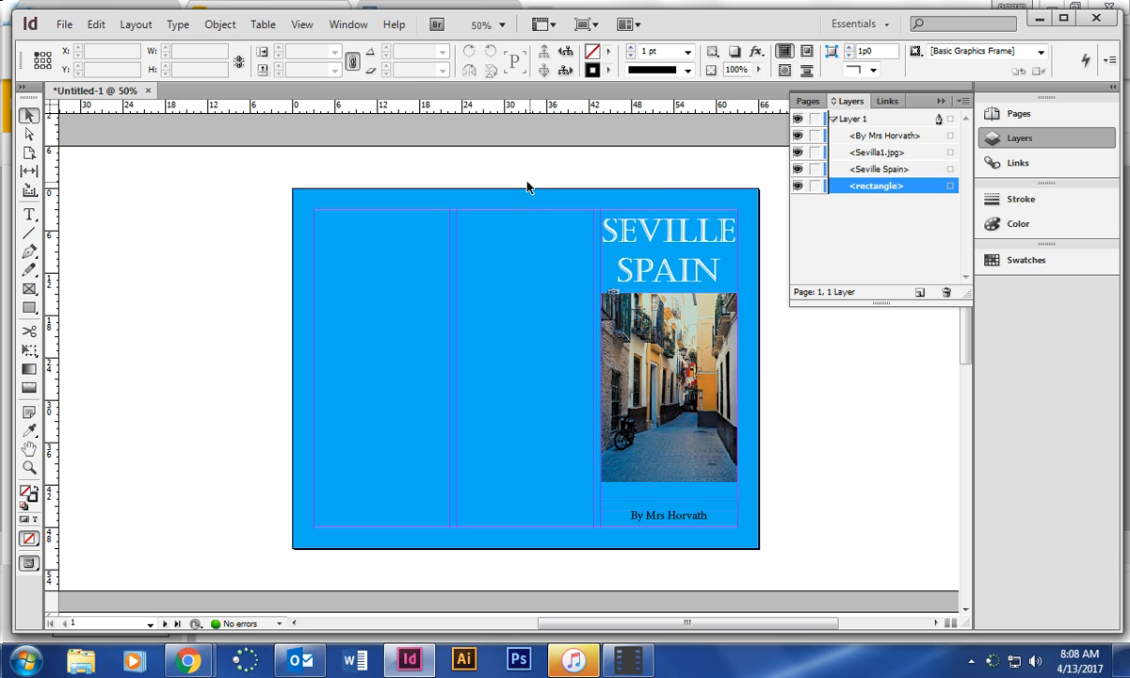
{"action": "mouse_move", "coordinate": [419, 248]}
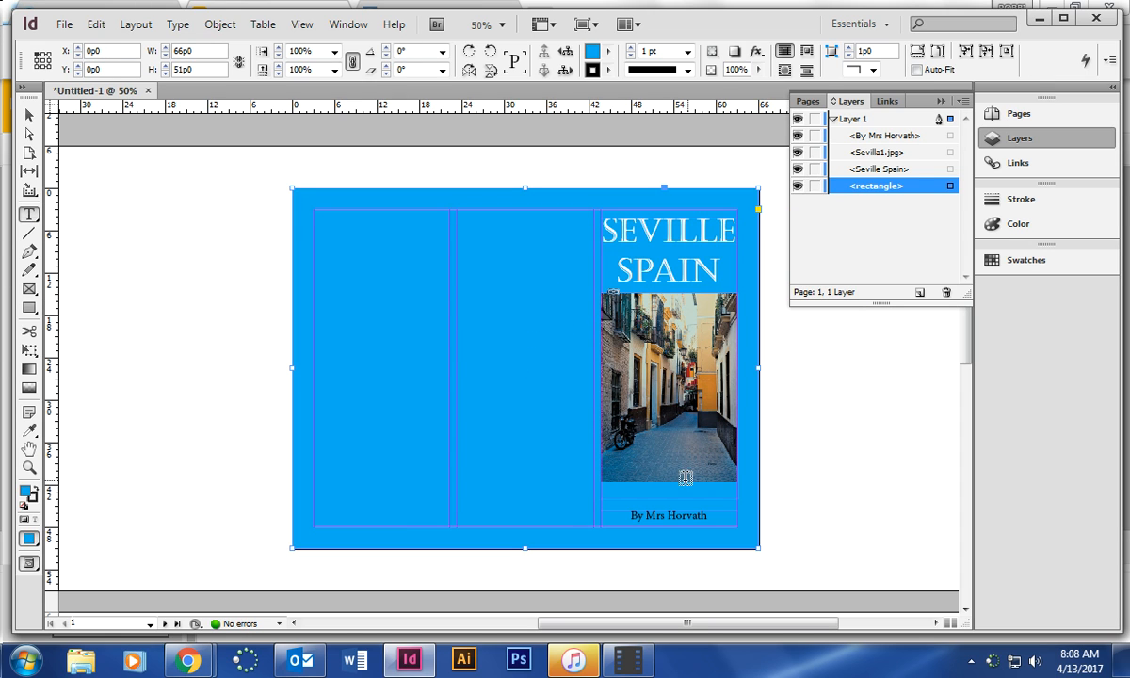
{"action": "left_click_drag", "start_coordinate": [456, 316], "coordinate": [574, 365]}
{"action": "type", "text": "Works Cited"}
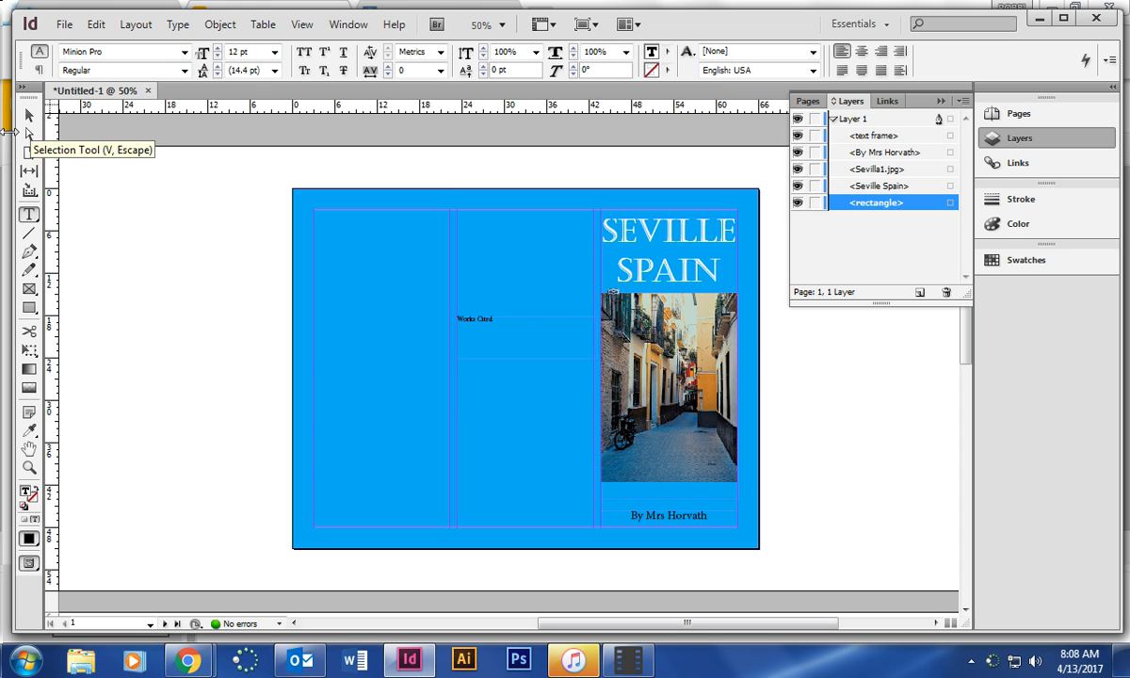
{"action": "left_click", "coordinate": [475, 318]}
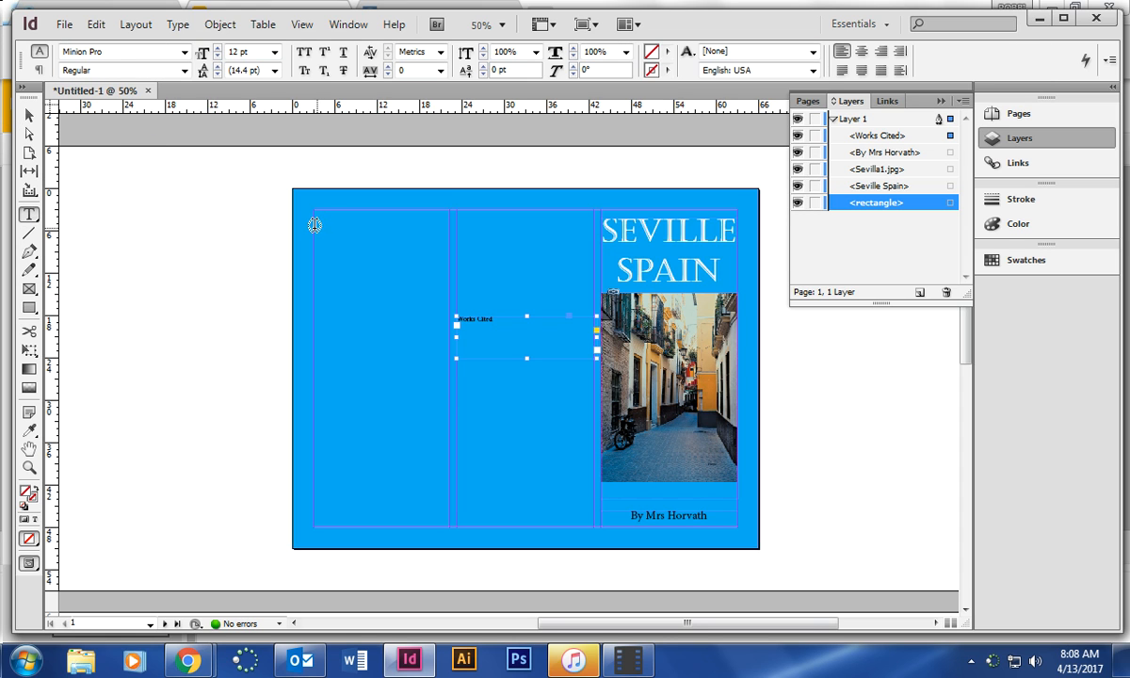
{"action": "left_click_drag", "start_coordinate": [315, 224], "coordinate": [444, 279]}
{"action": "type", "text": "Must see"}
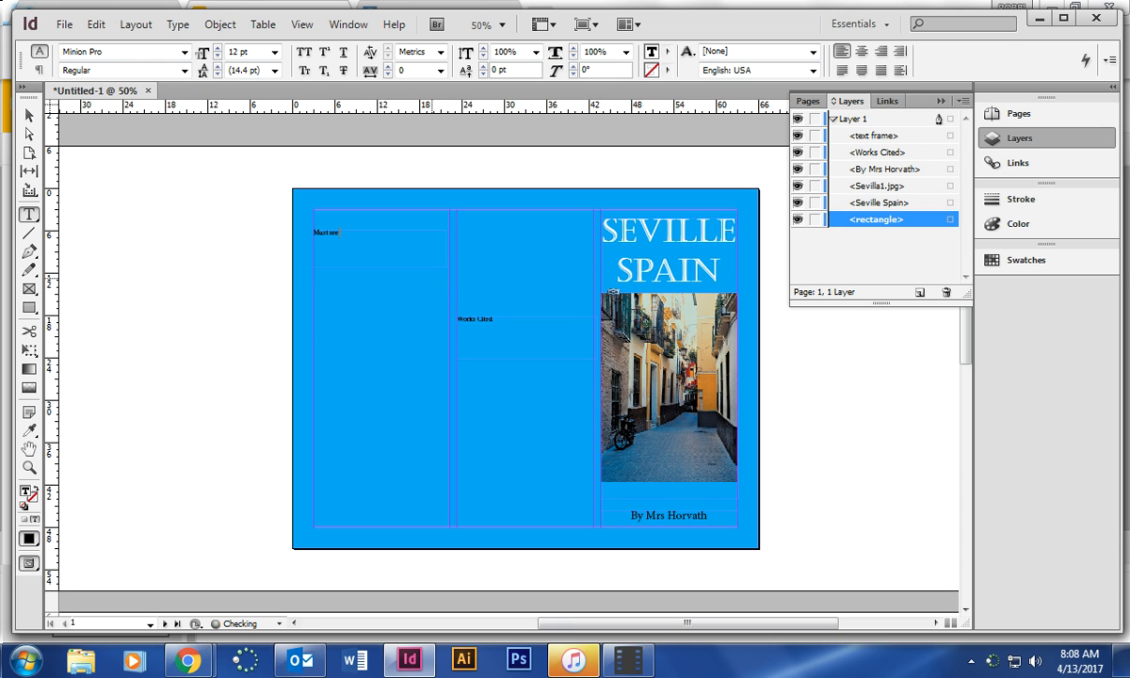
{"action": "type", "text": "sights"}
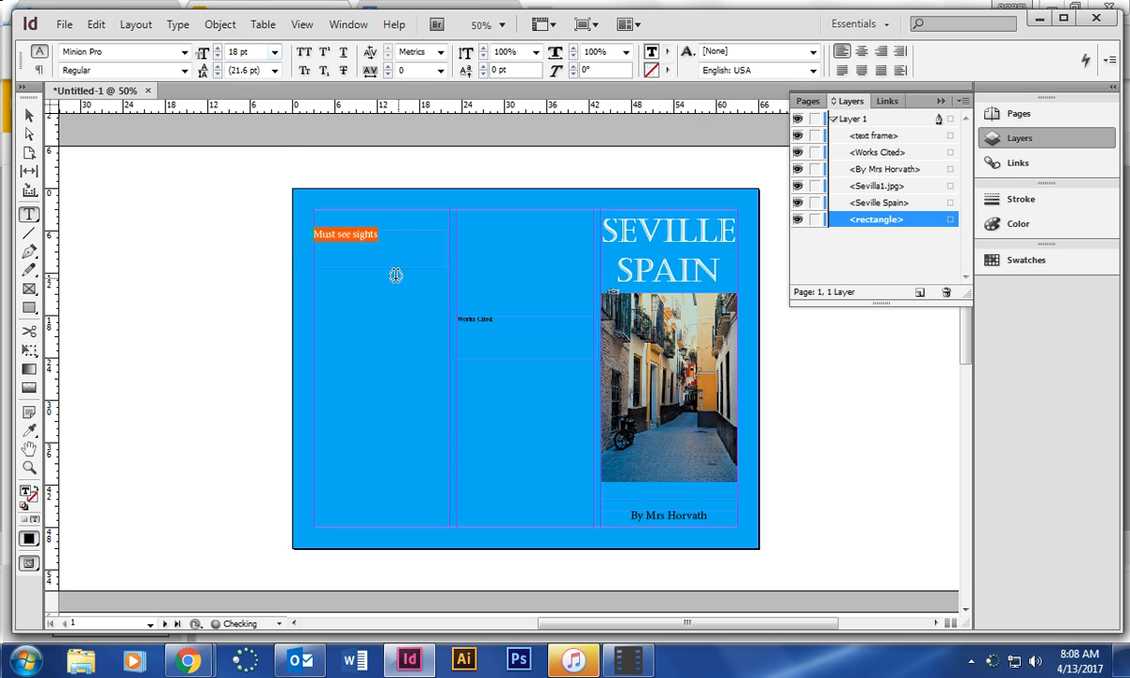
Enlarge the Works Cited heading to 18 pt from the font size list
{"action": "left_click", "coordinate": [275, 53]}
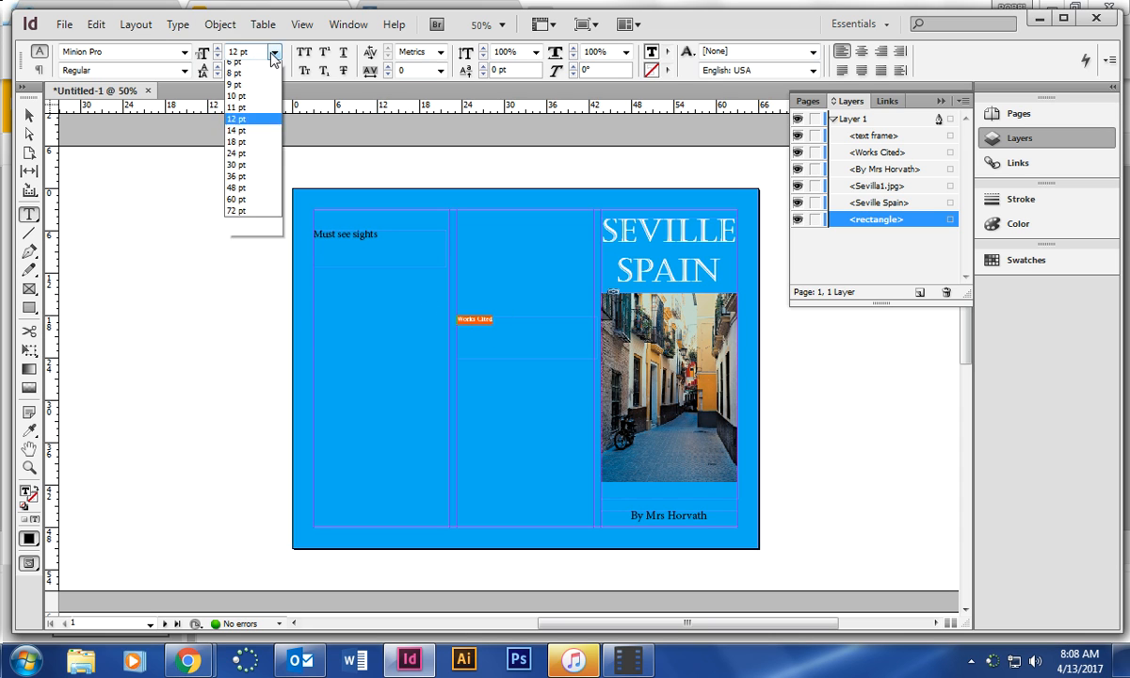
{"action": "left_click", "coordinate": [237, 142]}
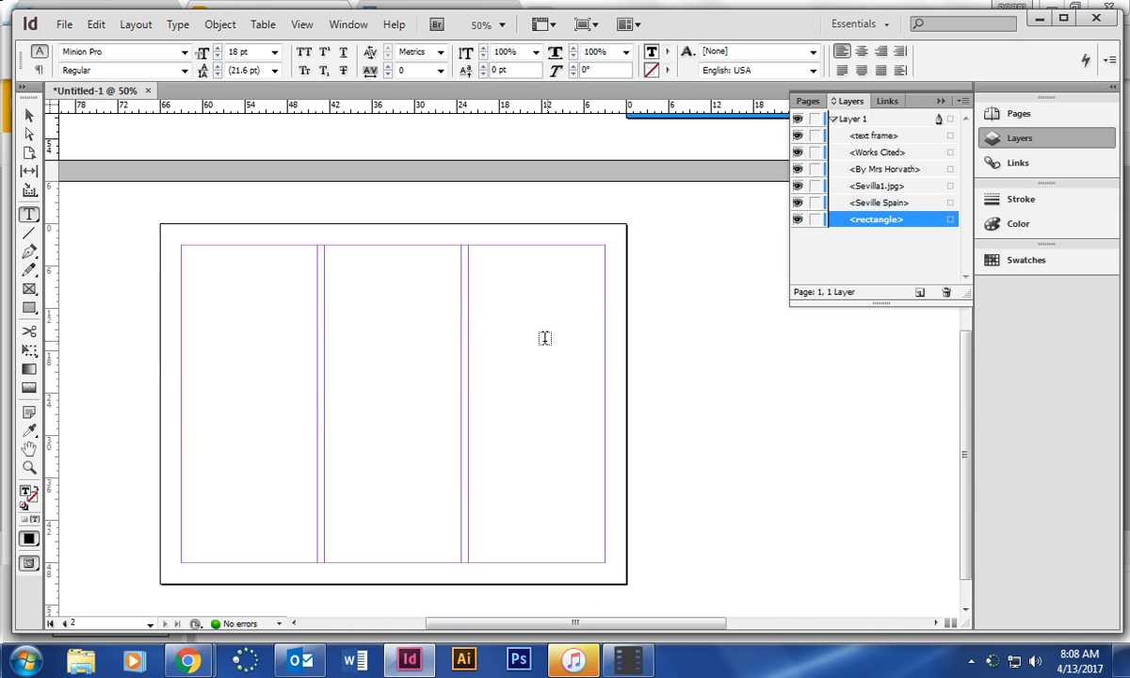
{"action": "mouse_move", "coordinate": [177, 309]}
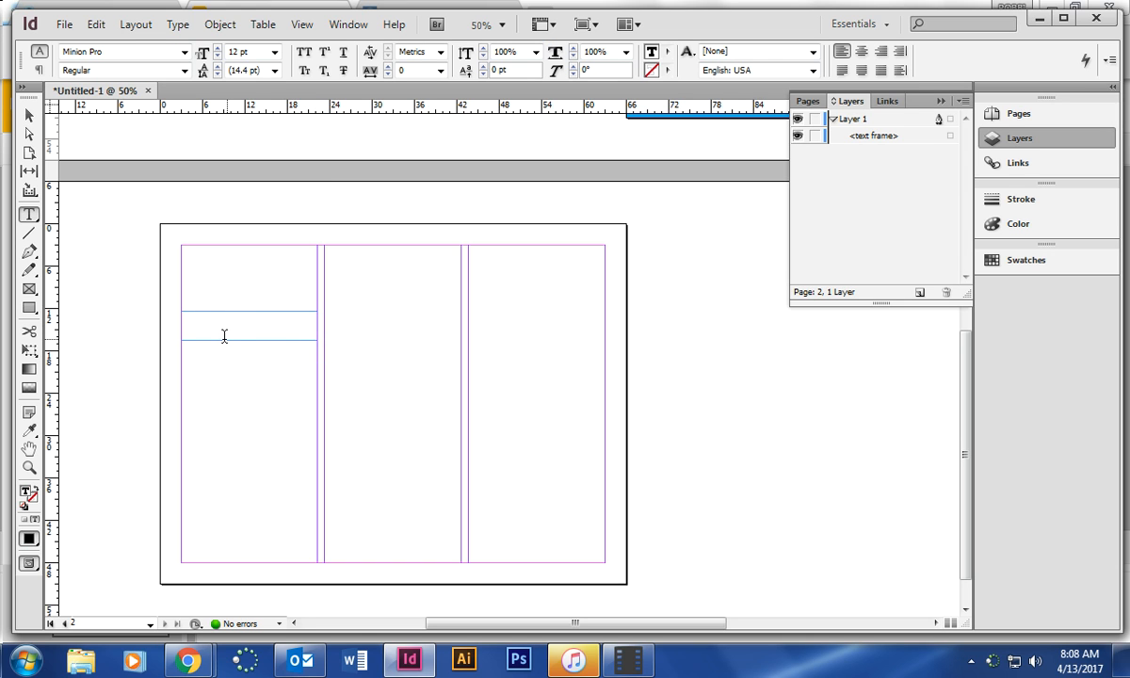
Create a heading frame in page two's first column reading 'Population/Location'
{"action": "type", "text": "x"}
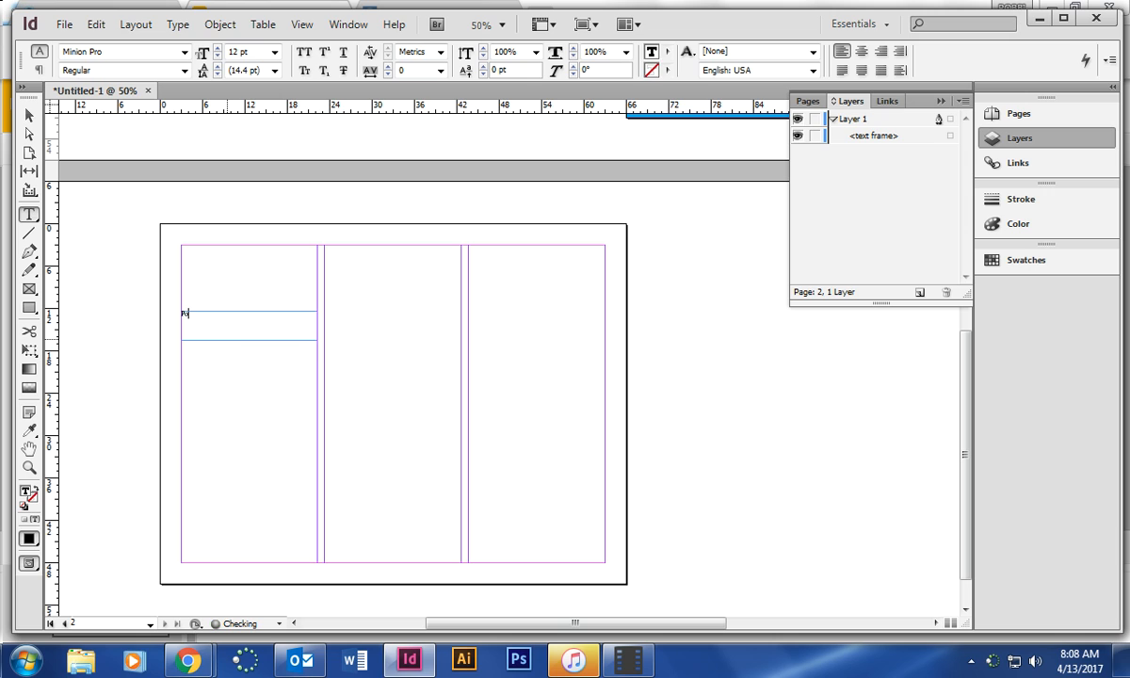
{"action": "type", "text": "Population"}
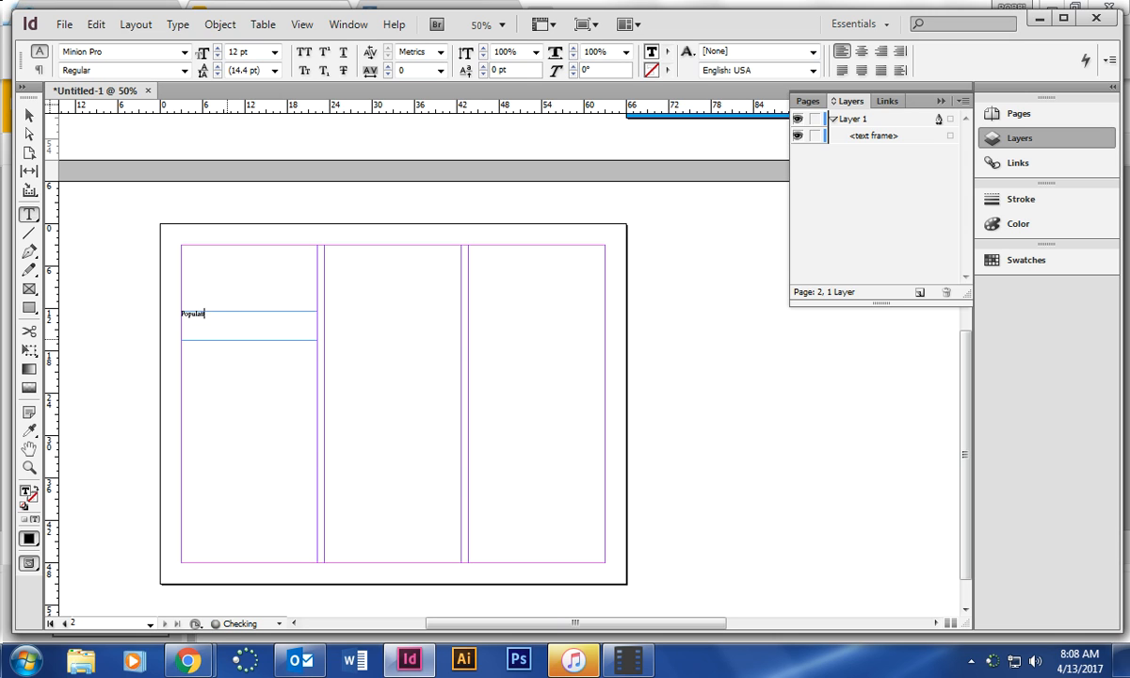
{"action": "left_click", "coordinate": [501, 23]}
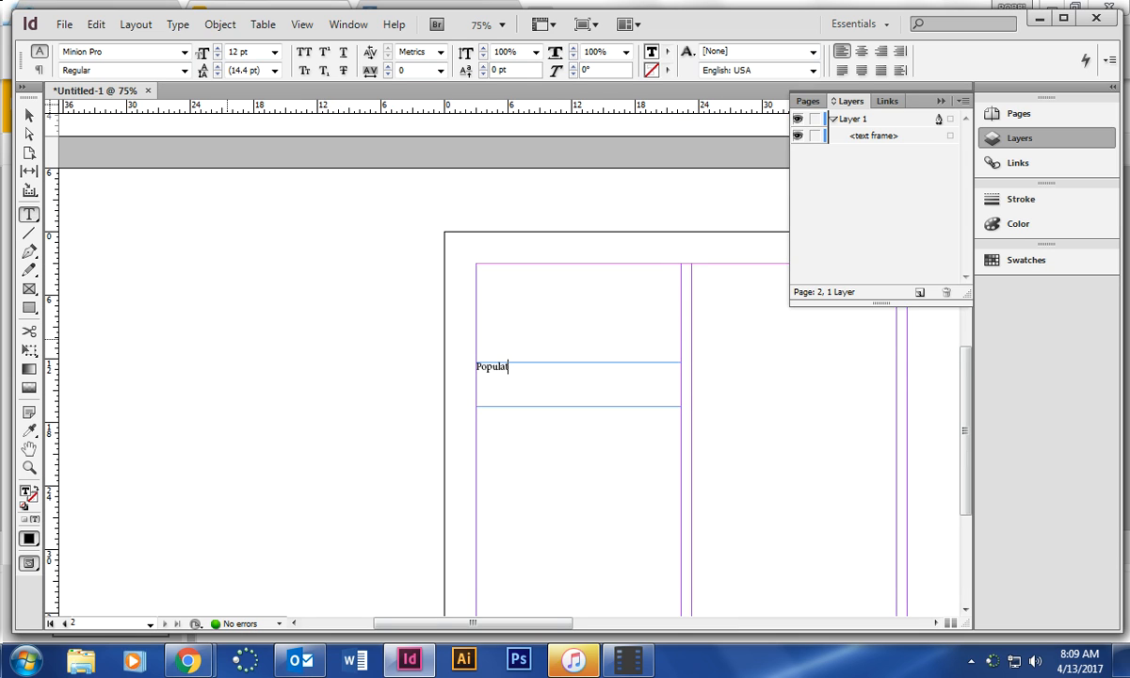
{"action": "type", "text": "ion/"}
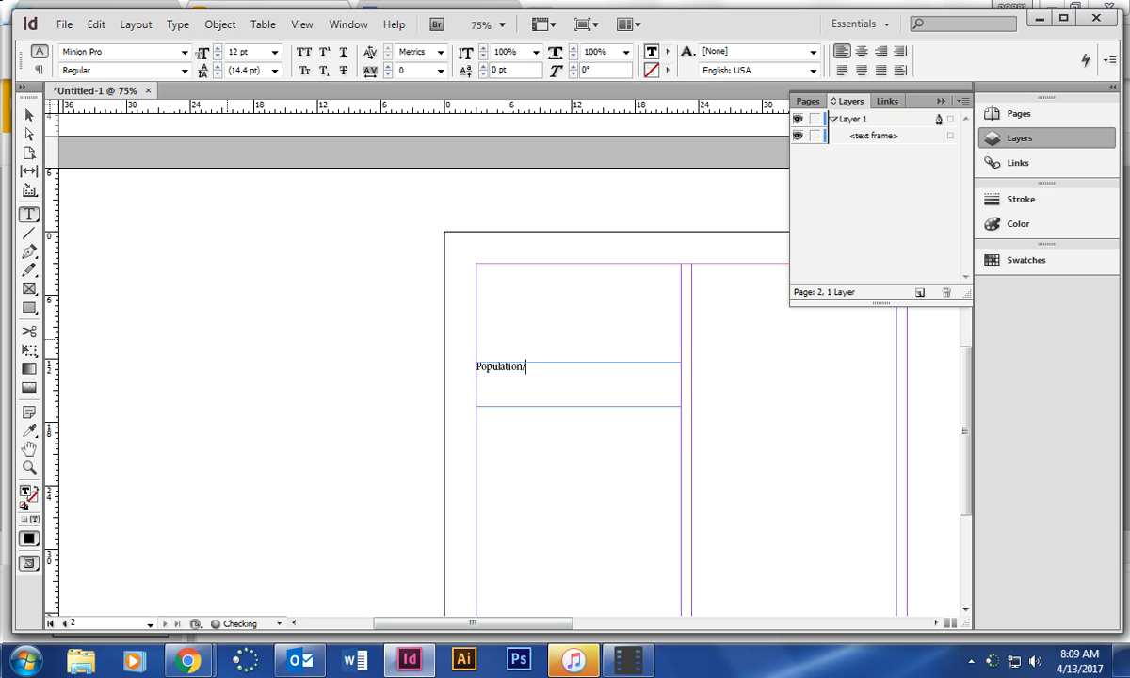
{"action": "type", "text": "Locatui"}
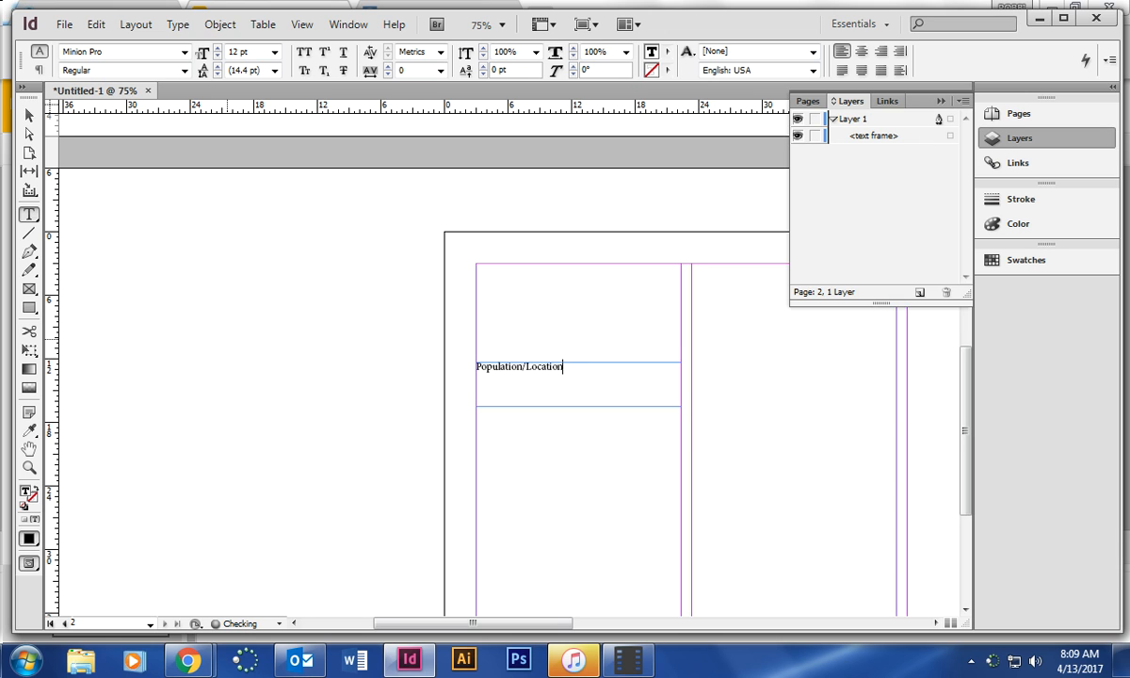
Add a 'Climate and Best time to travel' heading lower in the first column, then a frame atop column two
{"action": "left_click_drag", "start_coordinate": [478, 480], "coordinate": [650, 550]}
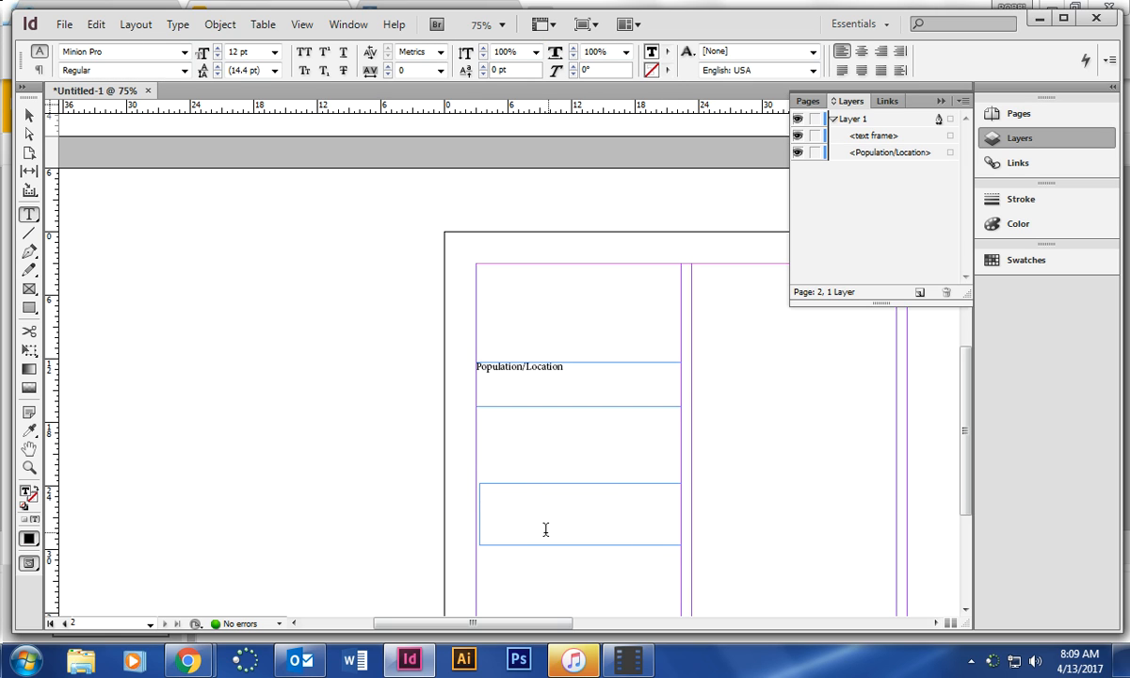
{"action": "type", "text": "w"}
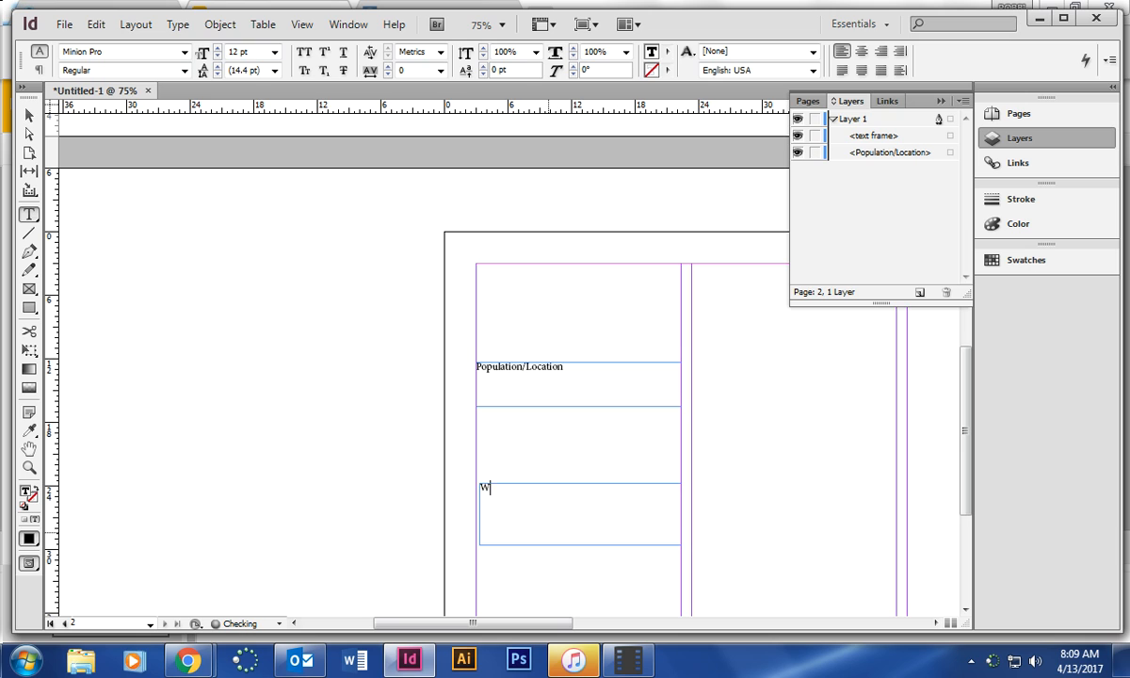
{"action": "type", "text": "Clime"}
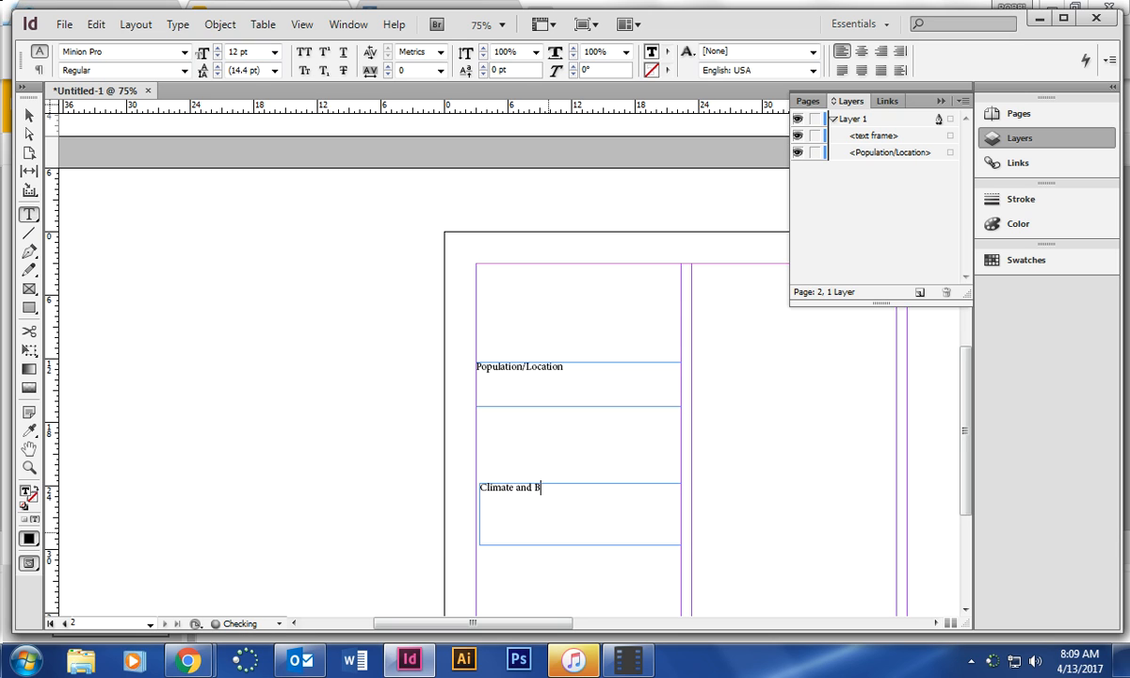
{"action": "type", "text": "Best time to"}
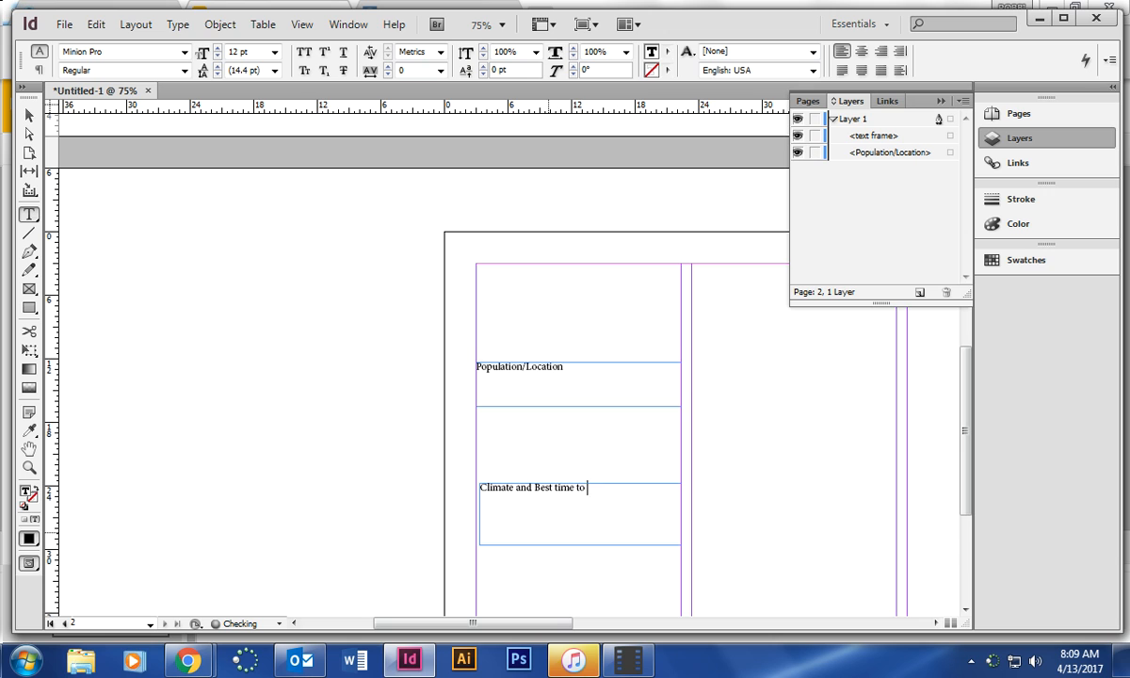
{"action": "type", "text": "travel"}
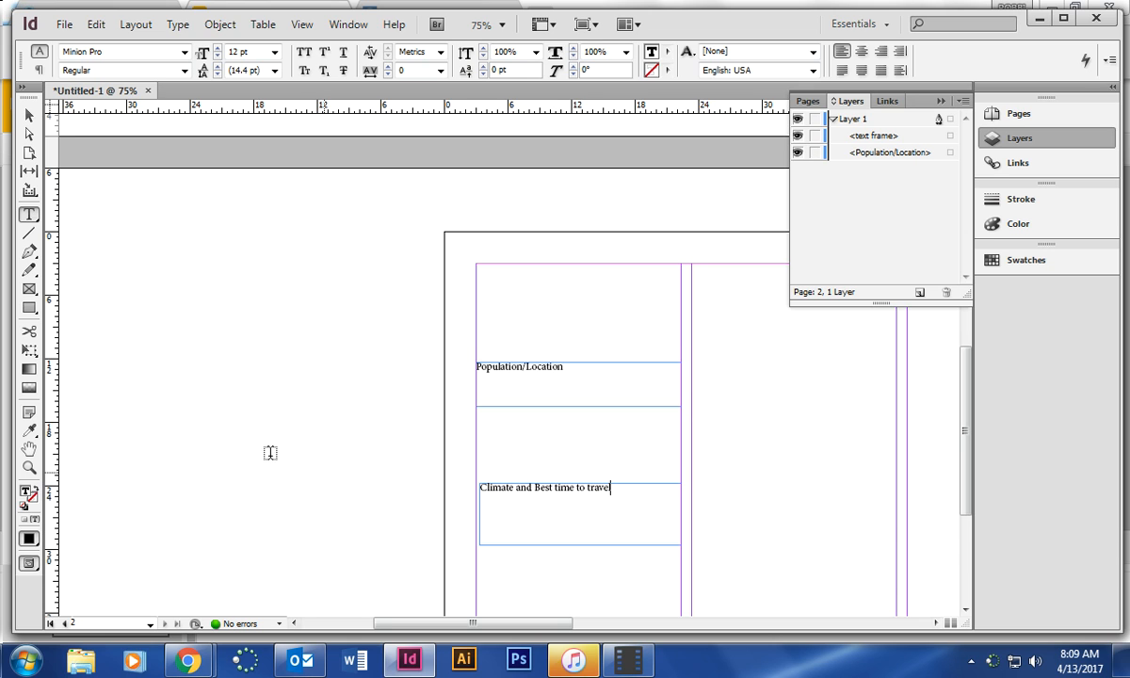
{"action": "mouse_move", "coordinate": [686, 343]}
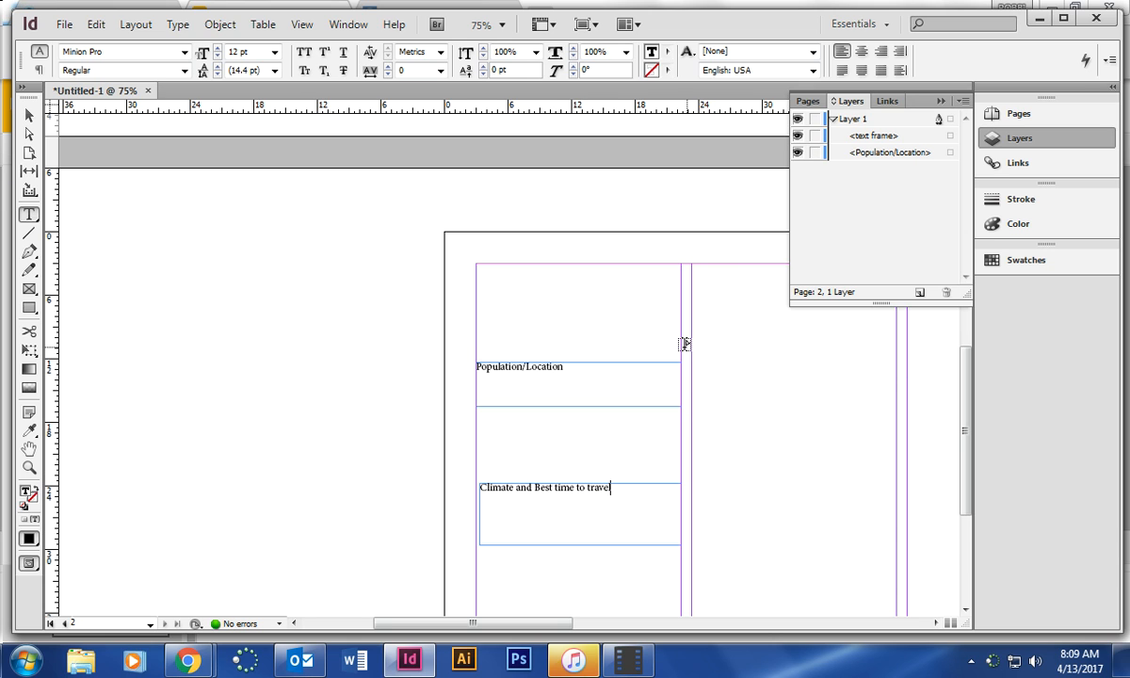
{"action": "left_click_drag", "start_coordinate": [694, 361], "coordinate": [889, 434]}
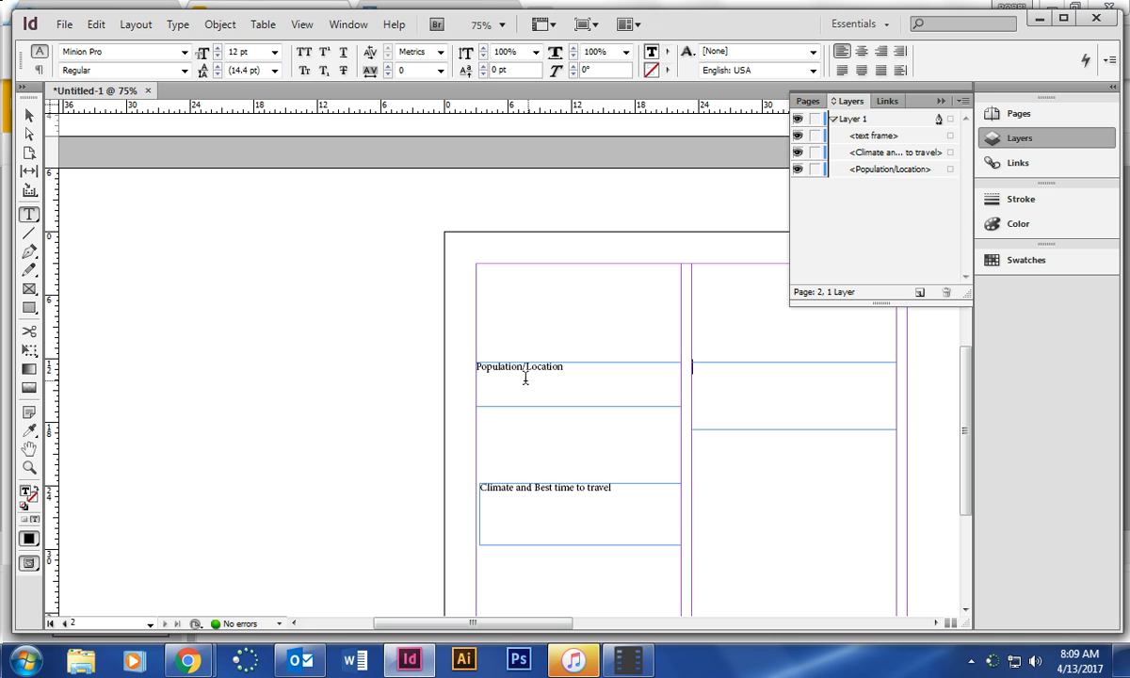
{"action": "mouse_move", "coordinate": [467, 377]}
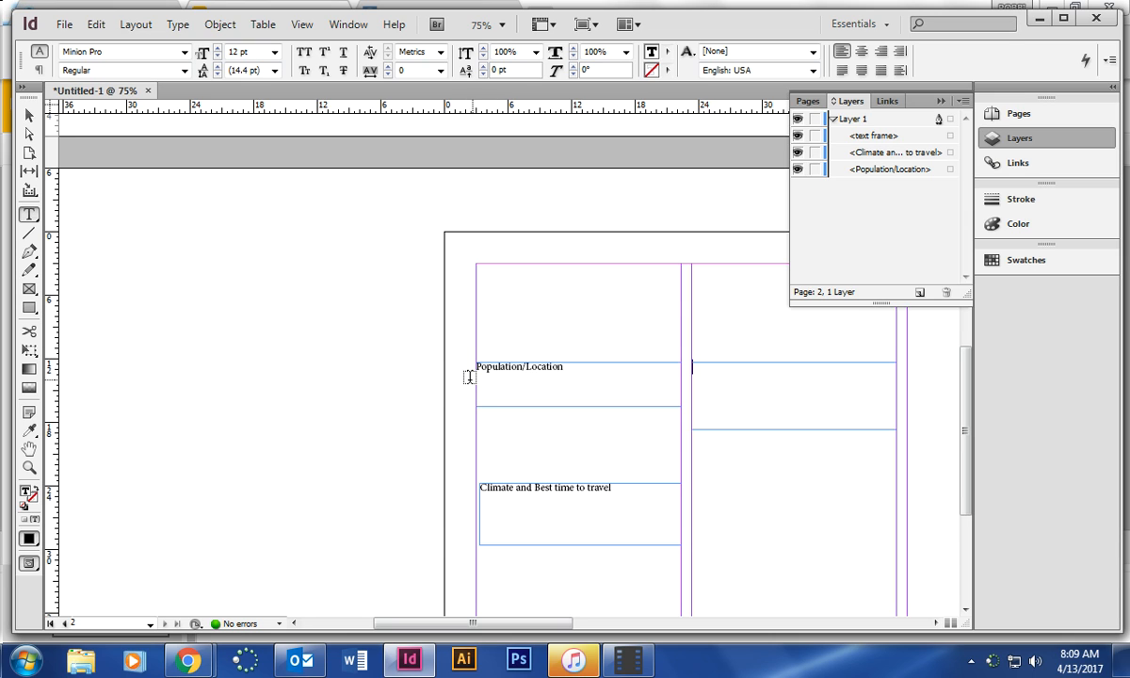
Type the 'Festivals and Holidays' heading in column two and 'Interesting Foods' in column three
{"action": "type", "text": "Festivals and Holidays"}
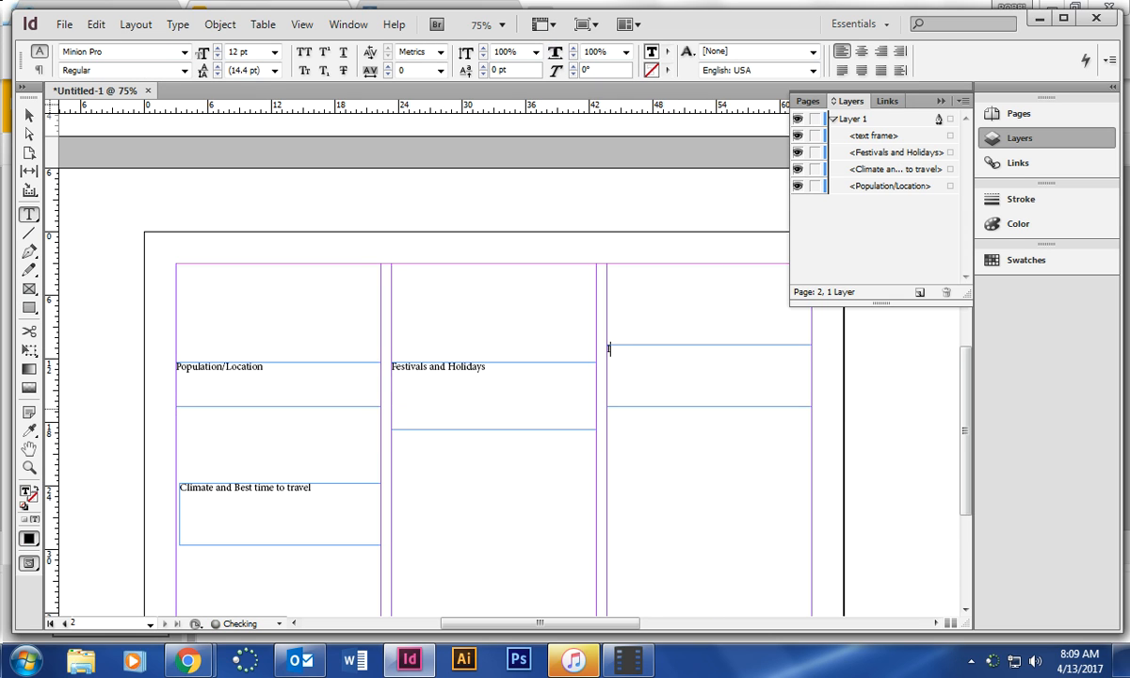
{"action": "type", "text": "Interesting FC"}
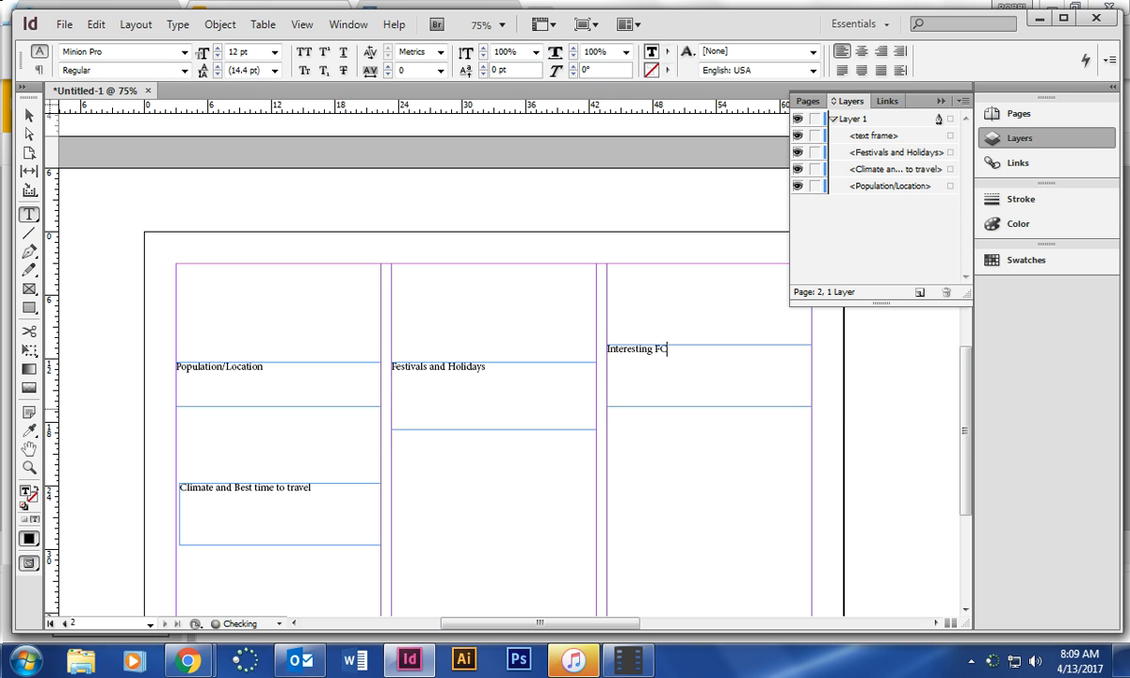
{"action": "type", "text": "oods"}
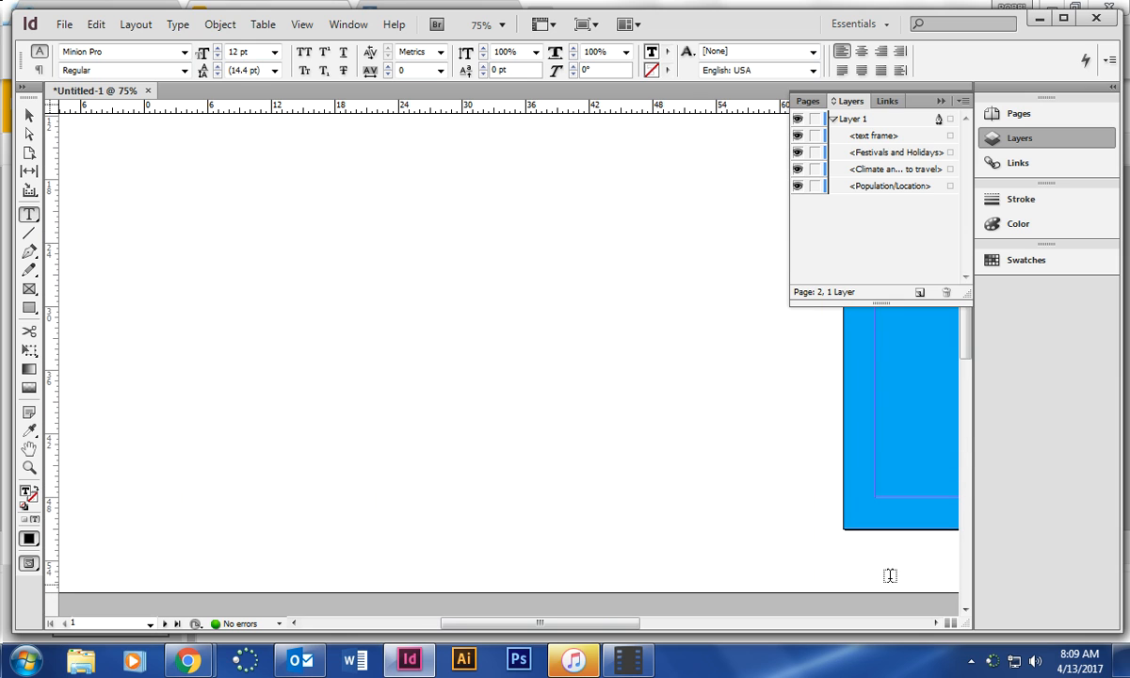
{"action": "mouse_move", "coordinate": [939, 637]}
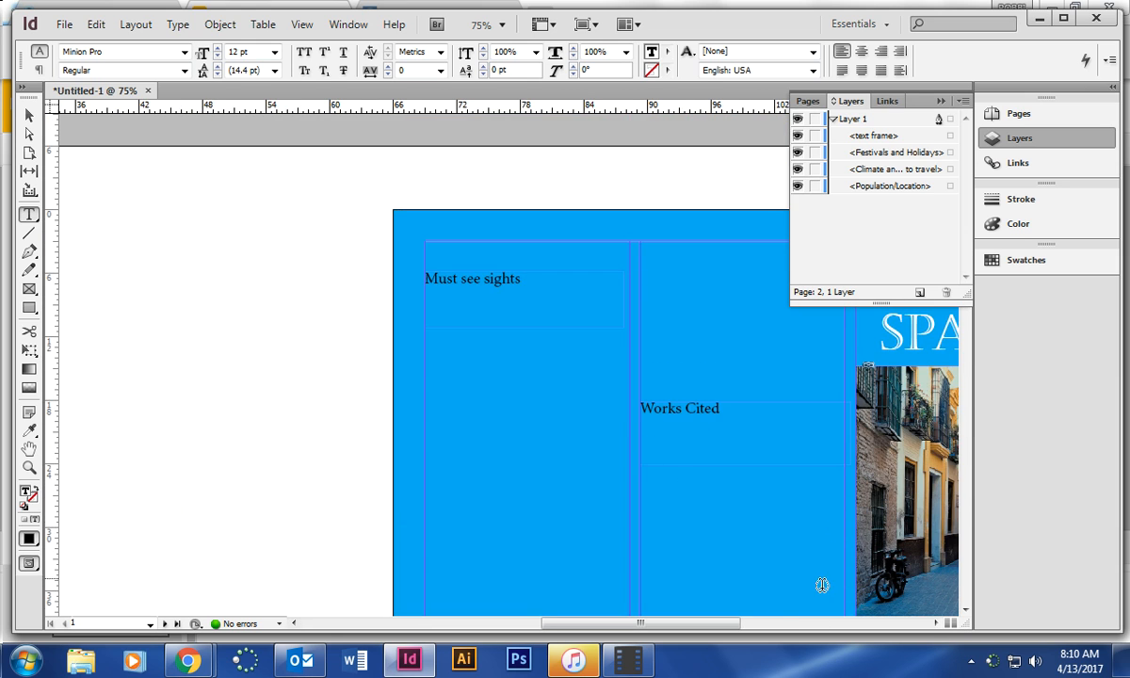
{"action": "mouse_move", "coordinate": [771, 551]}
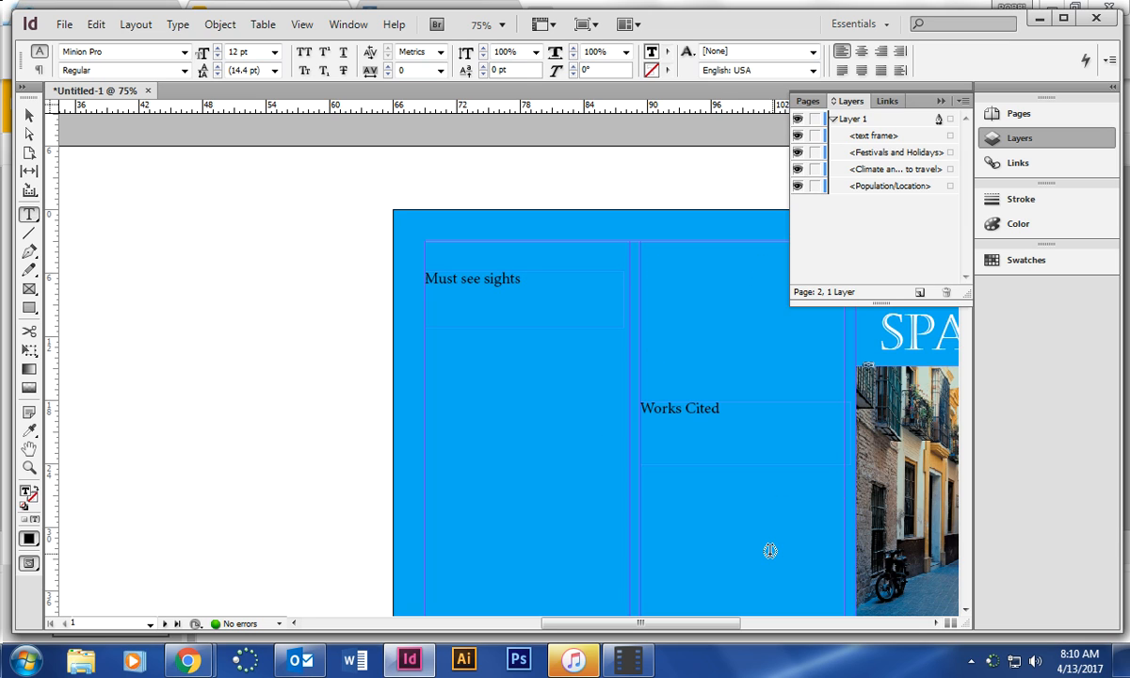